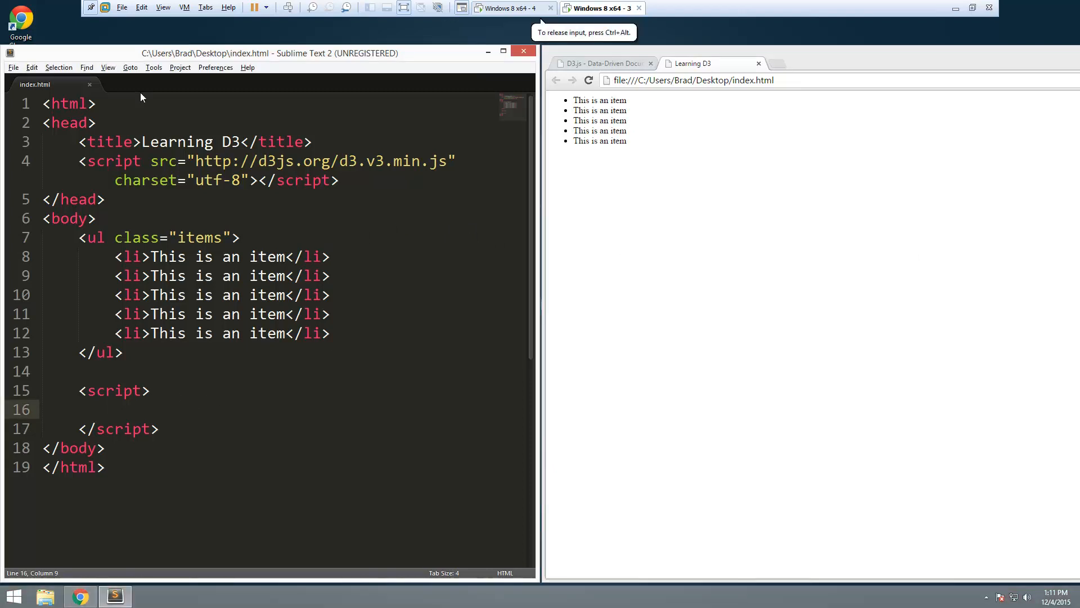
mouse_move(192, 420)
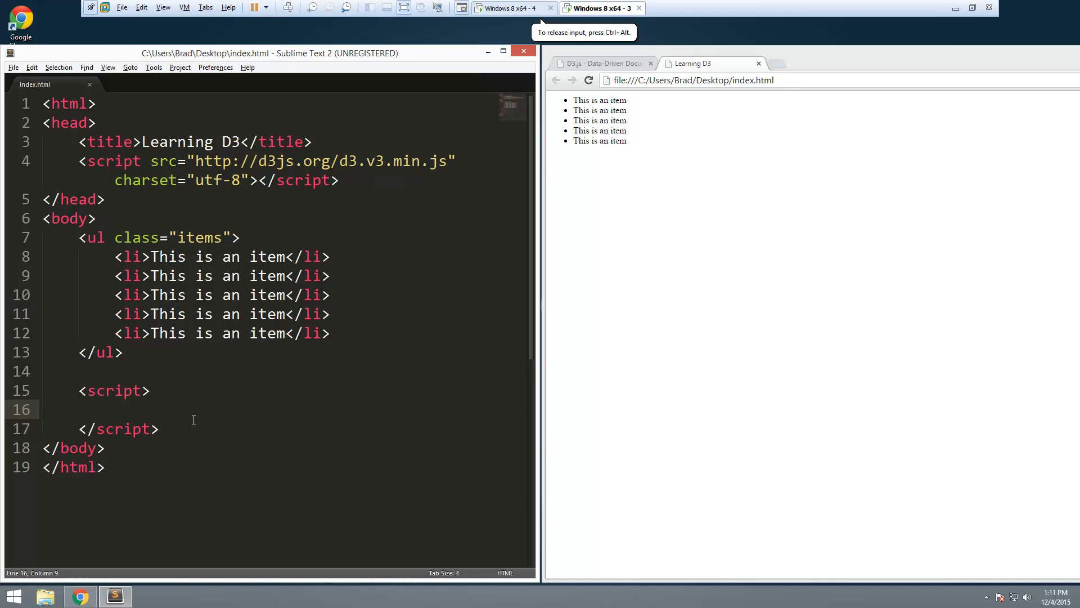
Declare var numArray = [12, 20, 33, 40, 55]; in the script block
text(var n)
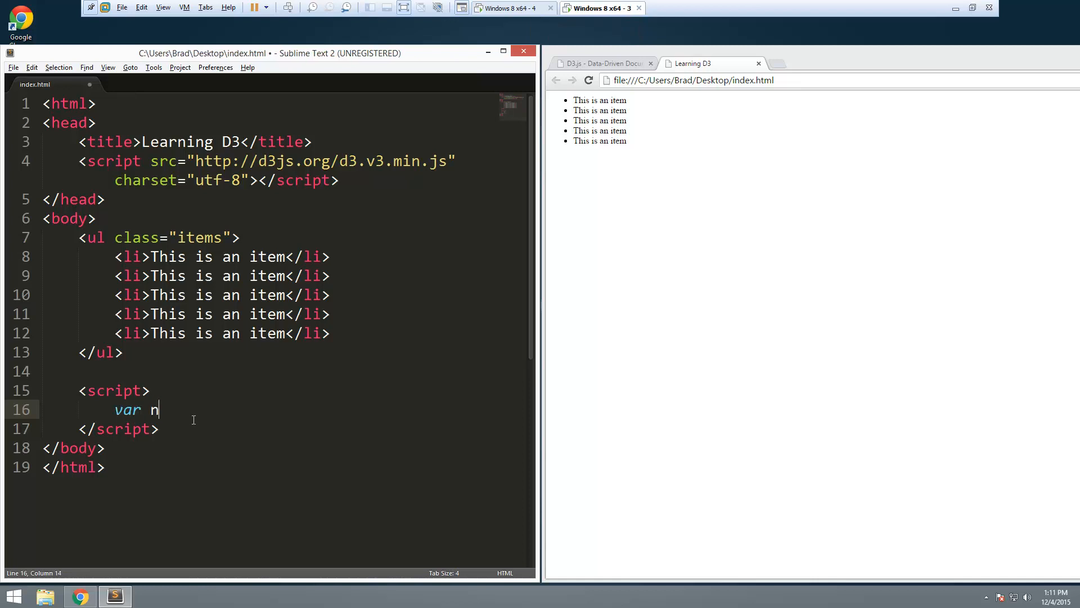
text(umArray)
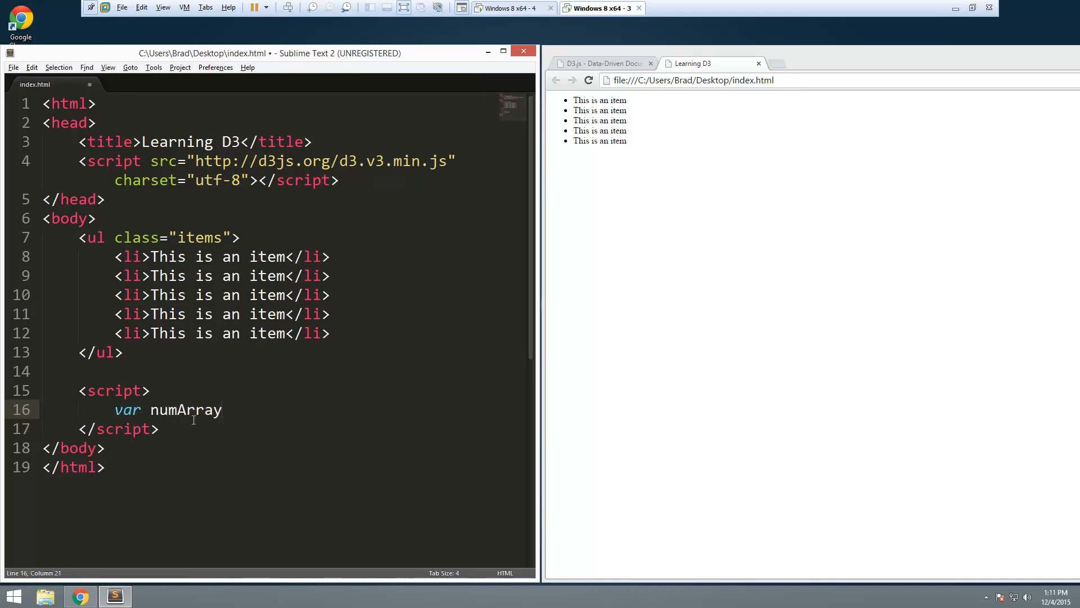
text(= [])
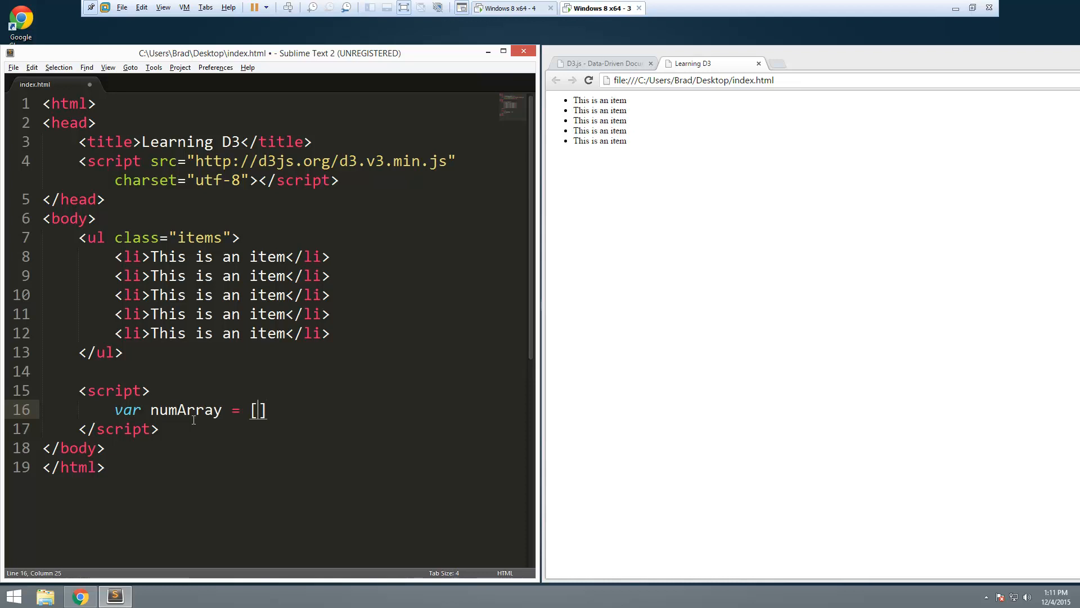
text(1)
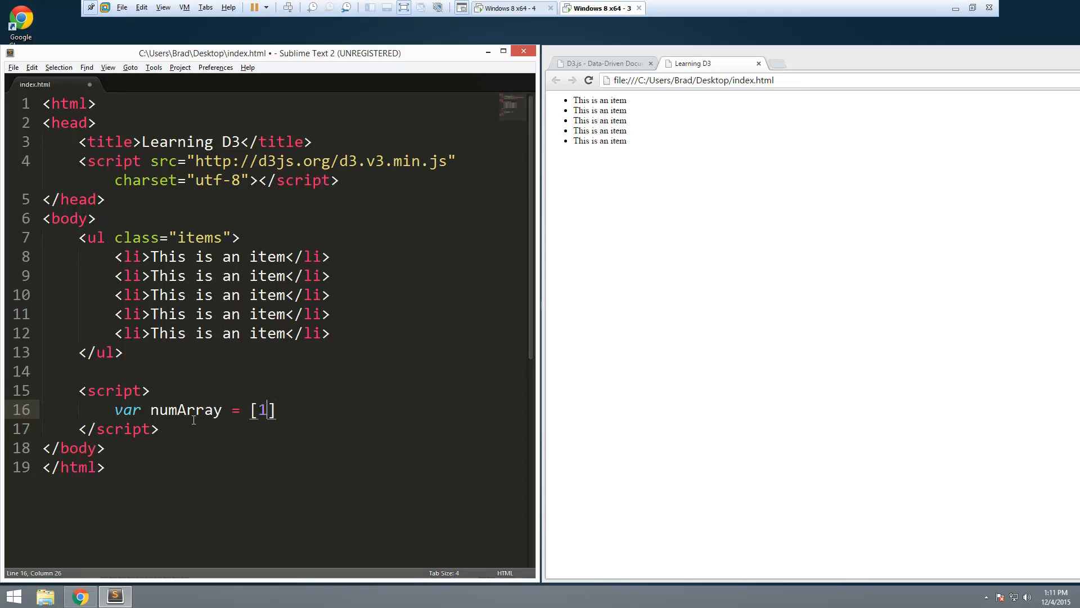
text(2, 20)
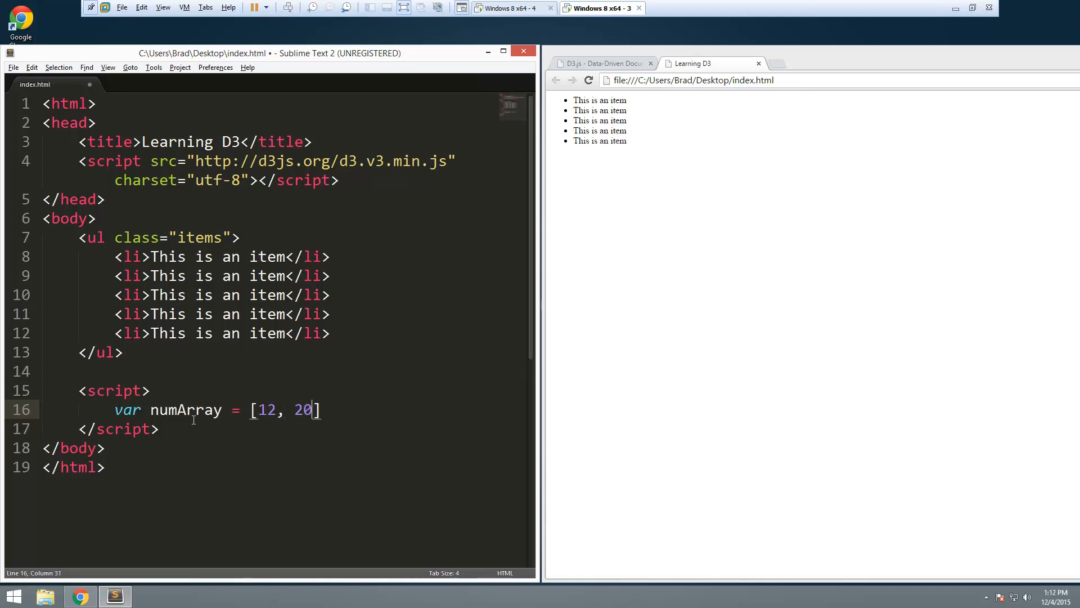
text(, 33,)
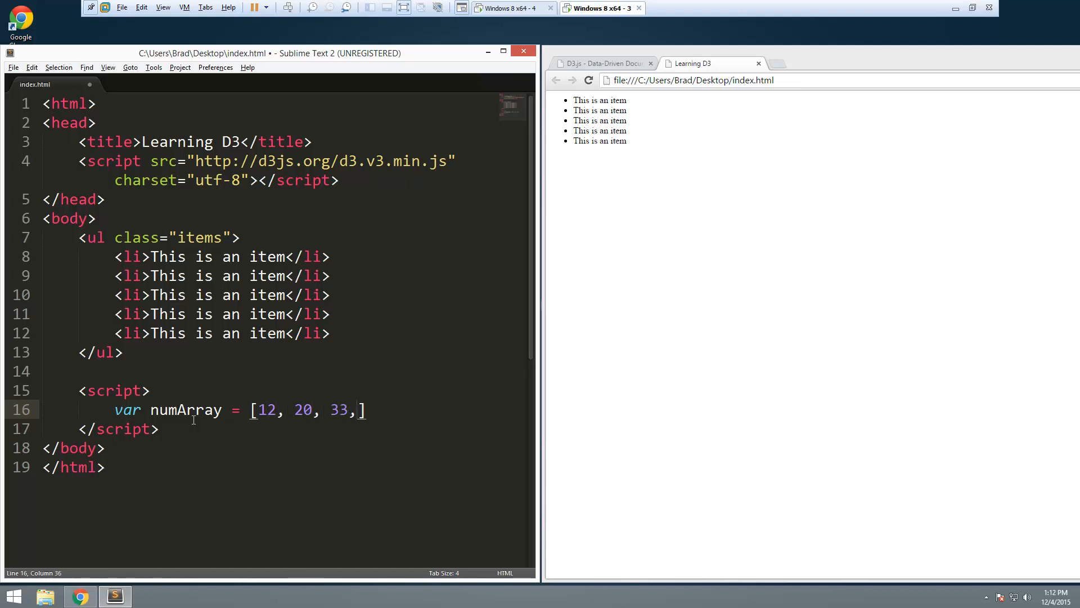
text(40)
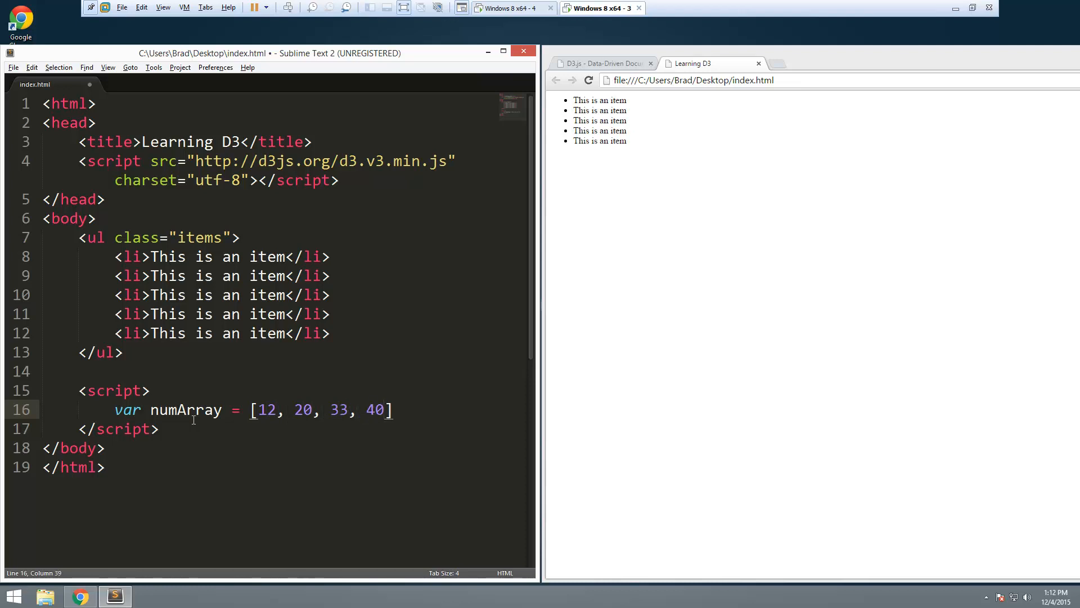
text(, 55)
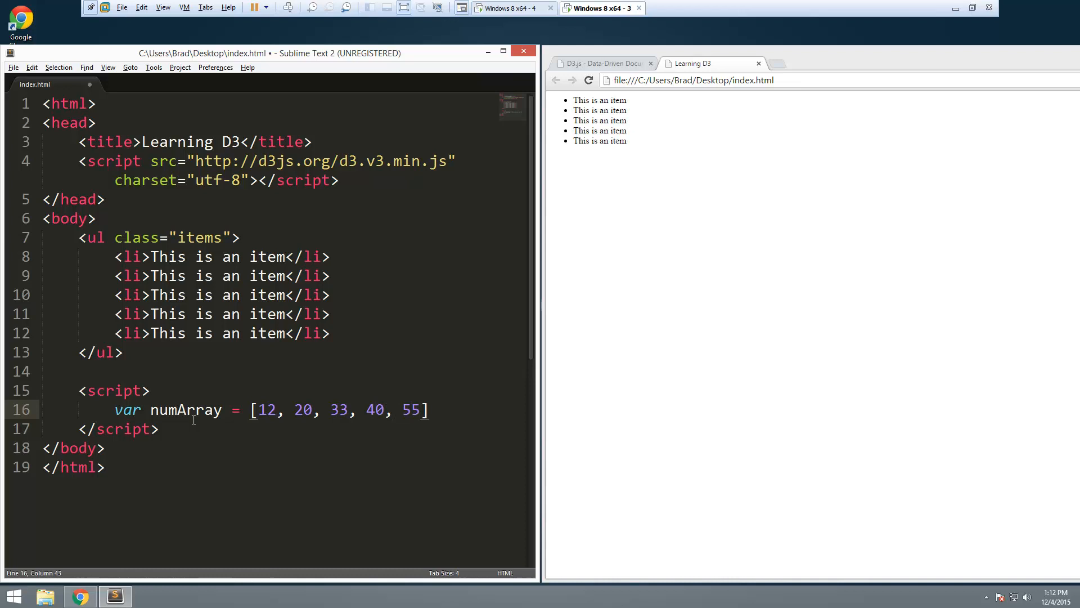
text(;)
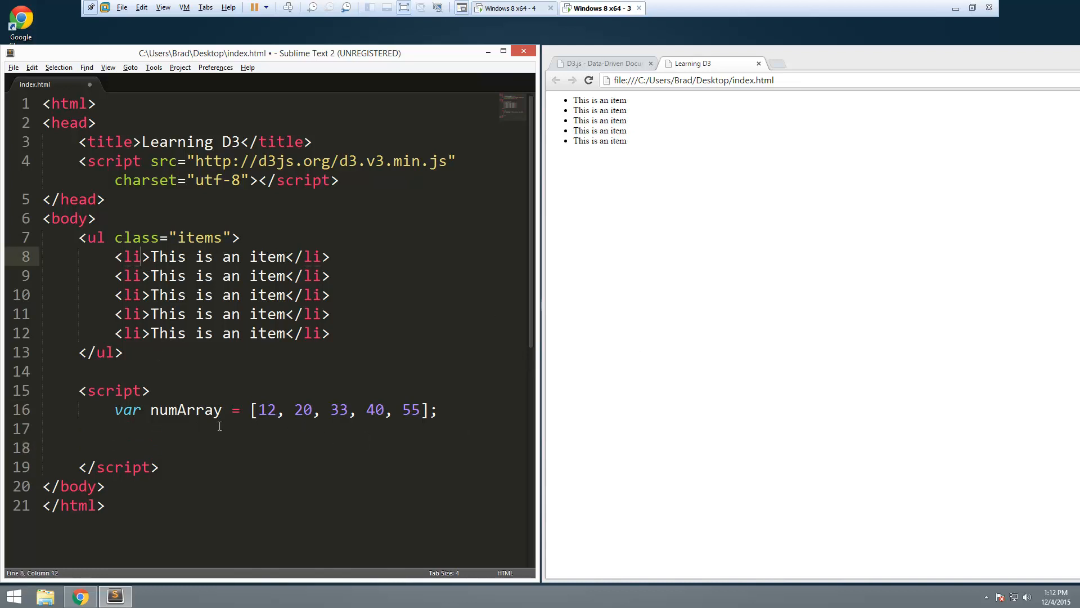
Write d3.selectAll('.items li').data(numArray) below the array declaration
click(210, 441)
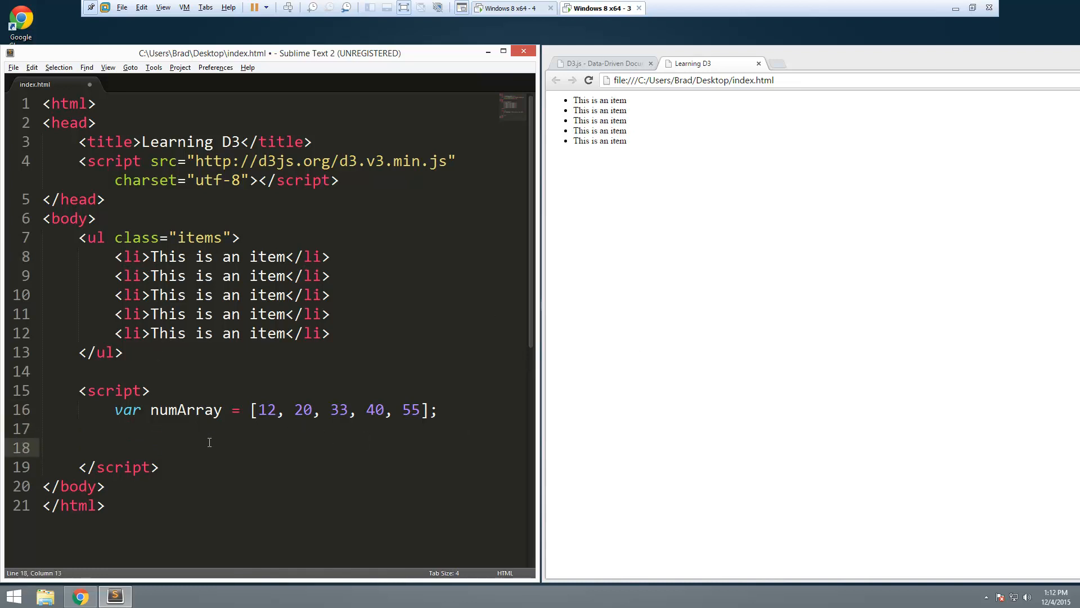
text(d3.)
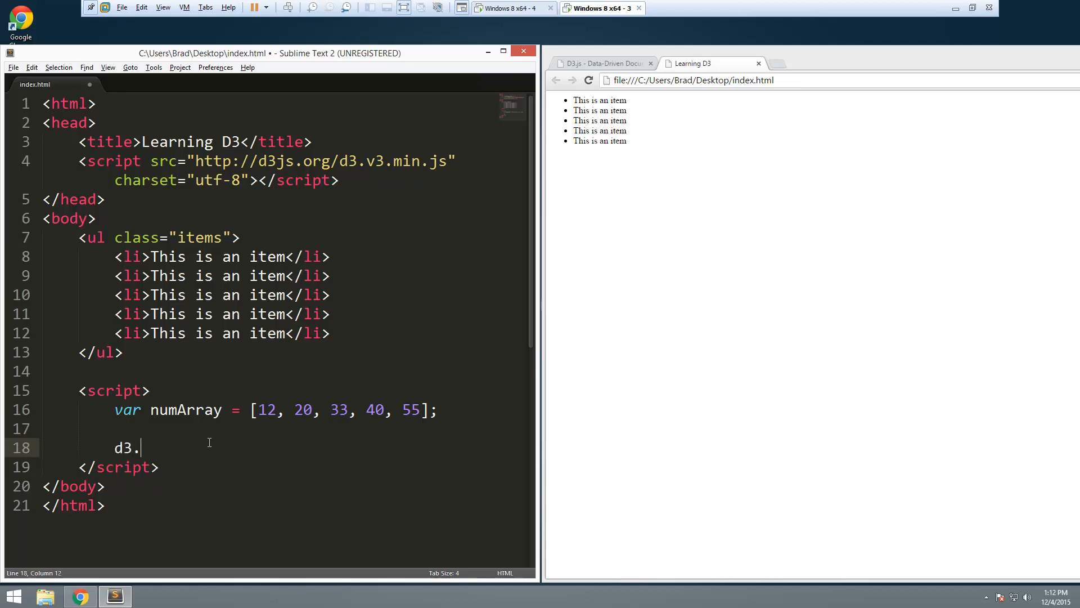
text(selectAll()
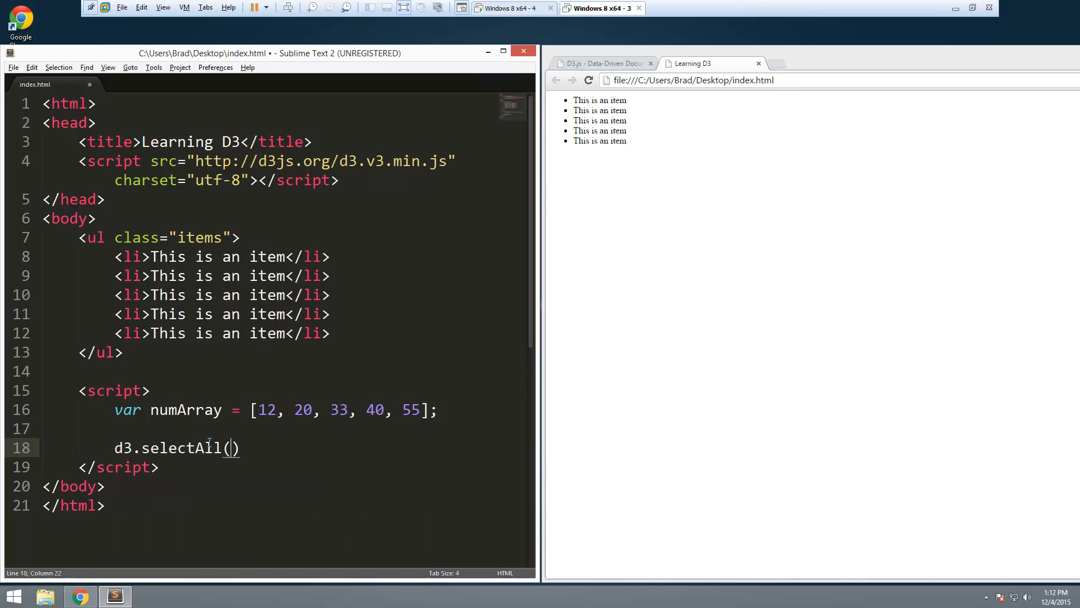
text(')
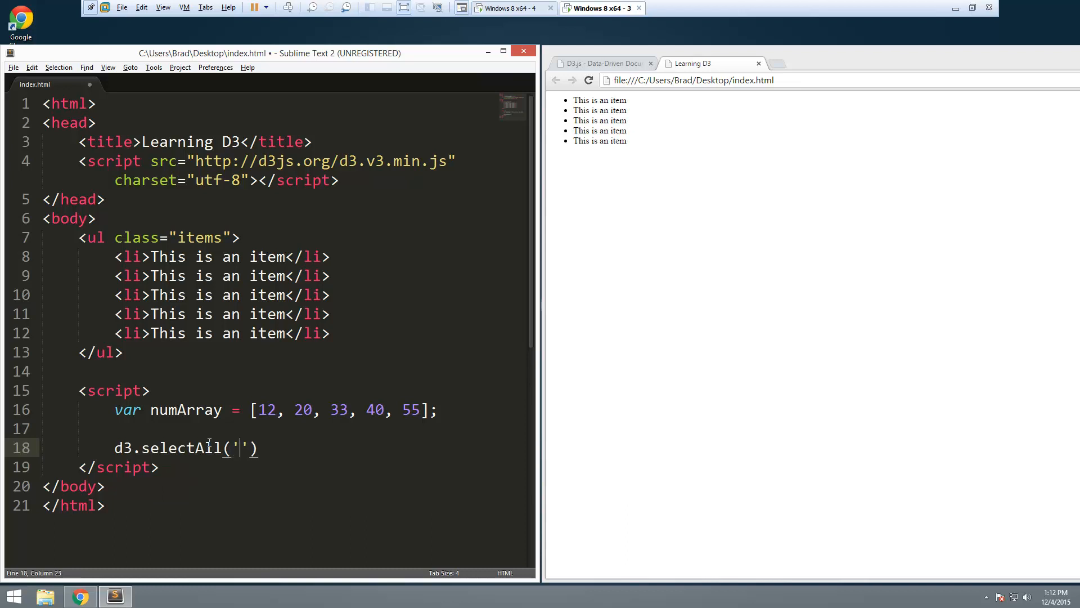
text(.)
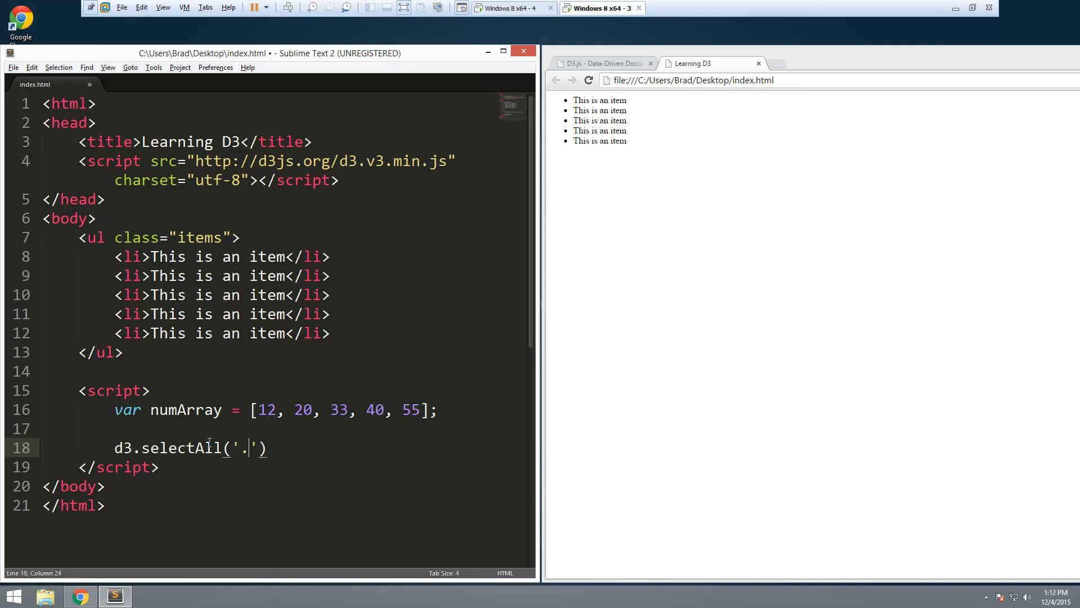
text(items)
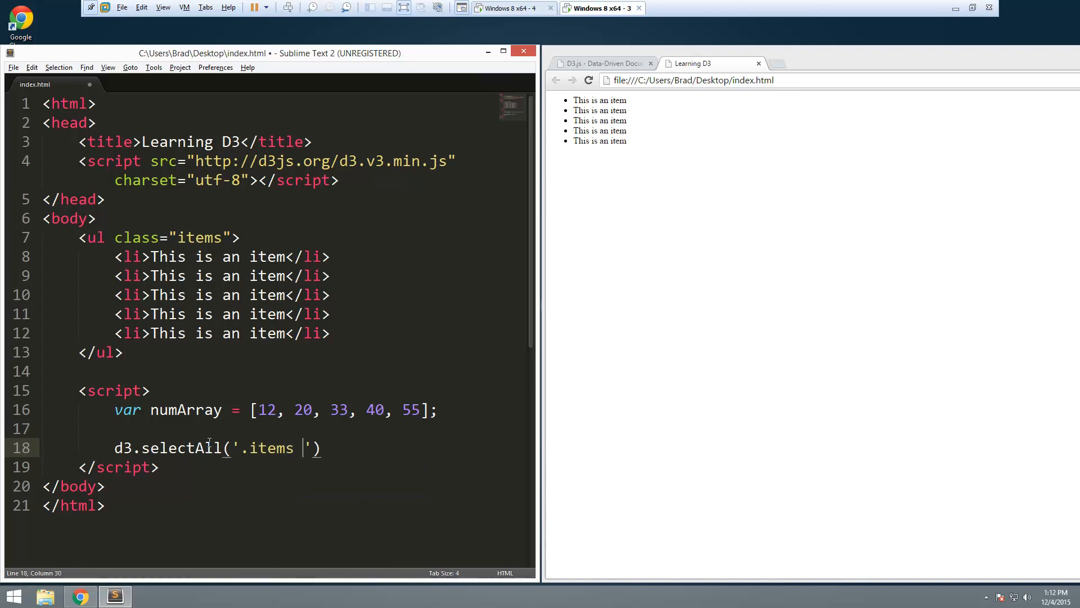
text(li)
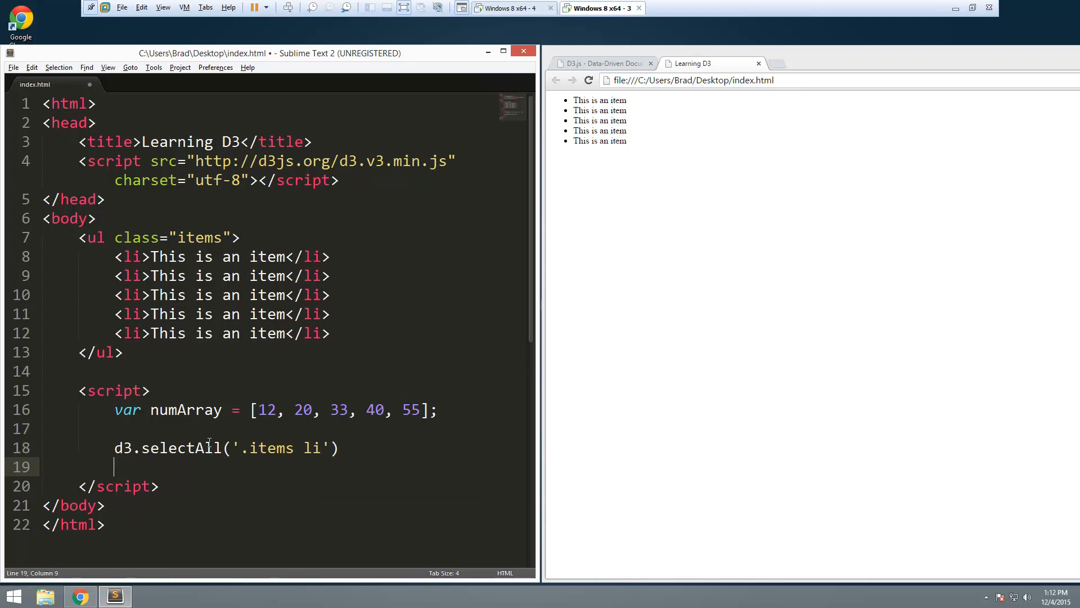
text(.dat)
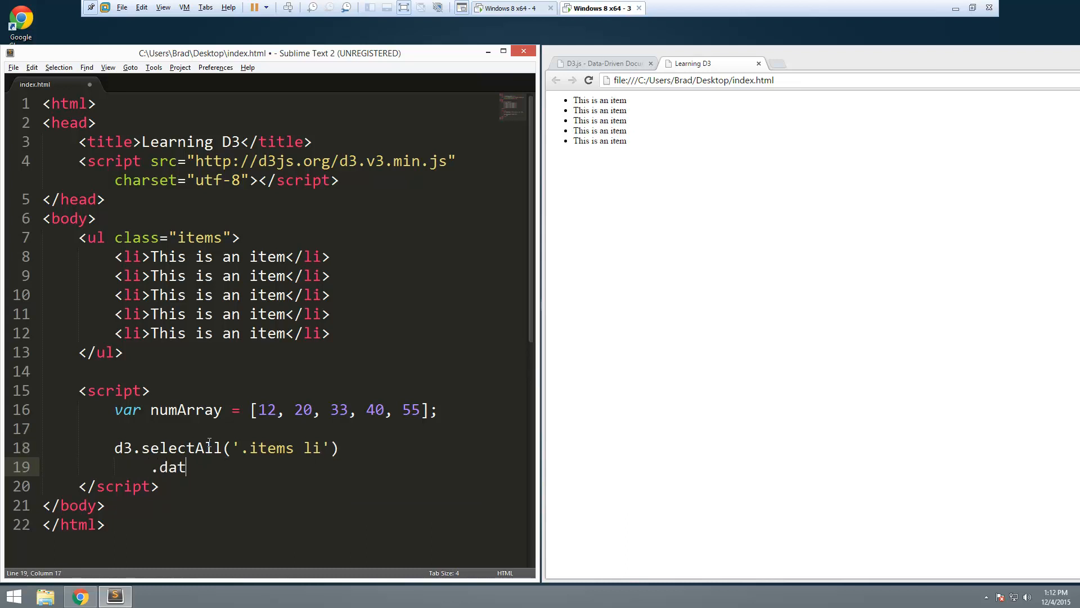
text(a())
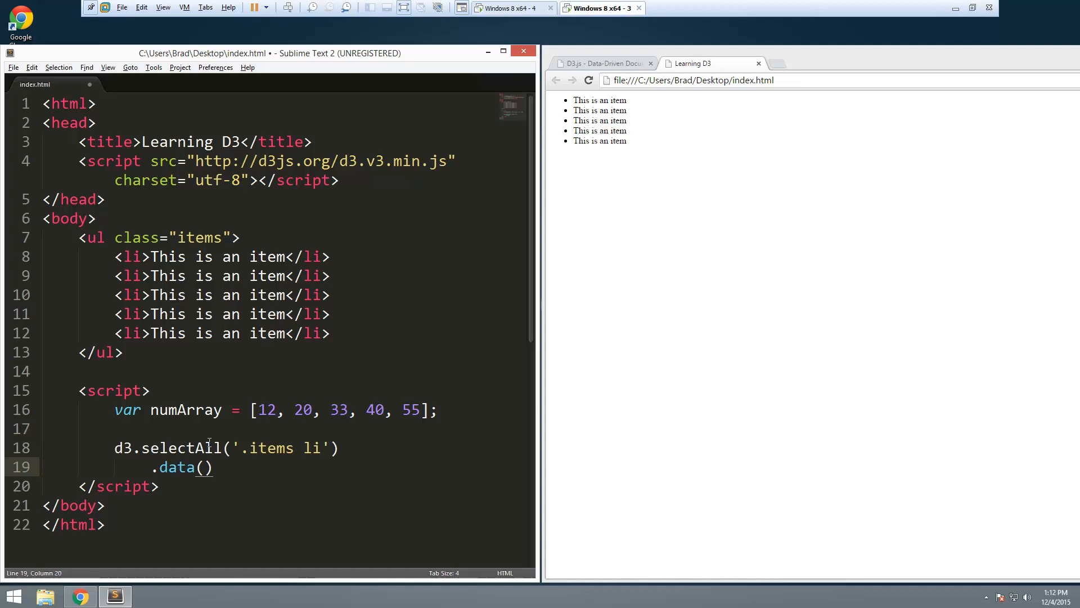
text(numArray)
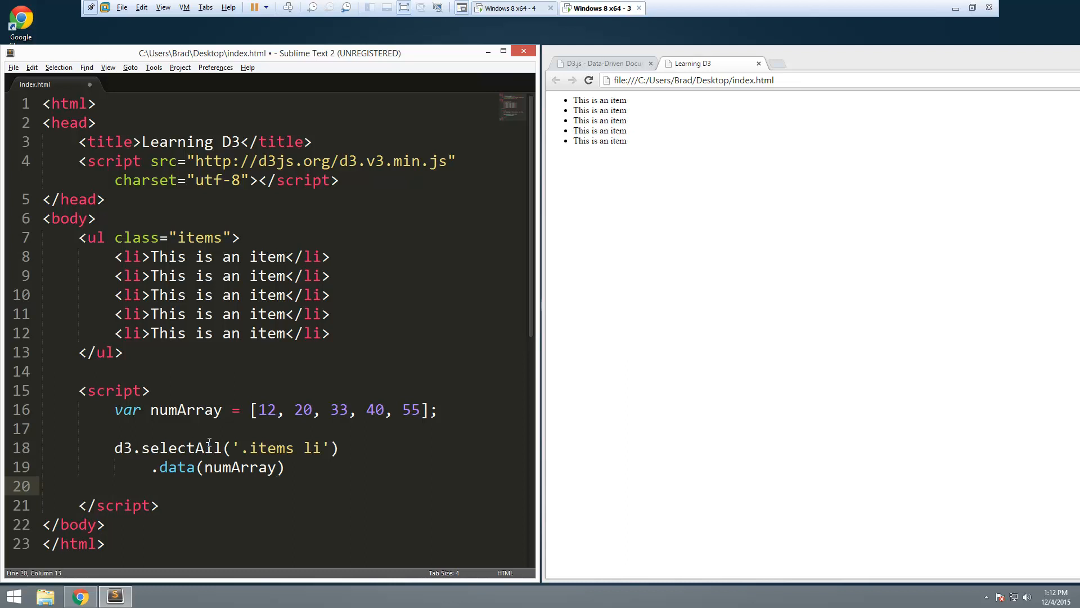
Chain a .text() function returning 'This is item number ' + d for each bound value
text(.)
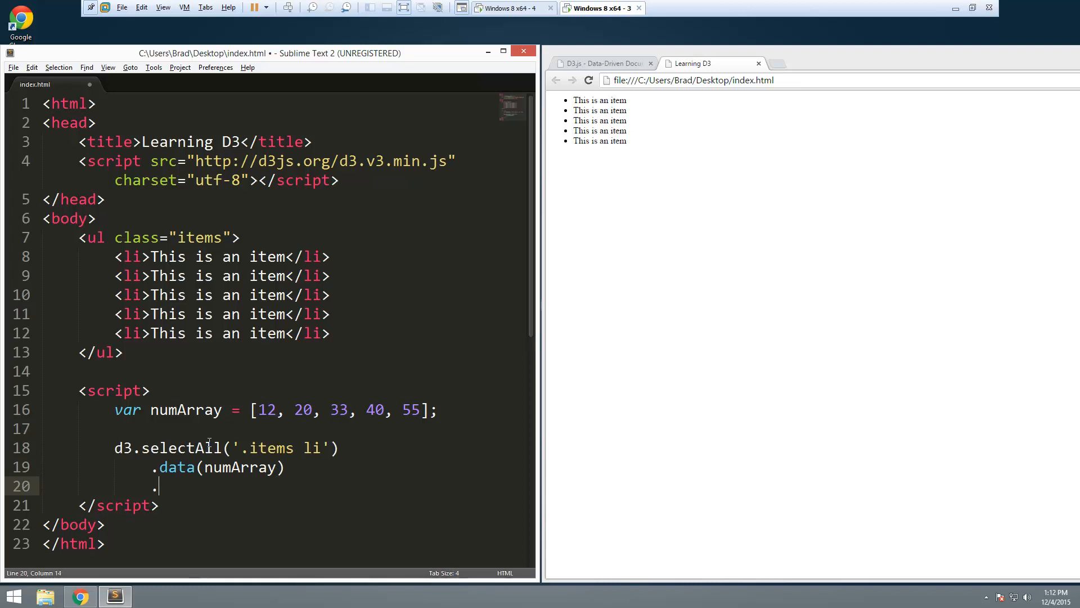
text(.text())
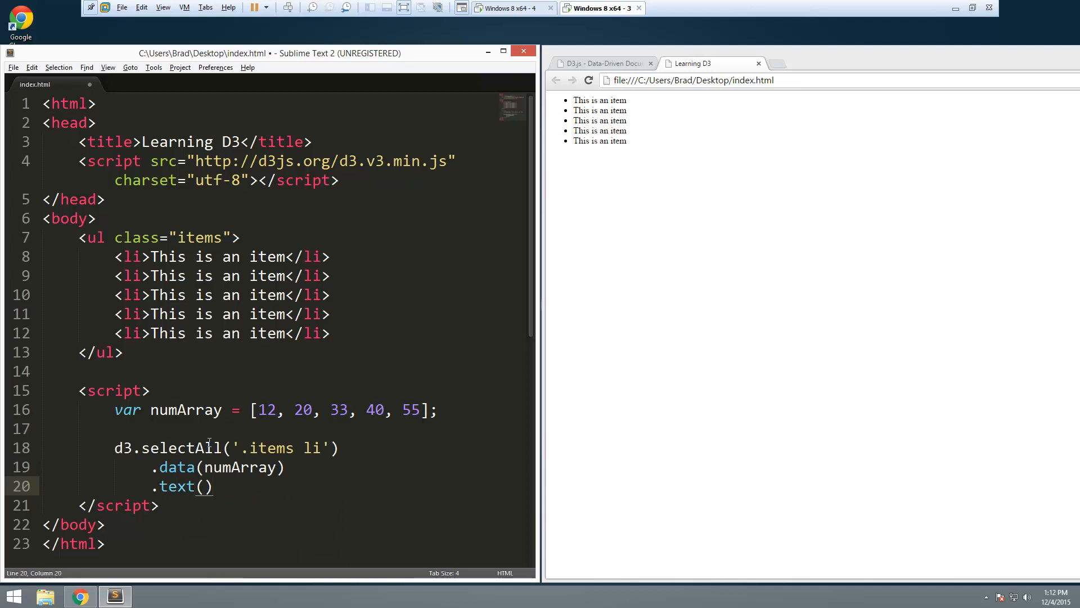
text(func)
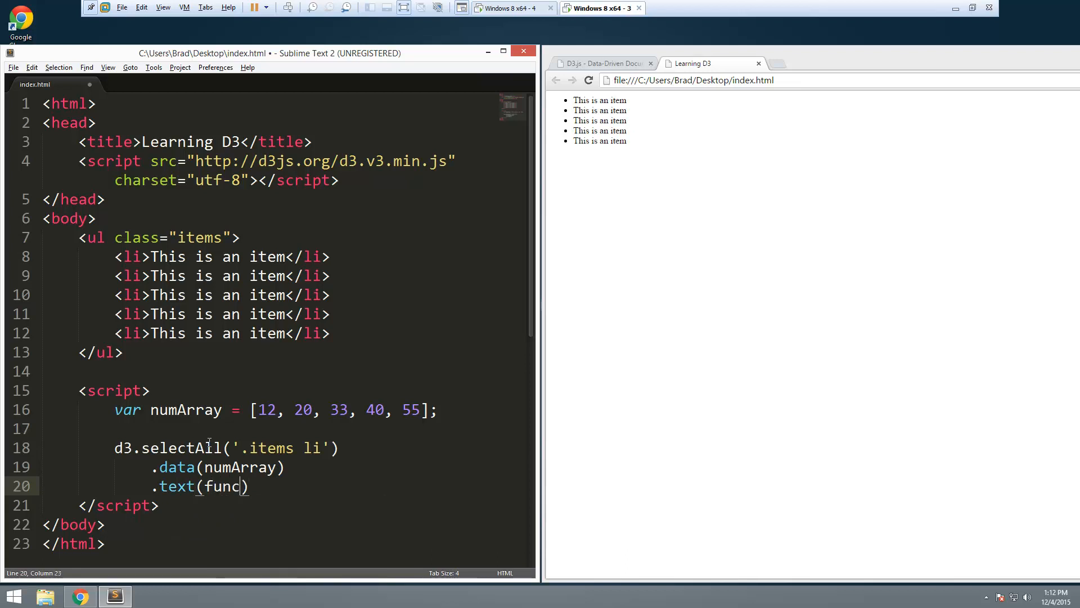
text(tion(){})
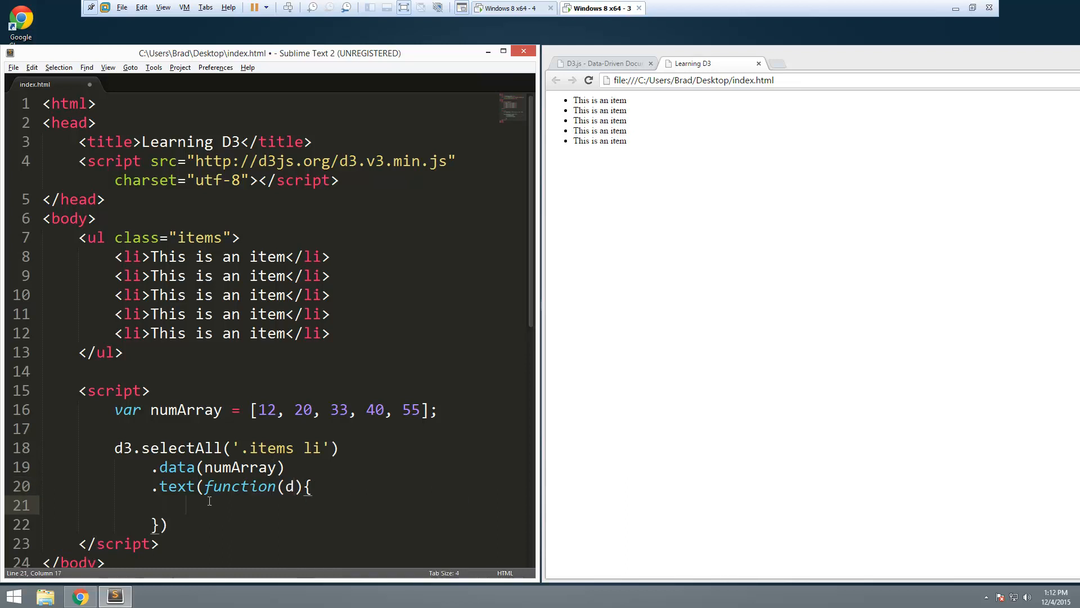
text(retur)
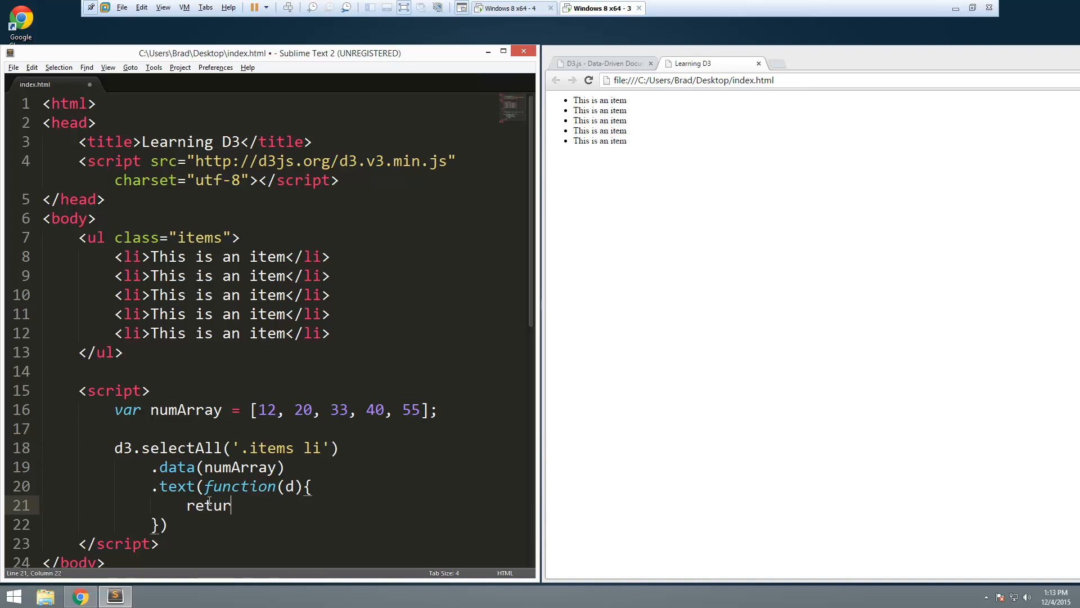
text(n '')
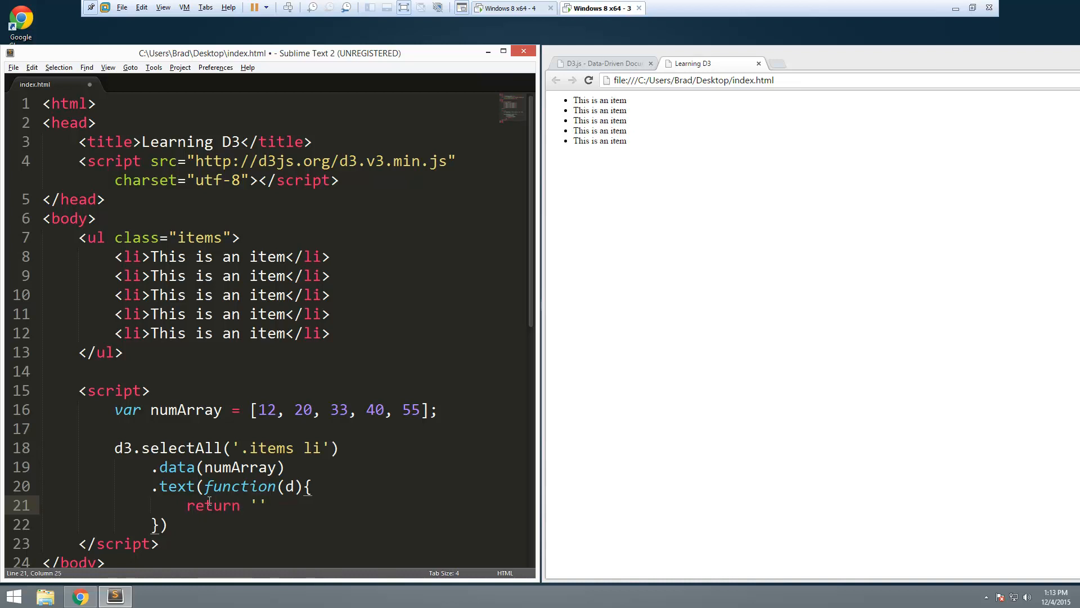
text(This is)
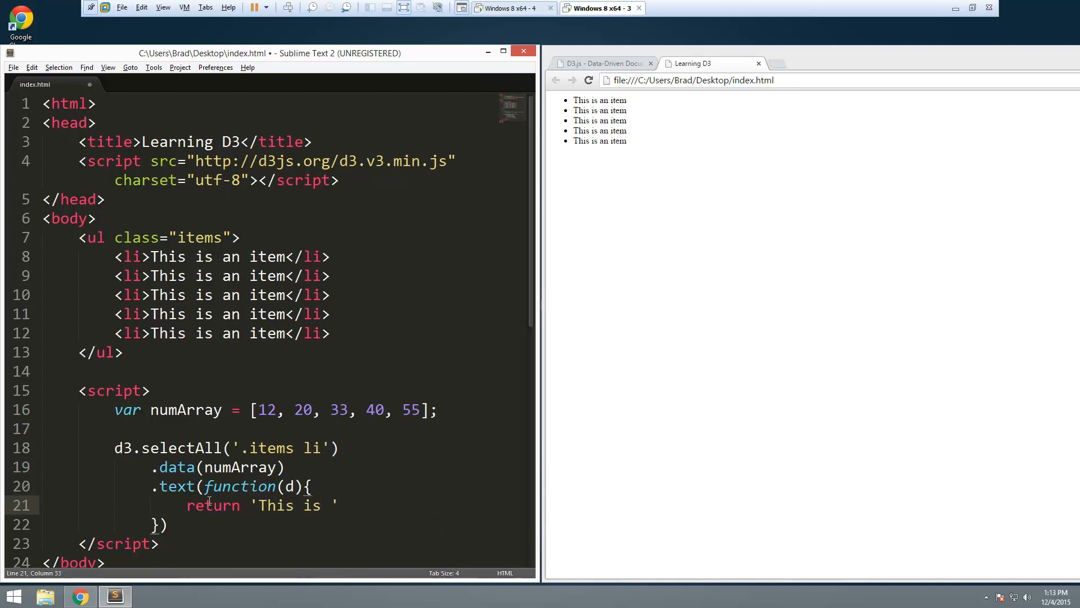
text(item number)
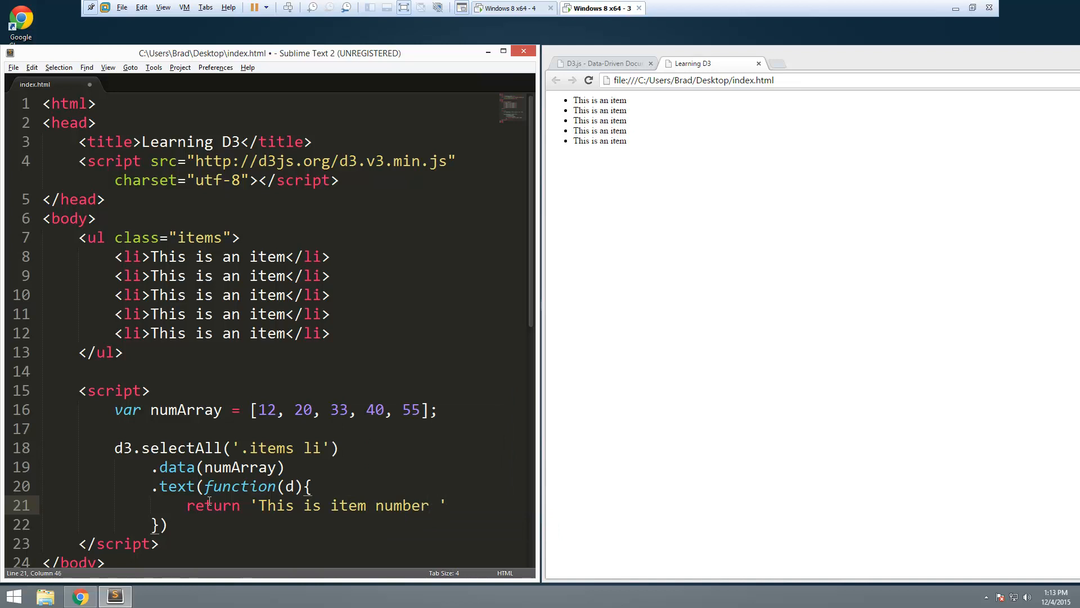
text(+d;)
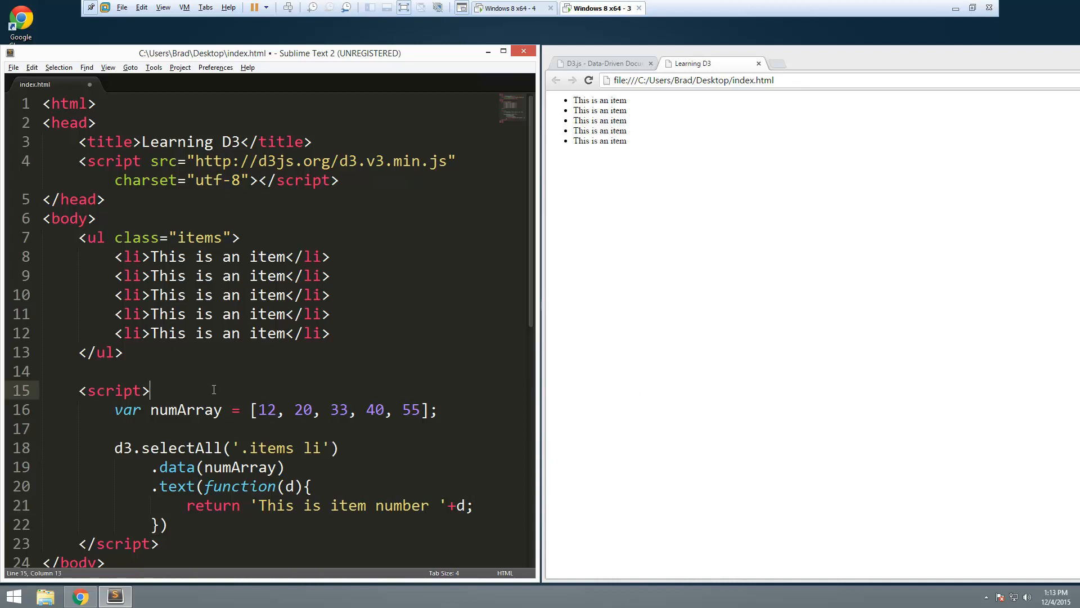
Save index.html and reload Chrome to show the numbered list items 12 through 55
key(ctrl+s)
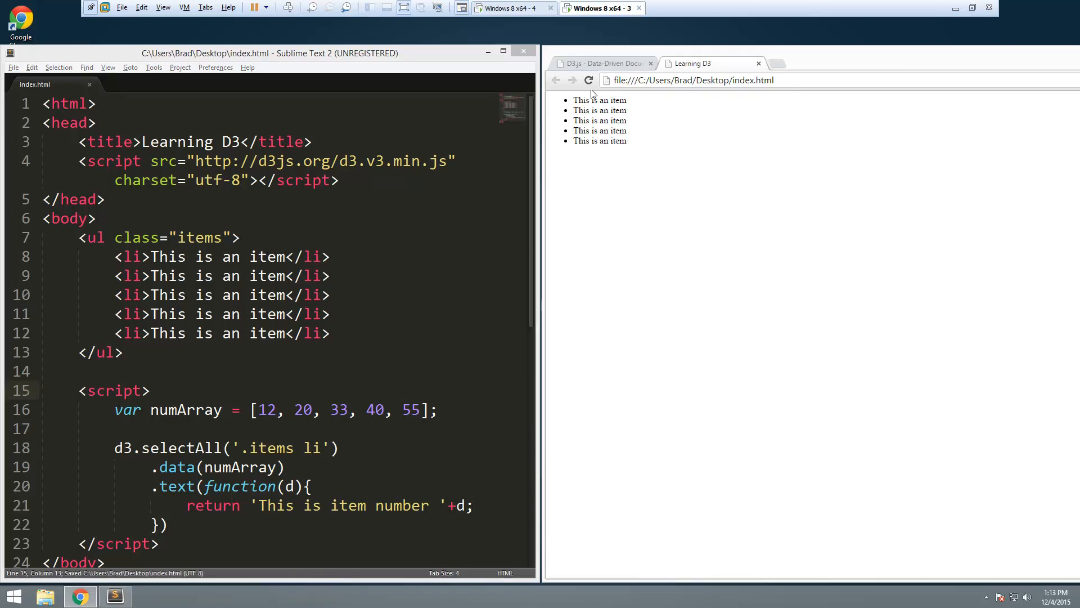
click(589, 80)
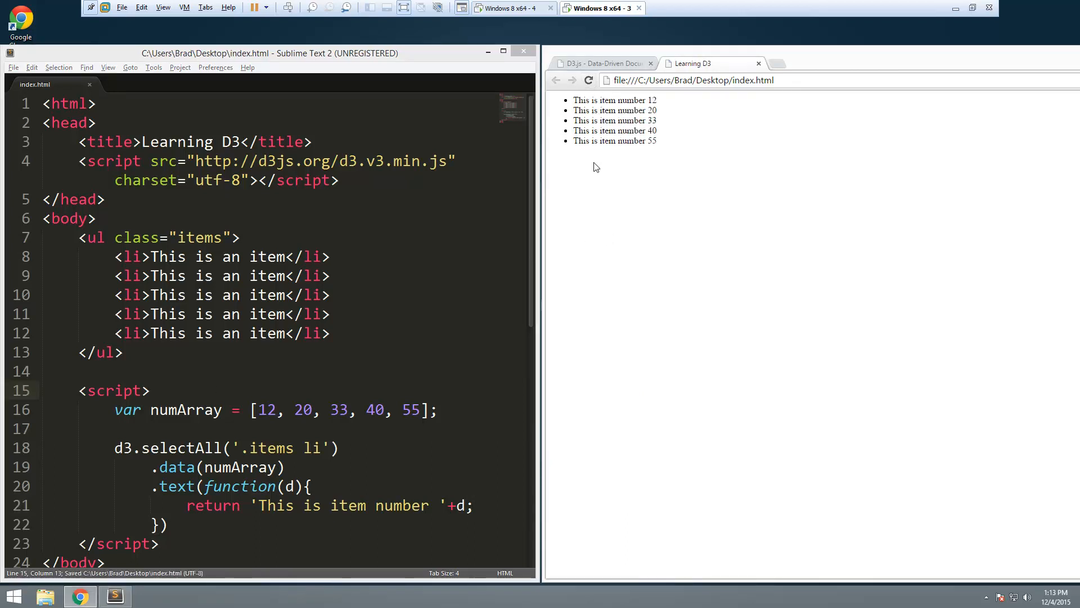
mouse_move(613, 141)
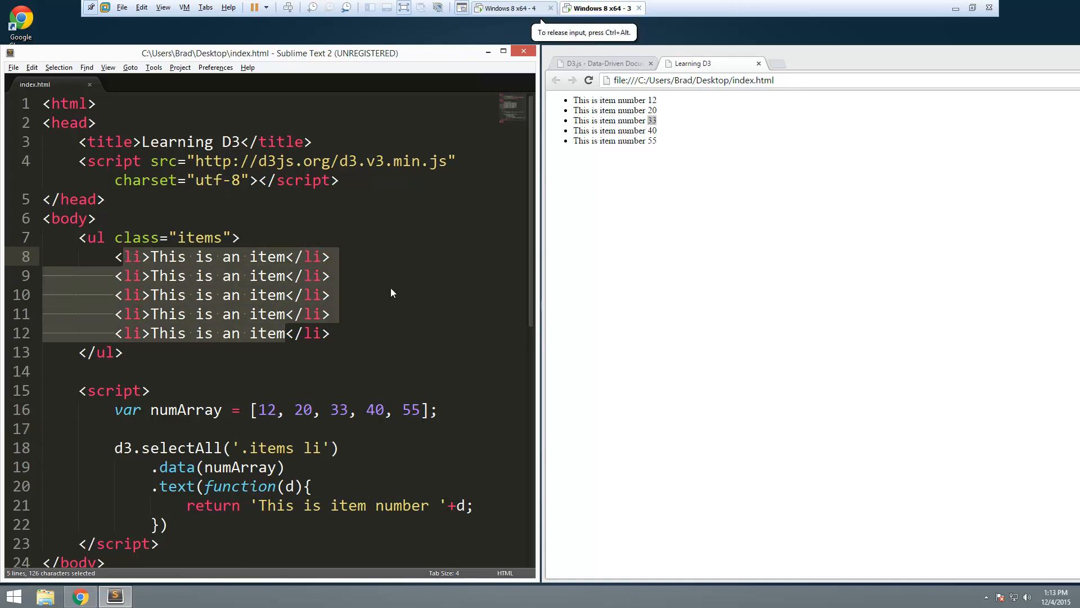
mouse_move(303, 410)
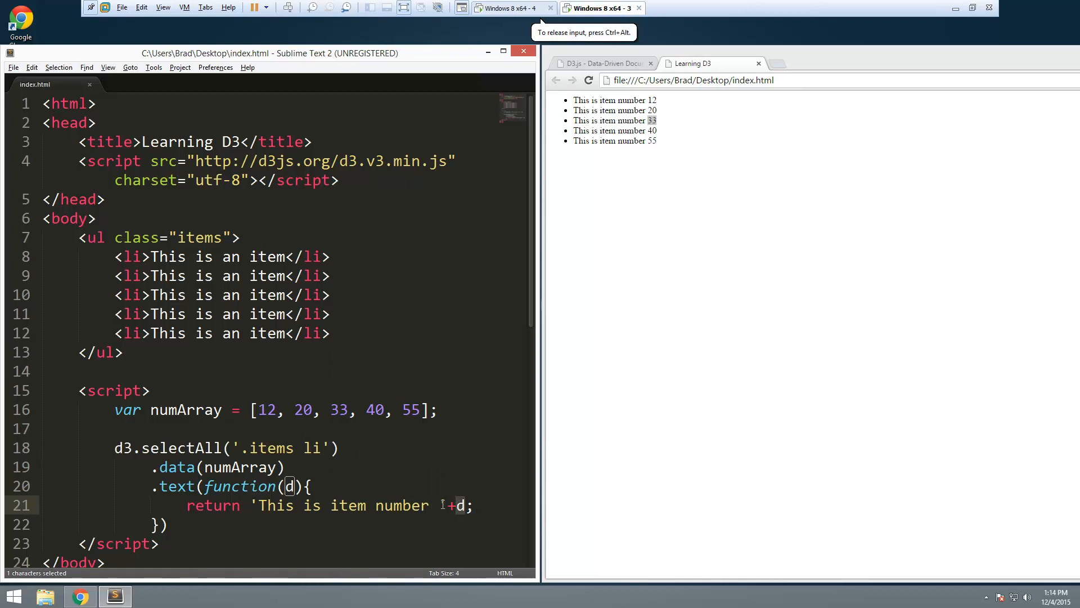
Wrap the d3.selectAll text block in /* */ and add blank lines beneath it
scroll(down, 3)
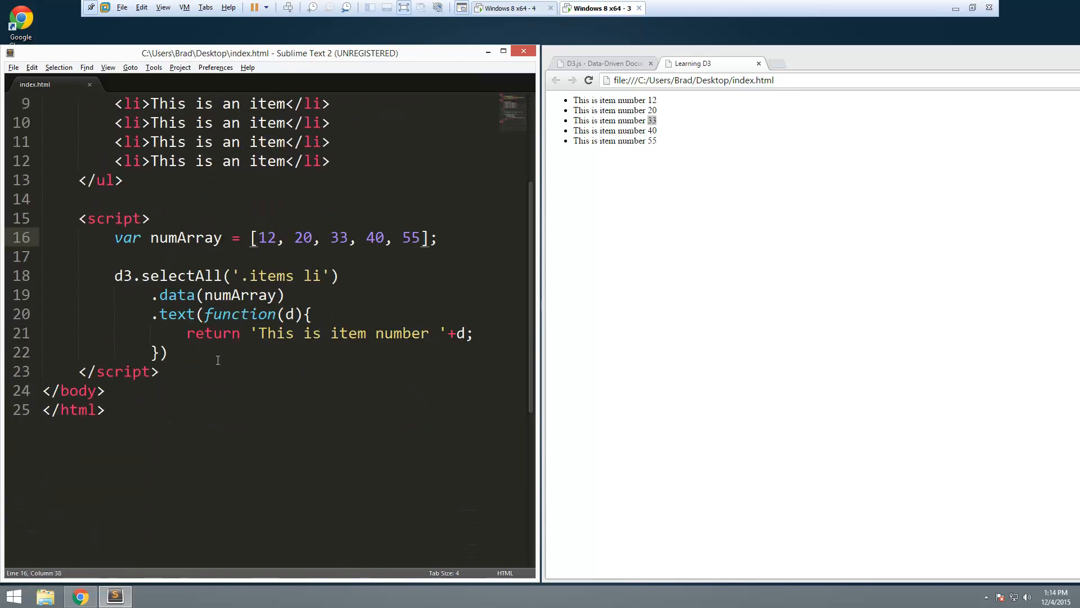
click(155, 255)
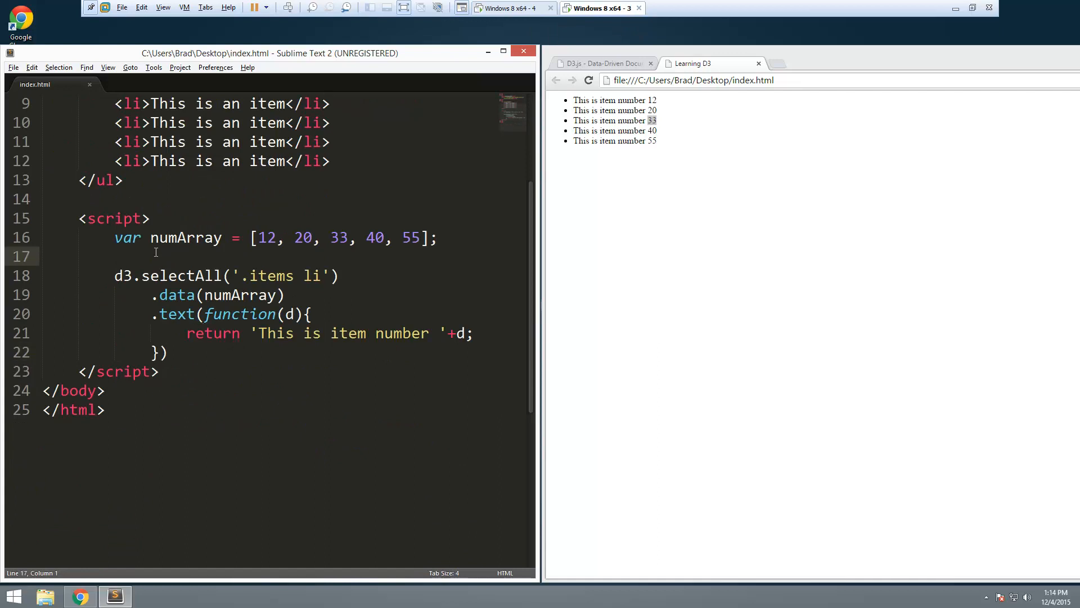
text(/*)
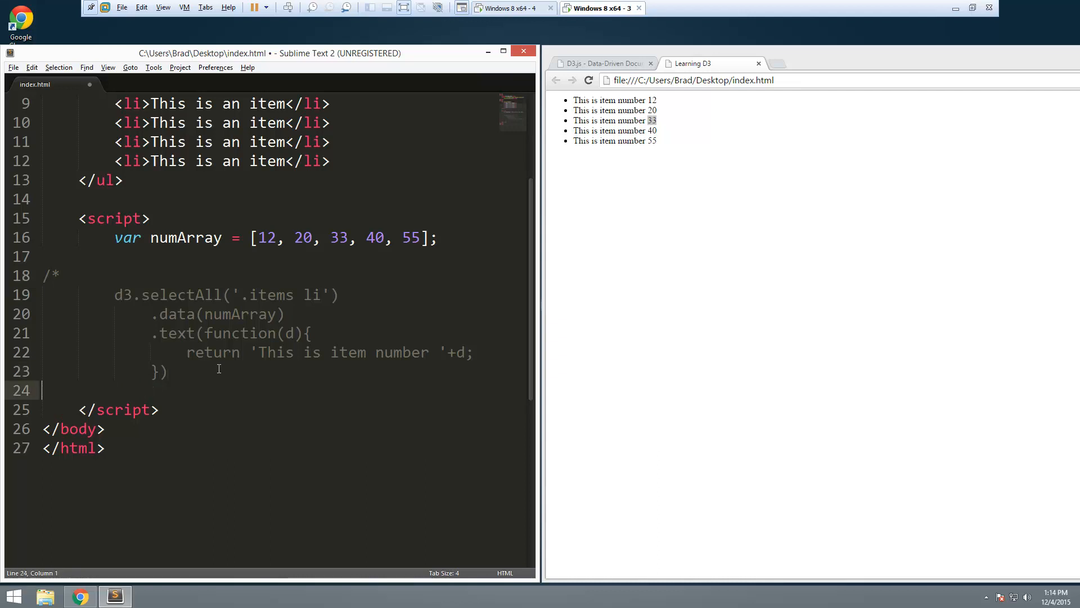
text(*/)
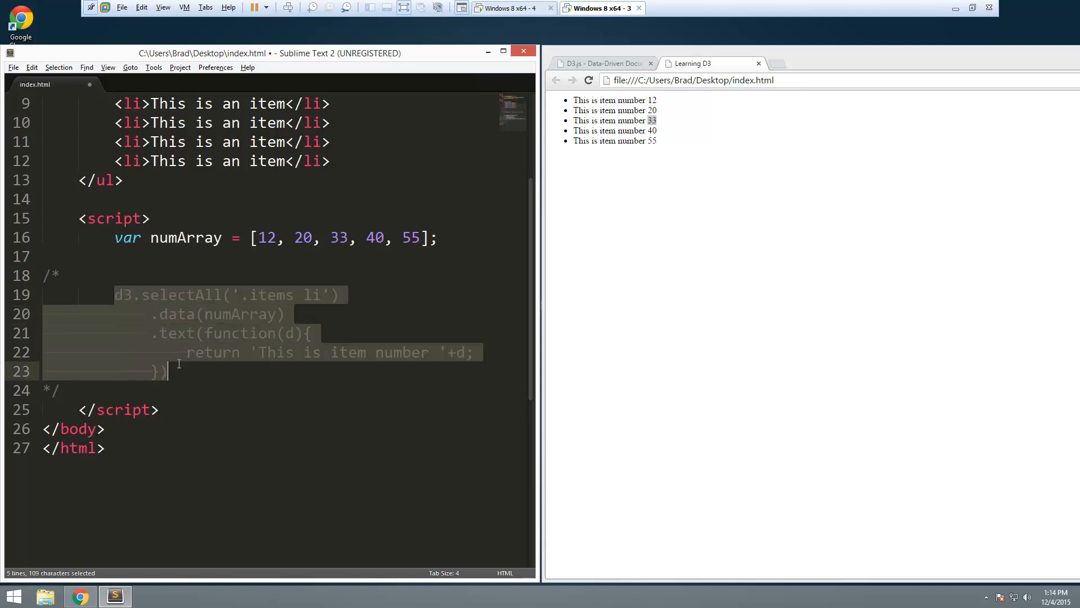
click(190, 390)
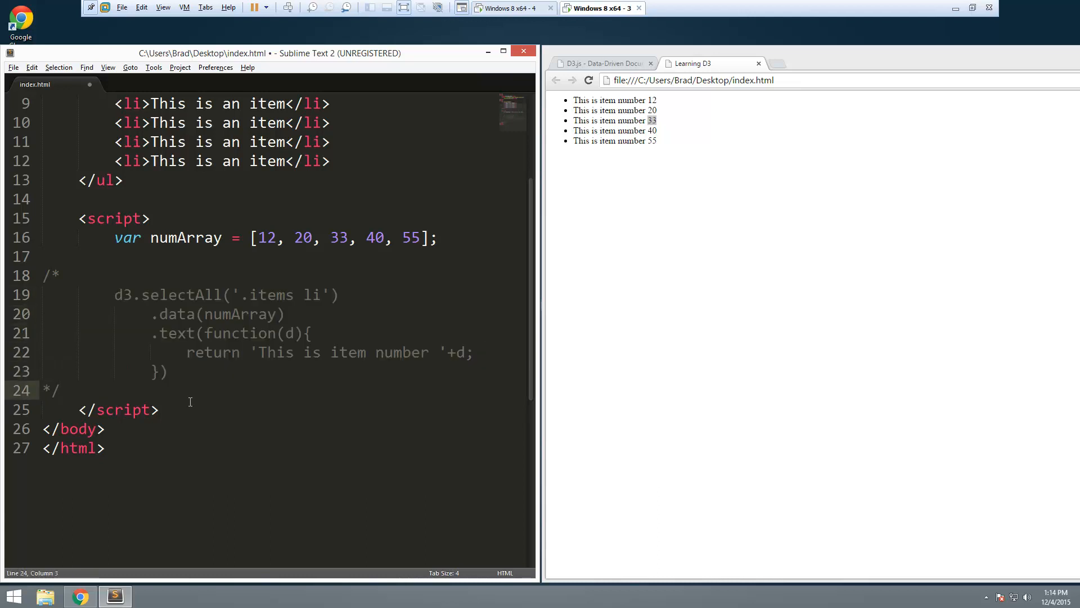
key(enter)
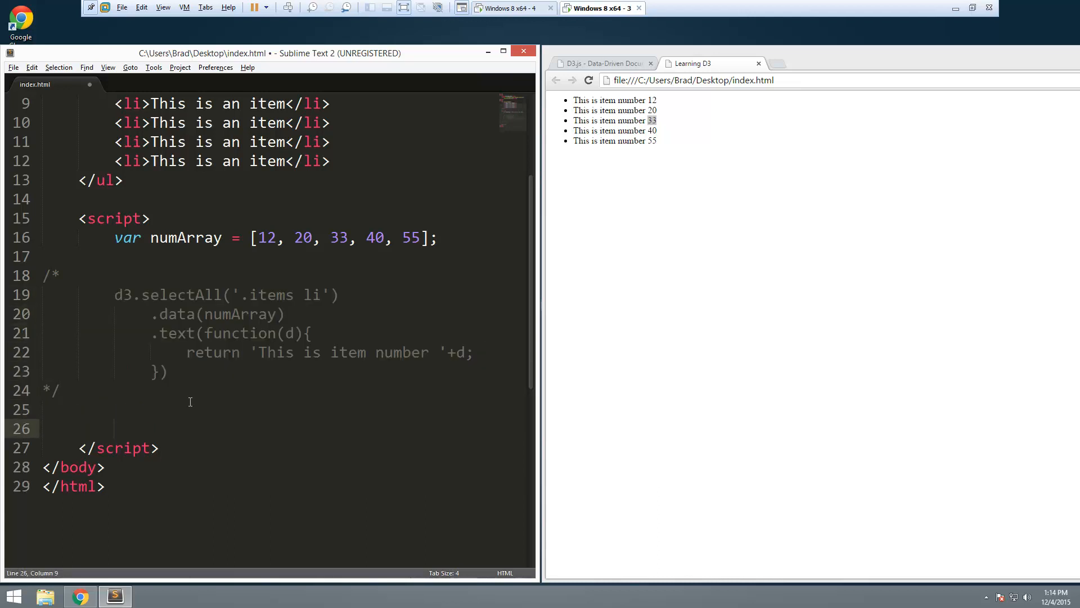
Write a second d3.selectAll('.items li').data(numArray) chain below the commented block
text(d3.selectAll()
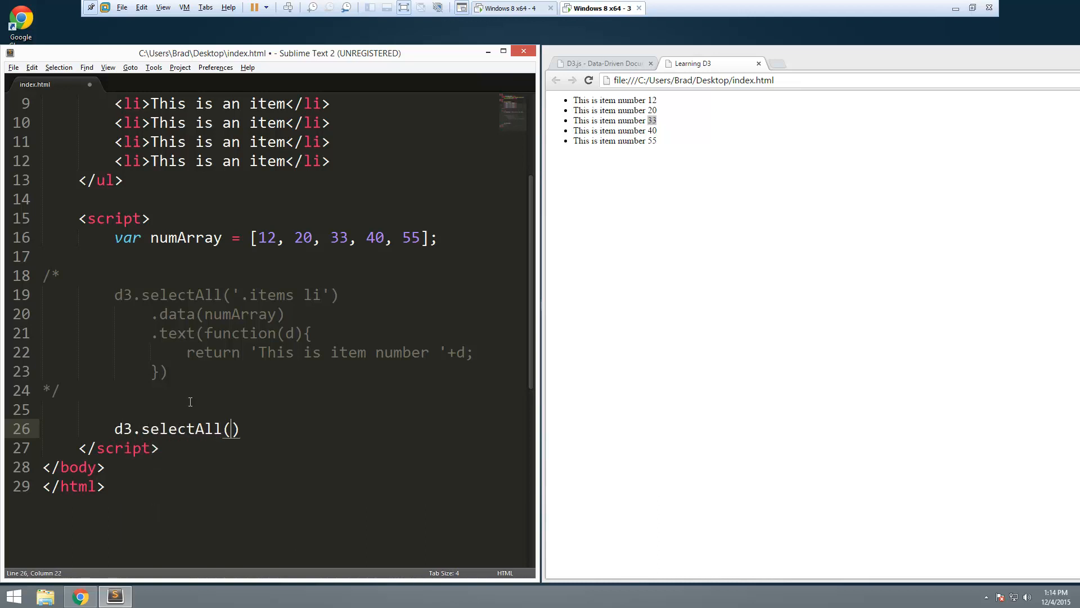
text('')
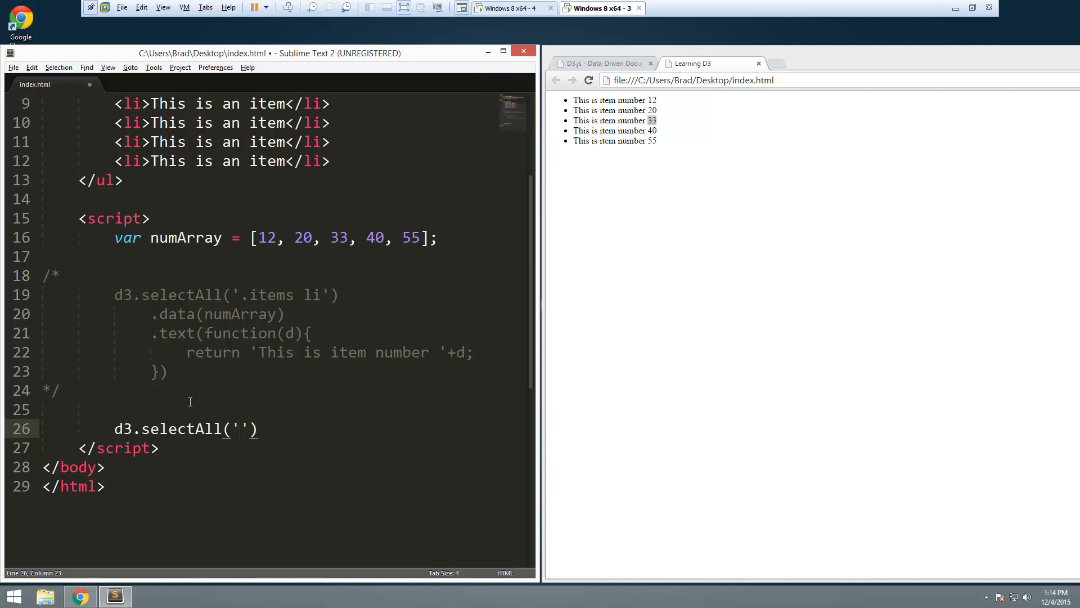
text(.items l)
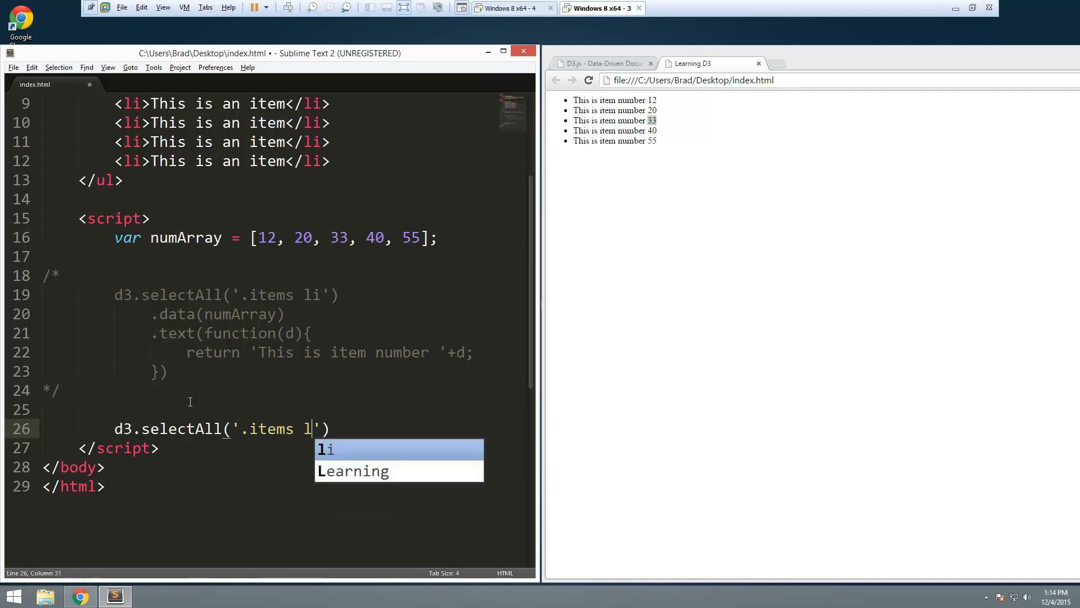
key(Enter)
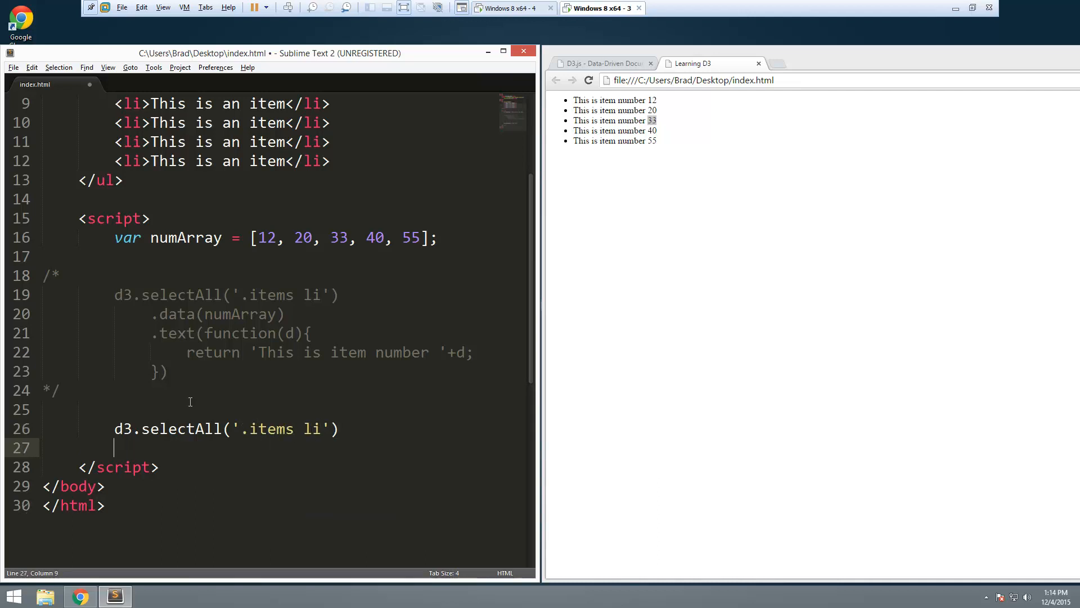
text(.data())
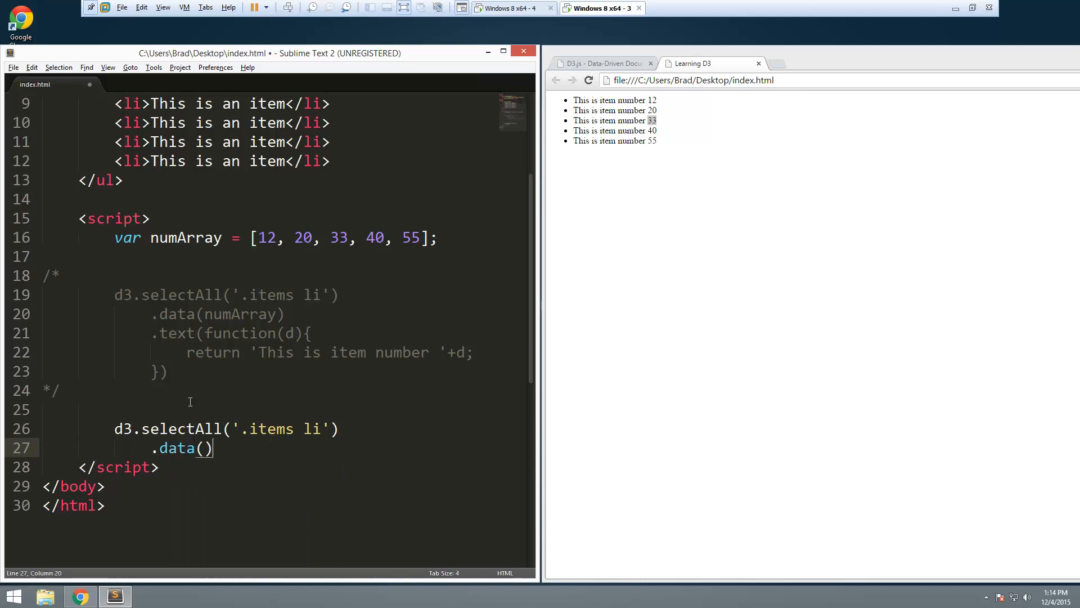
text(numArray)
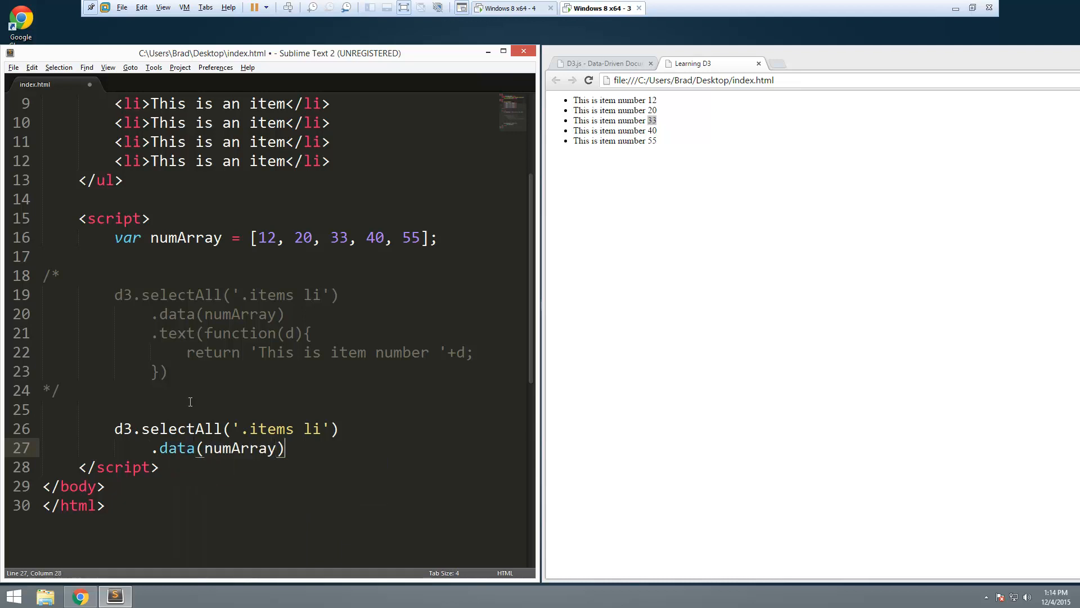
key(enter)
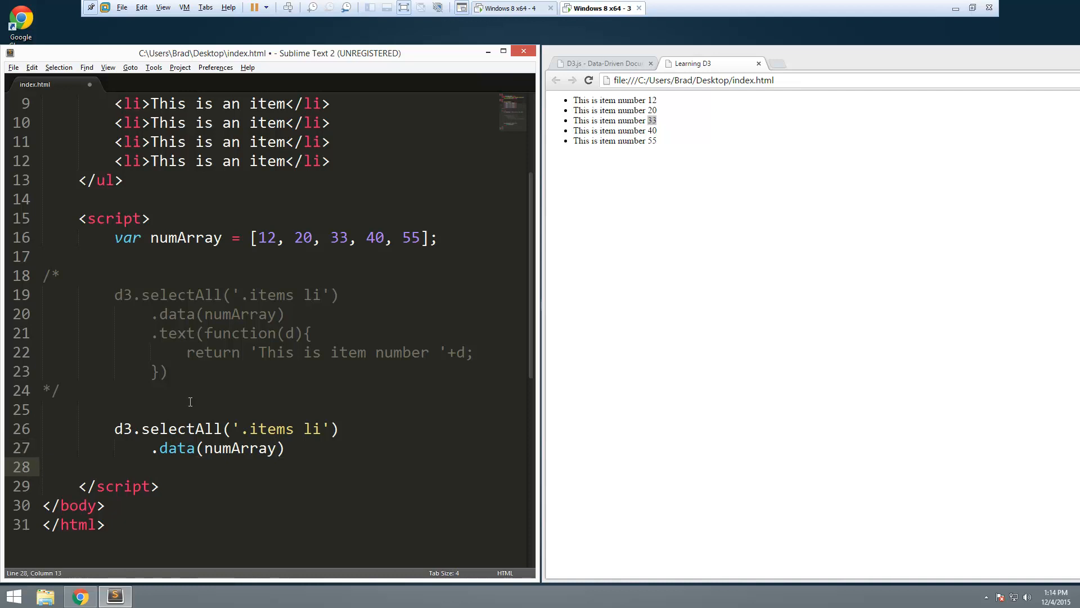
Chain .style('font-size', function()) onto the new selection
text(.)
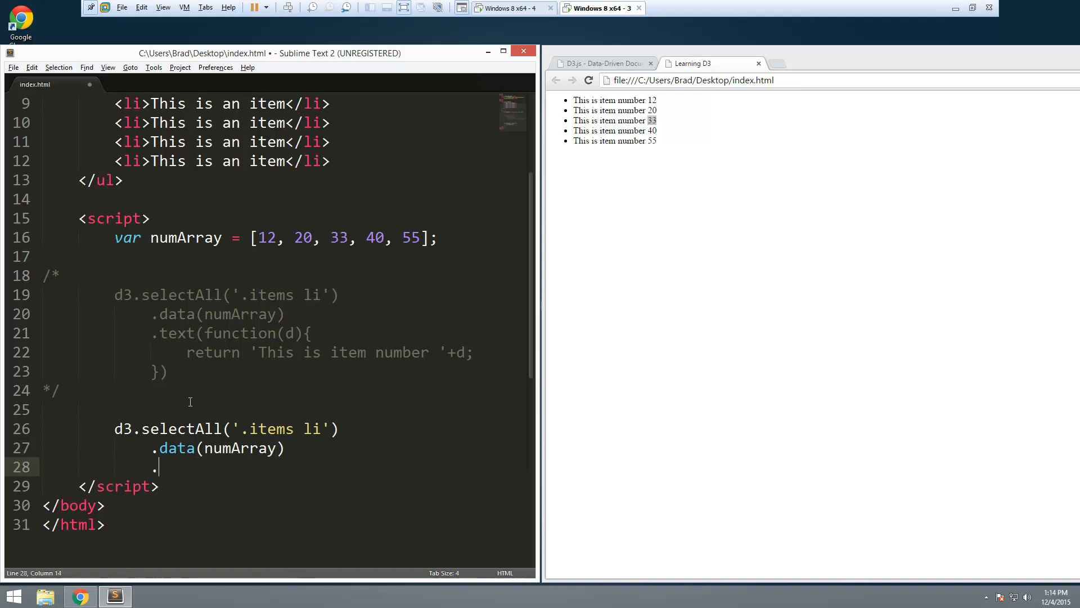
text(syle)
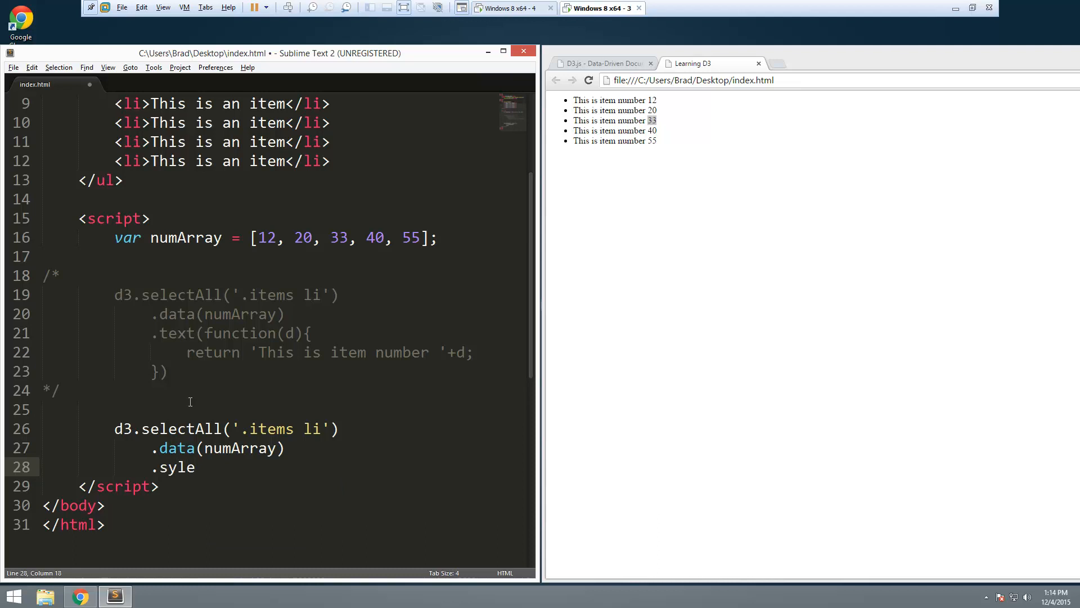
text(t)
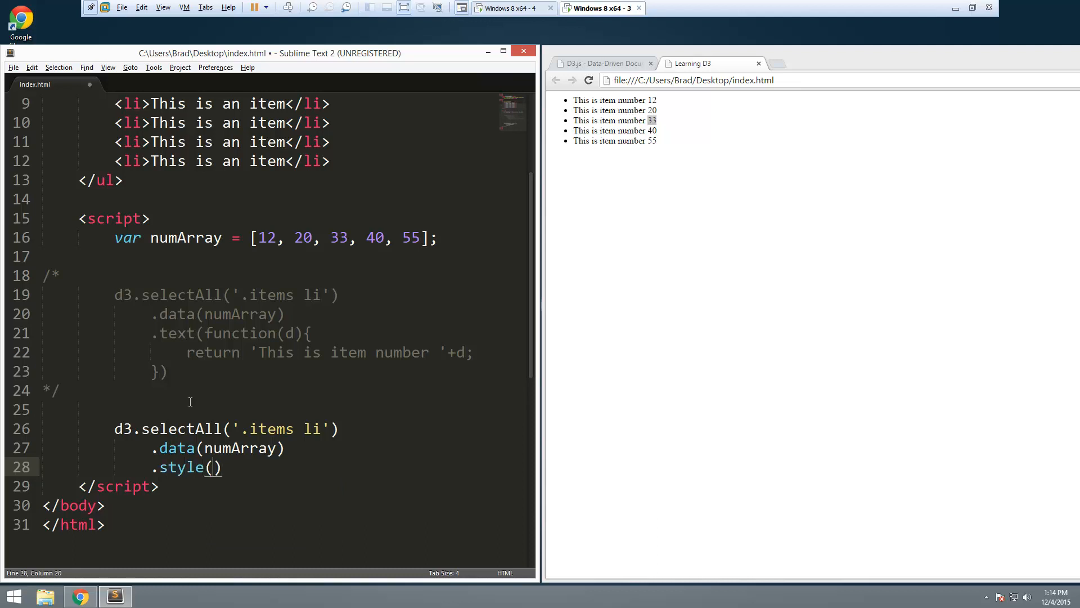
text('fon)
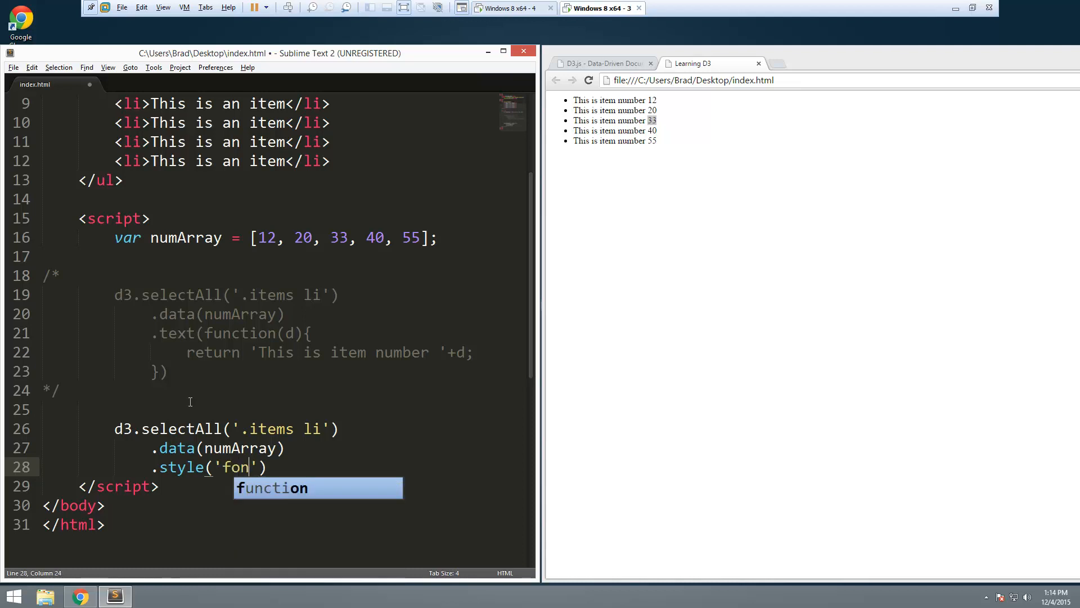
text(t-si)
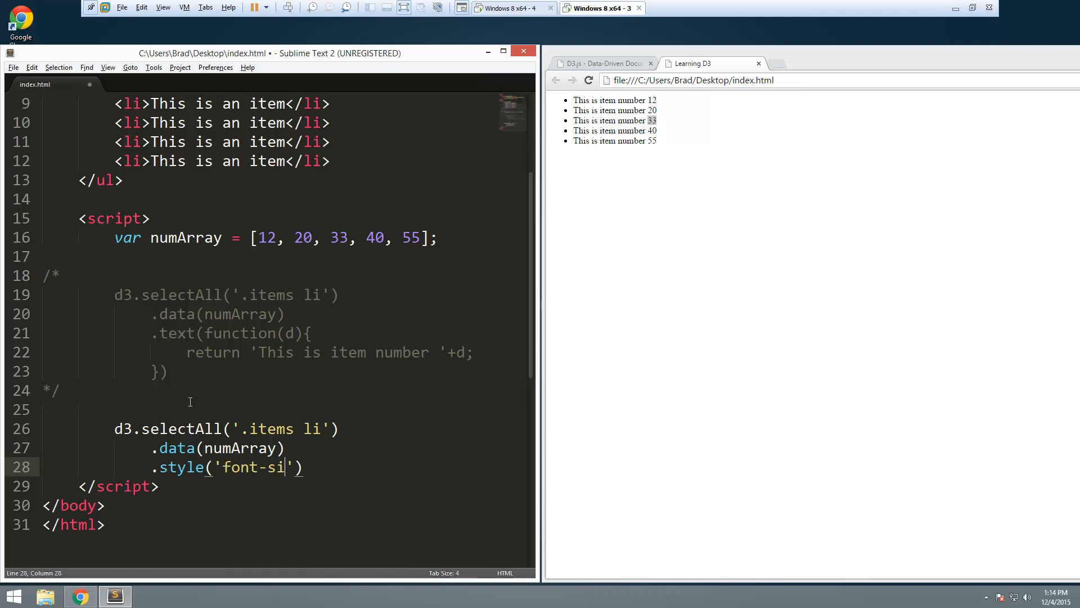
text(ze',)
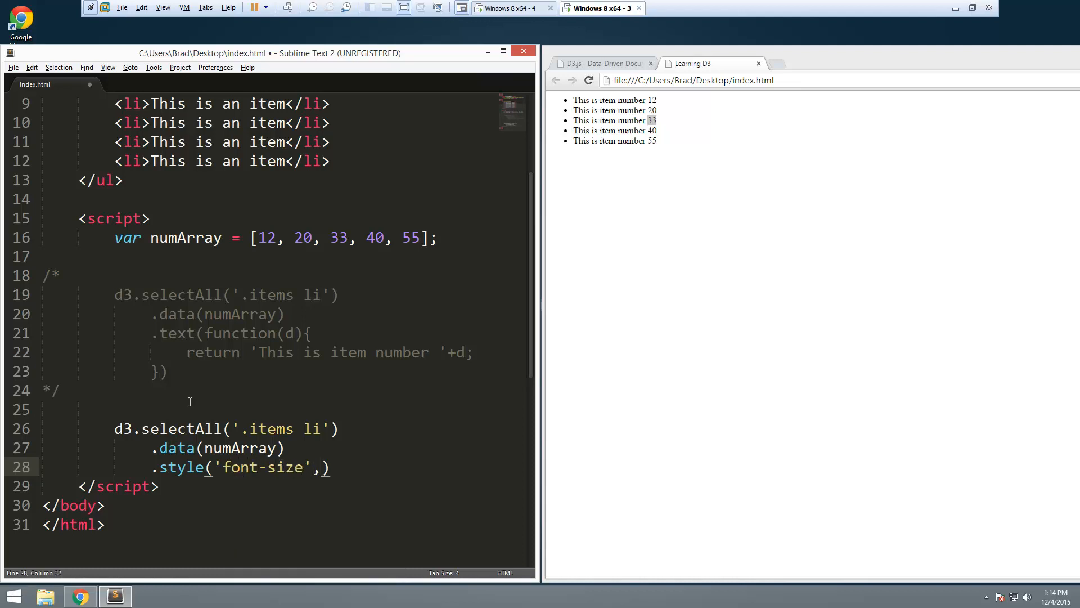
text(function())
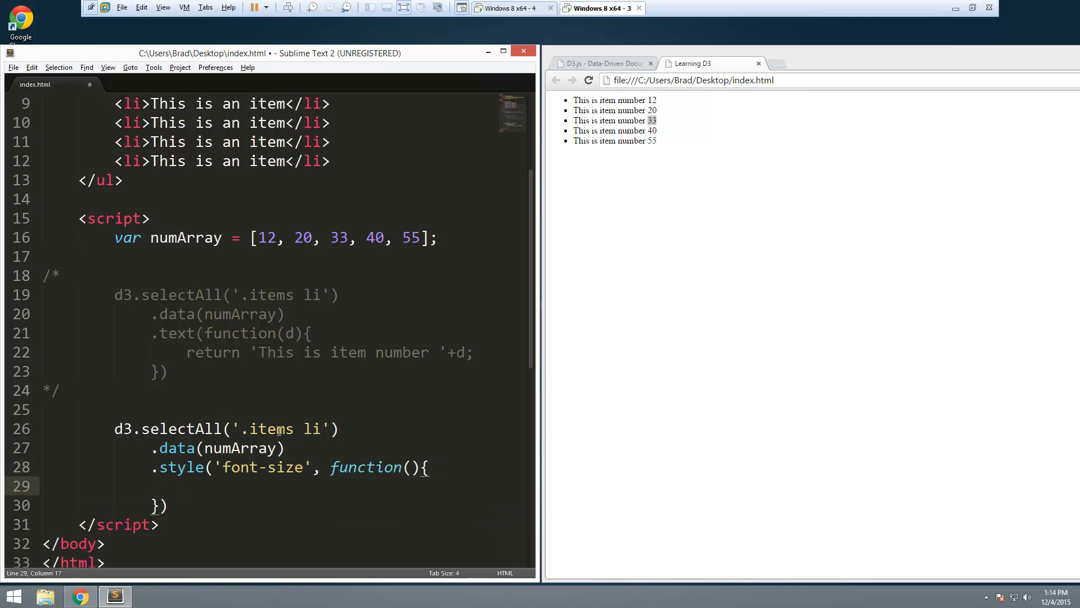
Make the font-size callback take d and return d + 'px';
click(409, 467)
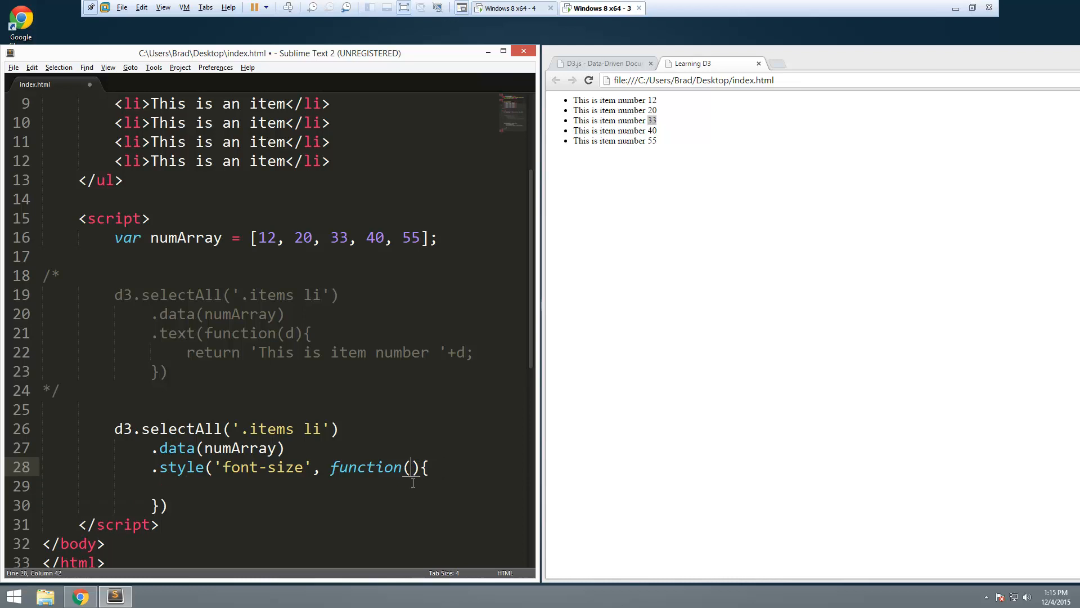
text(d)
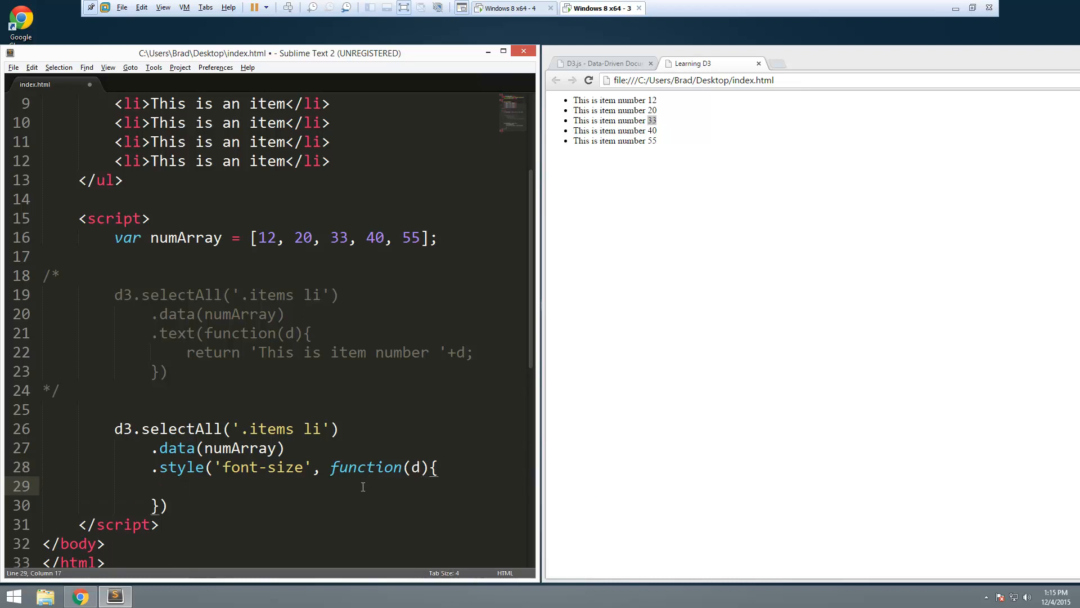
text(return)
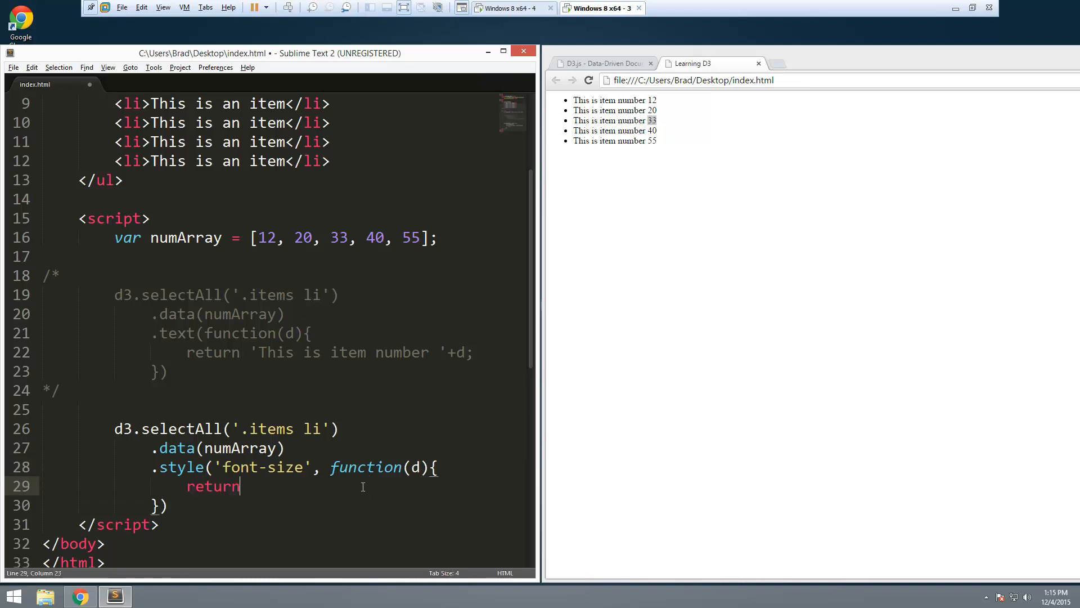
text(d)
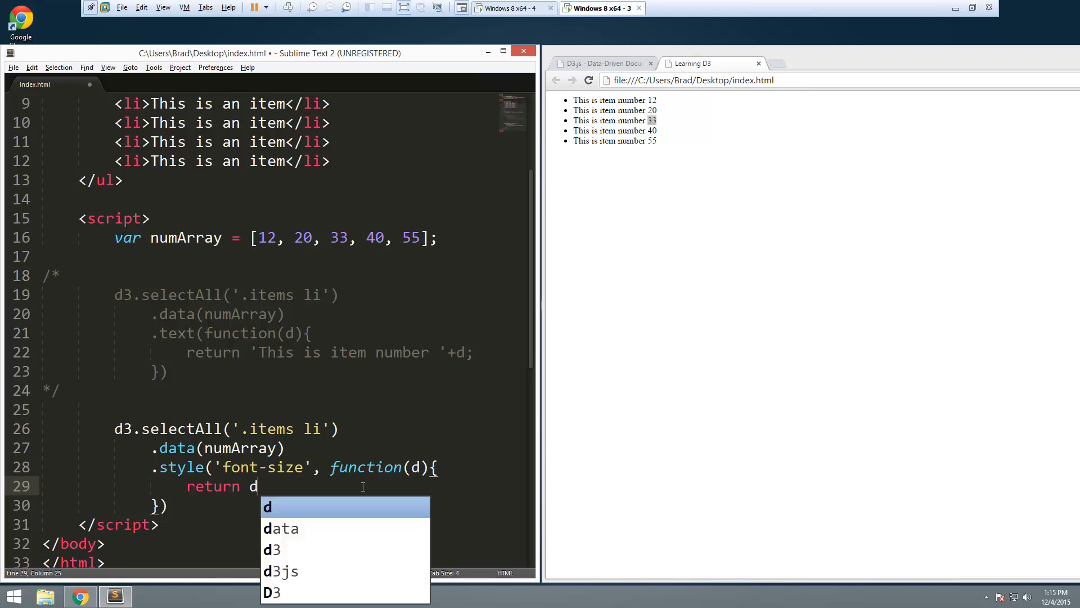
text(+'')
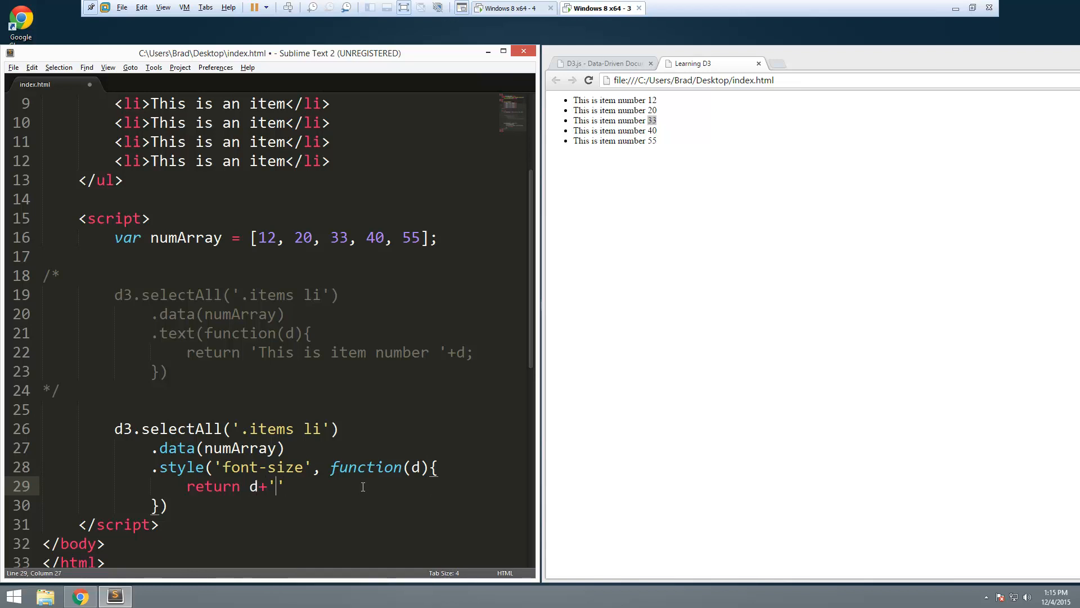
text(px)
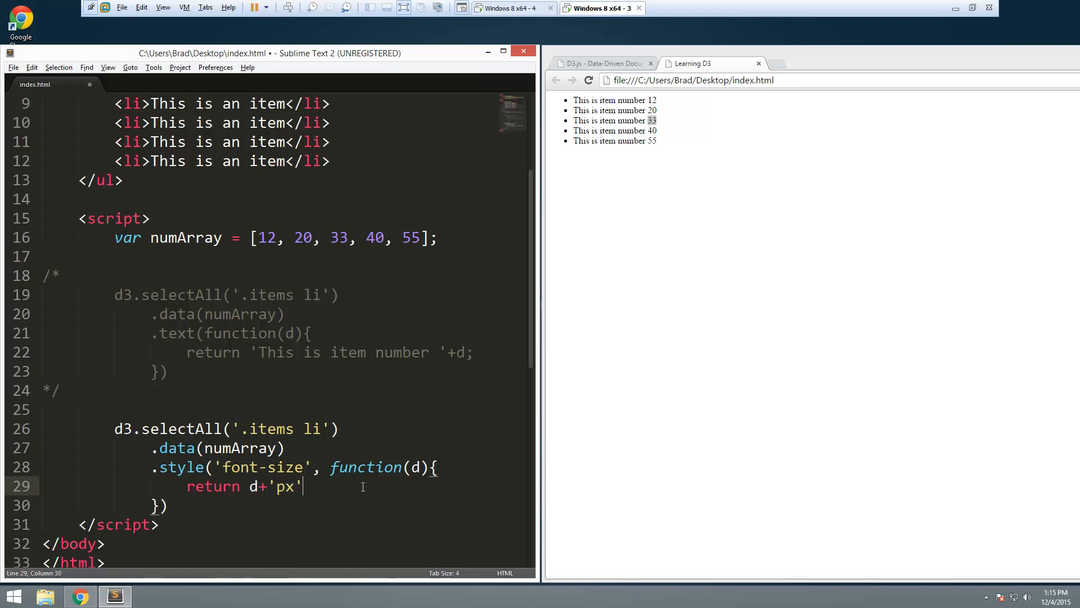
text(;)
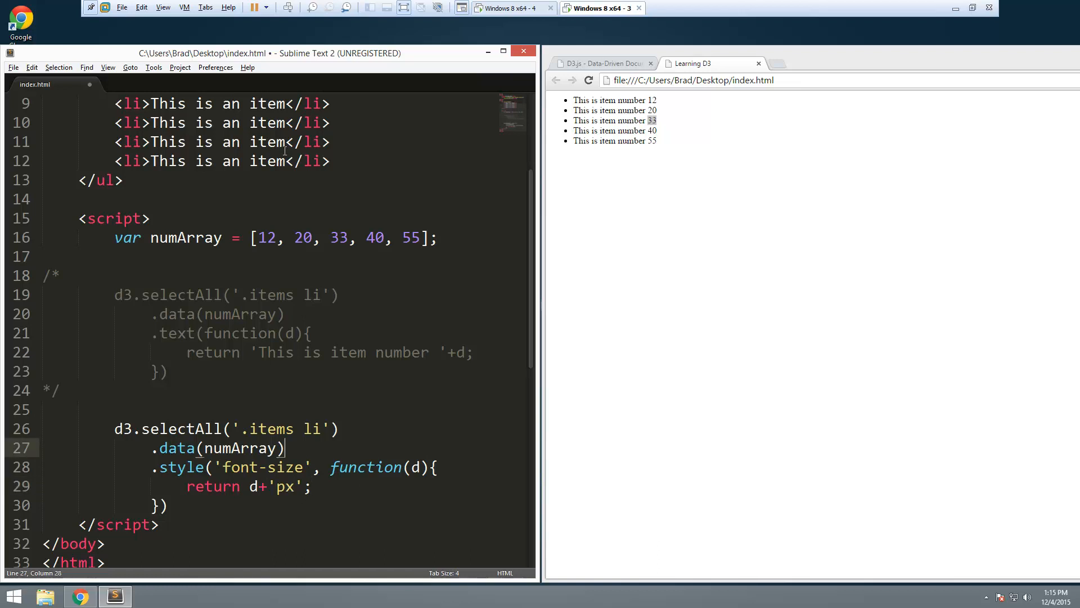
mouse_move(349, 402)
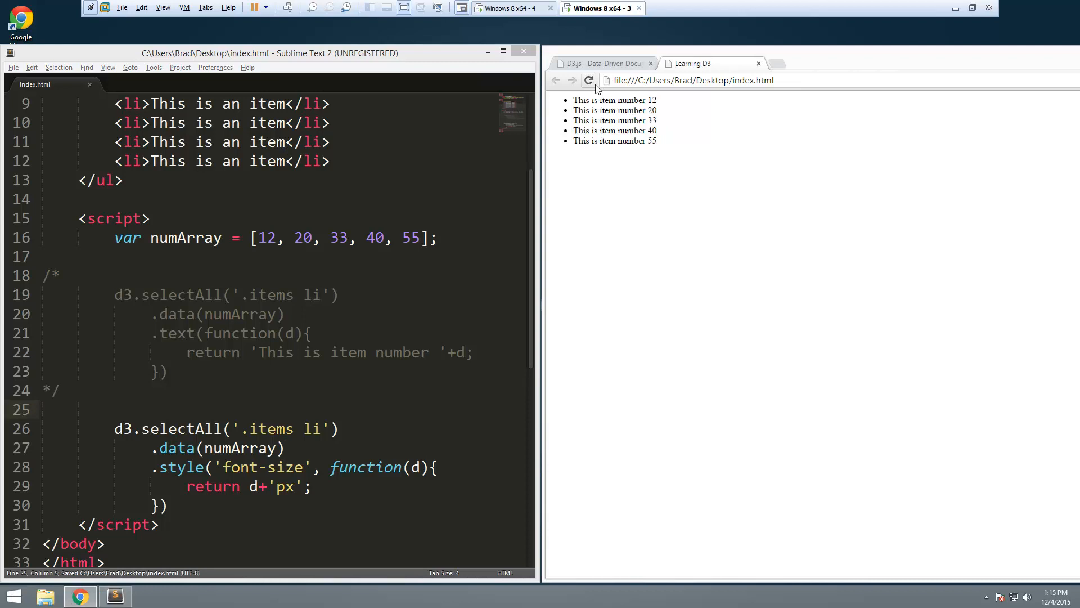
Reload the Chrome preview to show the five items growing in font size
click(589, 81)
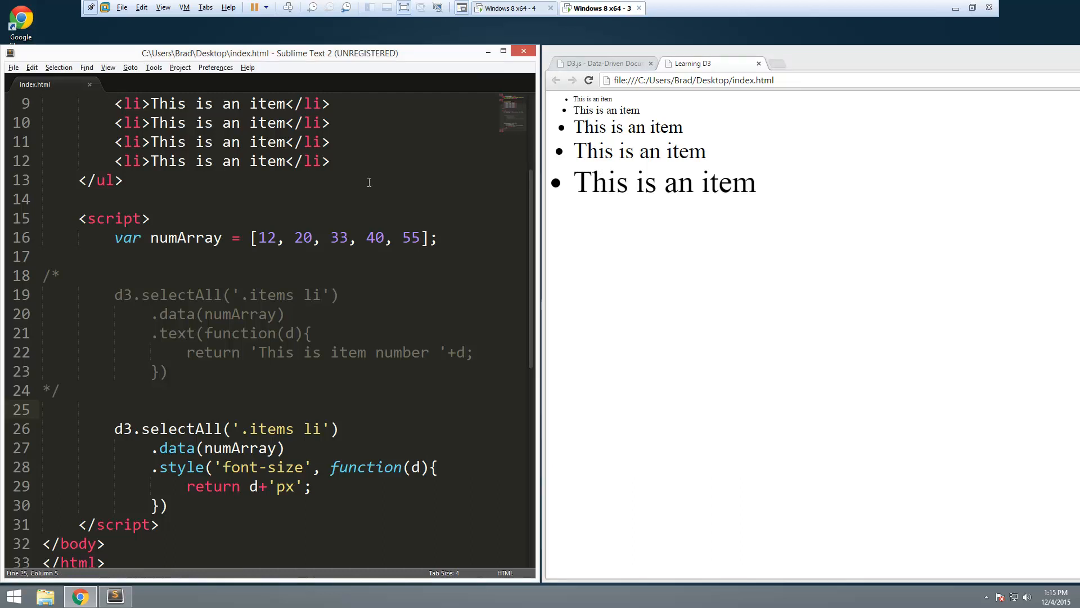
double_click(339, 238)
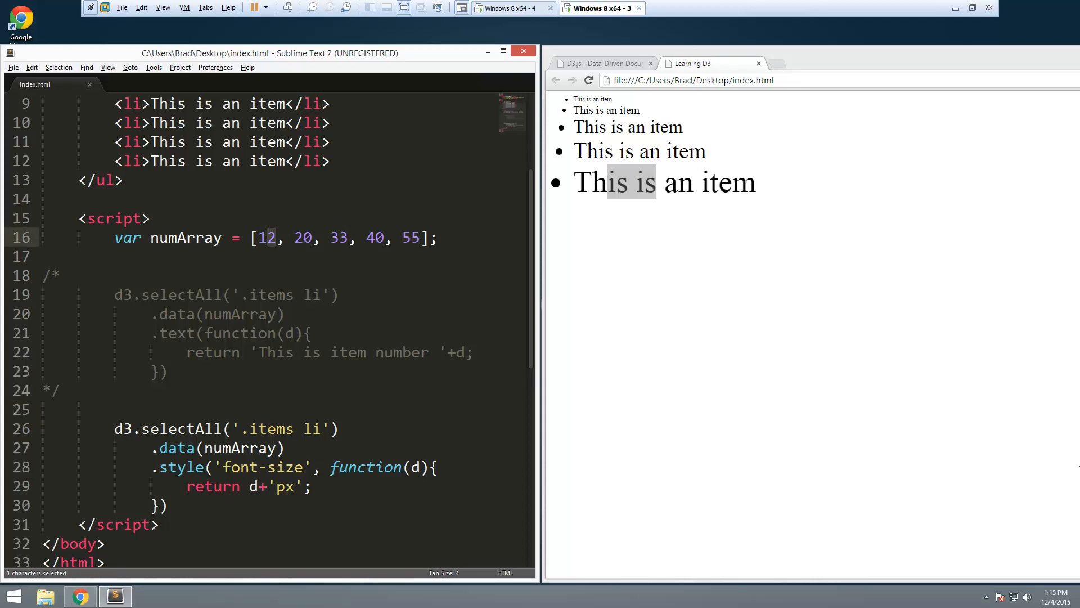
mouse_move(691, 481)
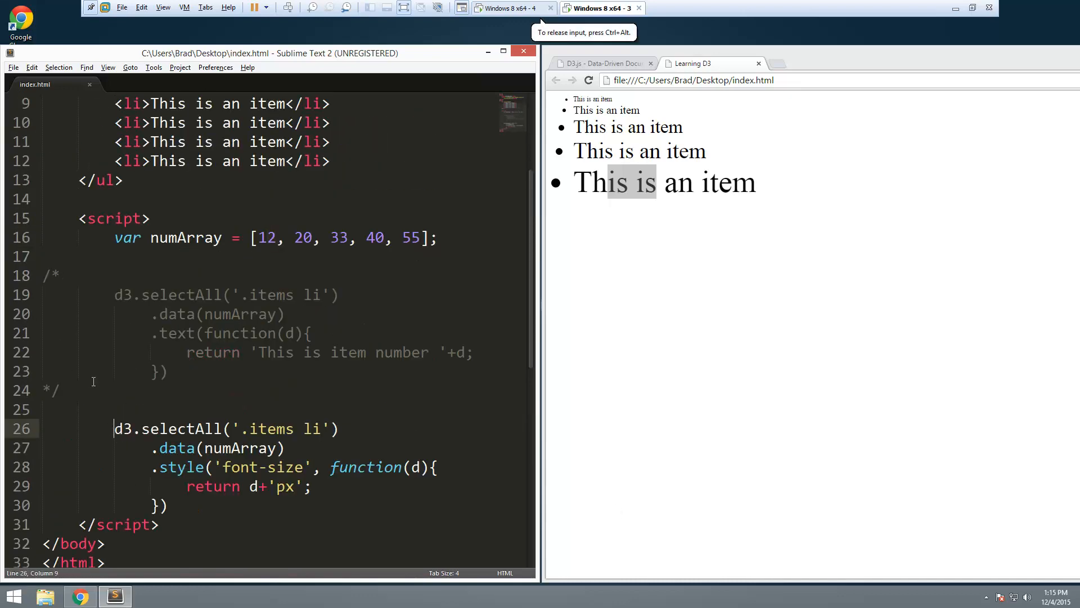
Uncomment the .text() block and wrap the font-size block in /* */ instead
drag(115, 294, 167, 371)
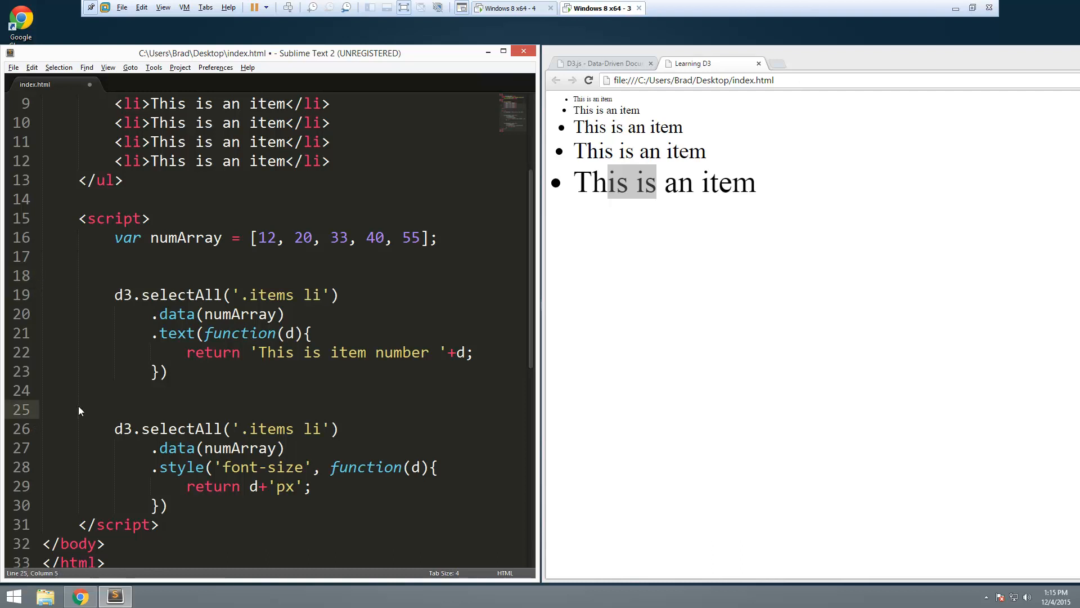
text(/*)
text(*/)
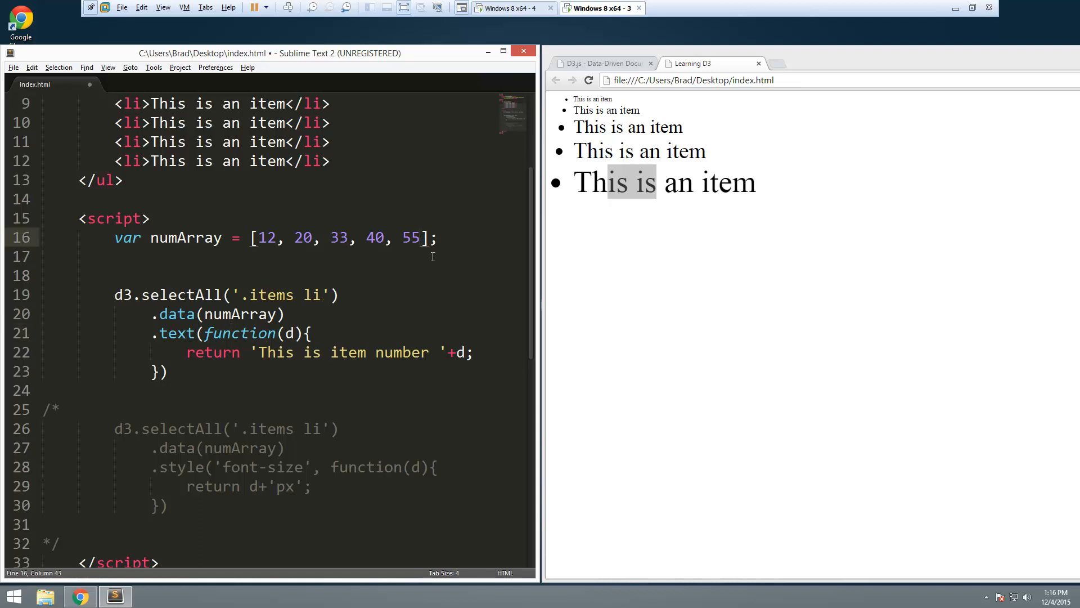
Append 60, 75, 80, 90 to numArray and reload the preview, which still lists five items
text(, 60)
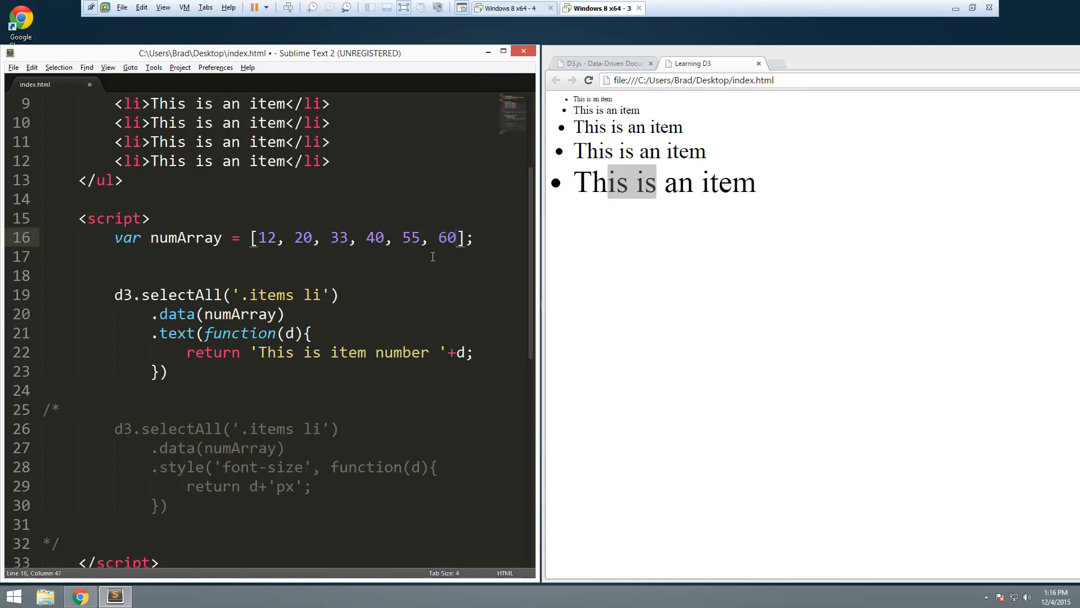
text(, 75,)
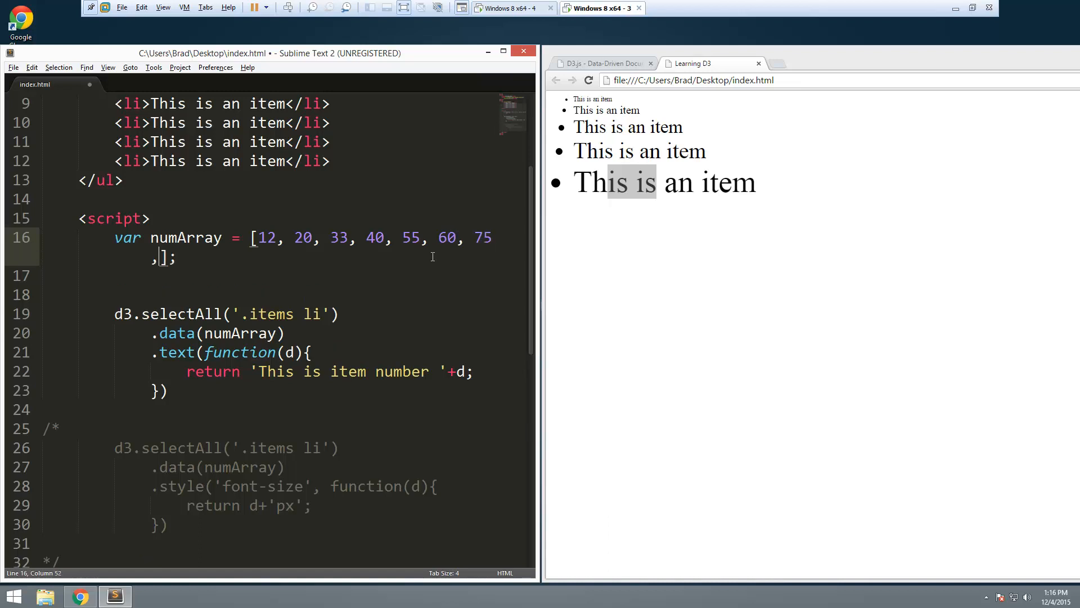
text(80,)
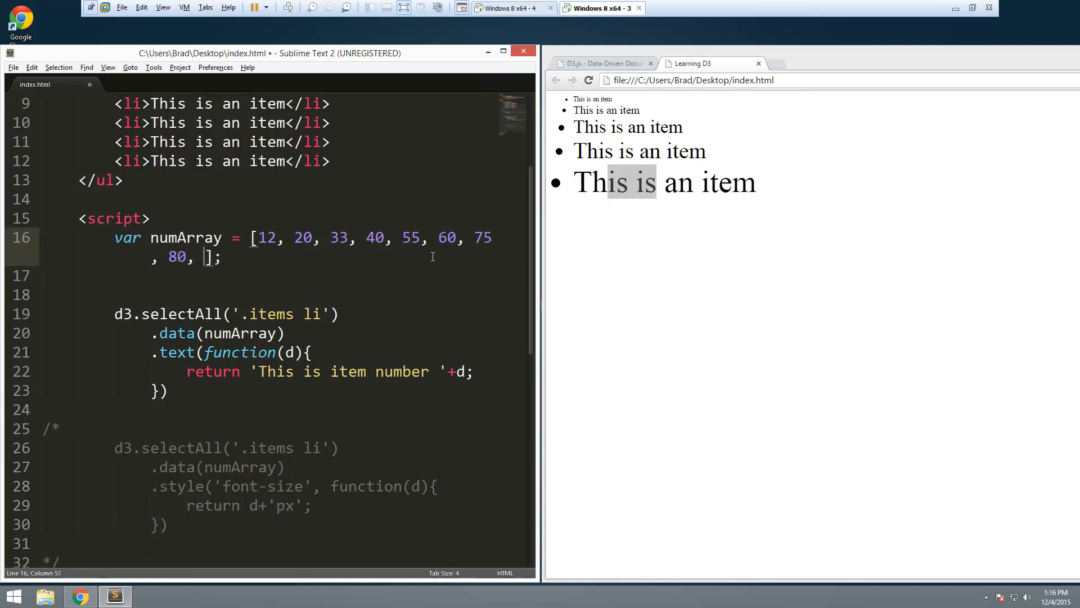
text(90)
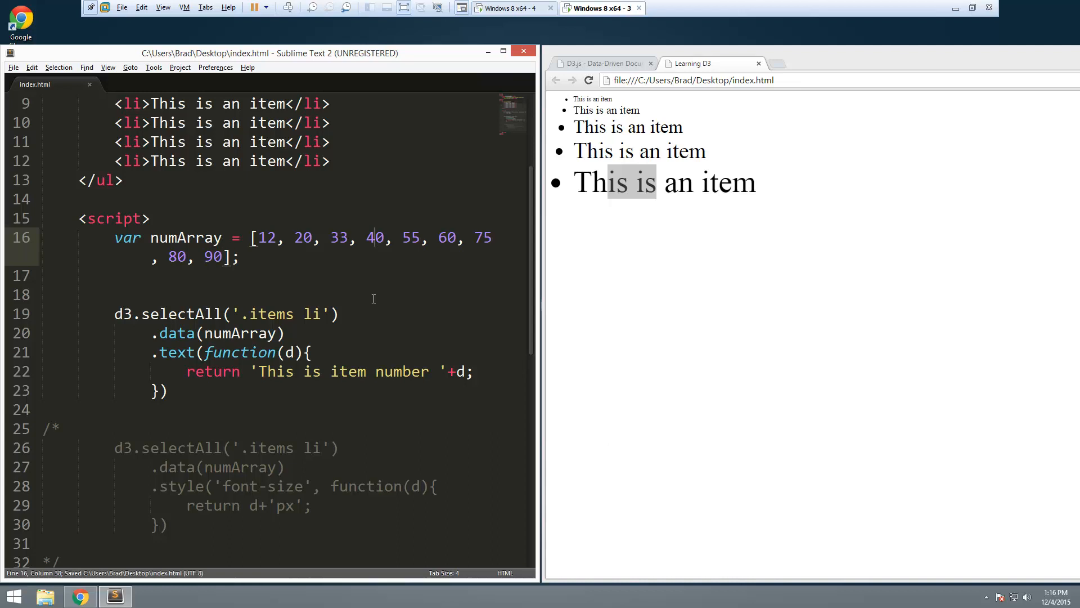
click(588, 81)
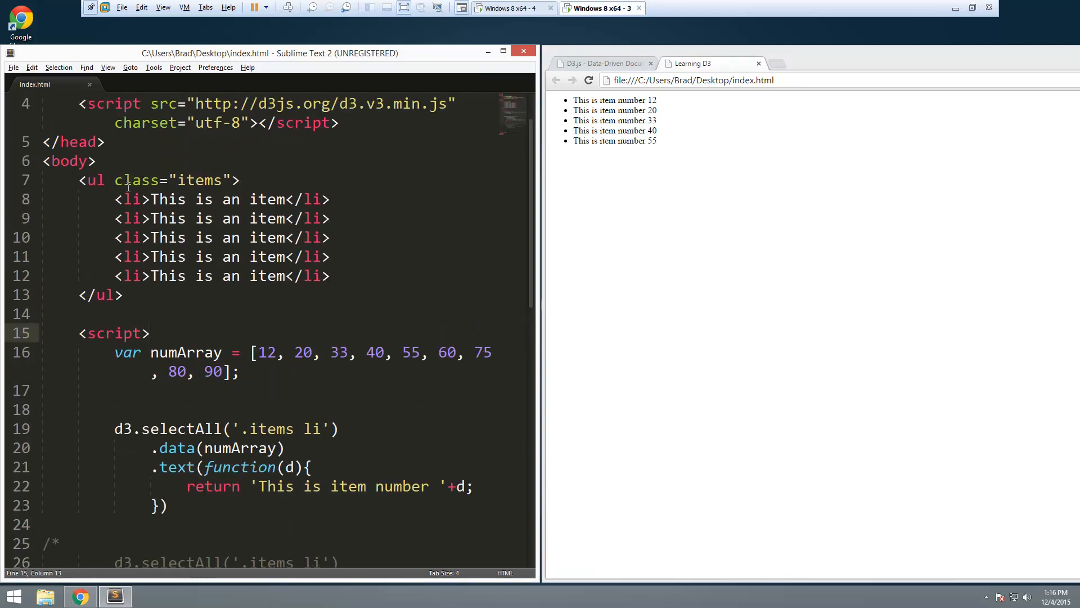
drag(115, 199, 330, 276)
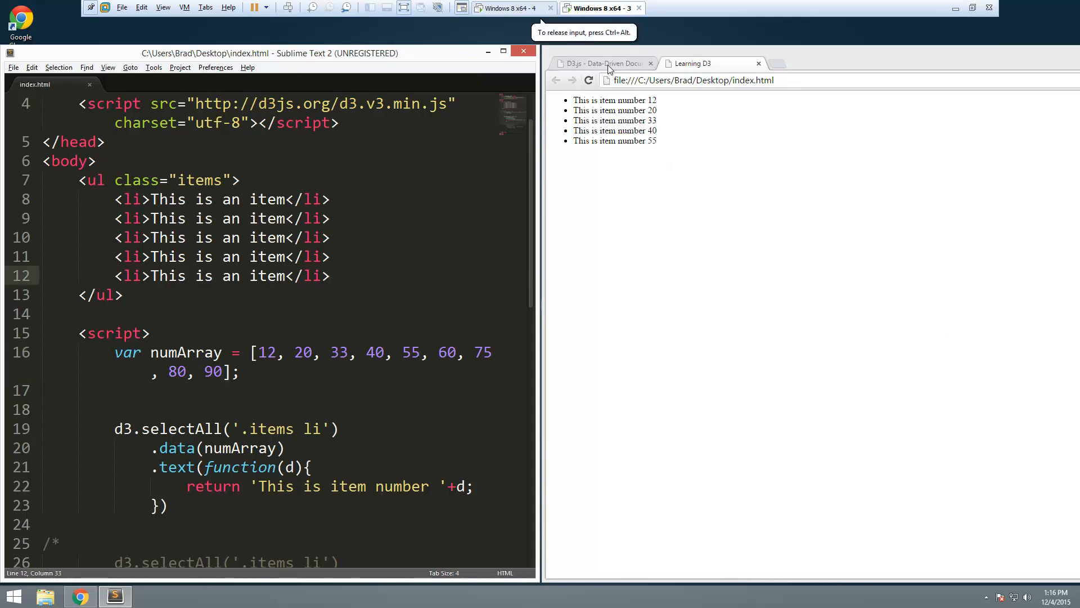
Switch to the d3js.org tab and scroll to the Enter and Exit code examples
click(599, 63)
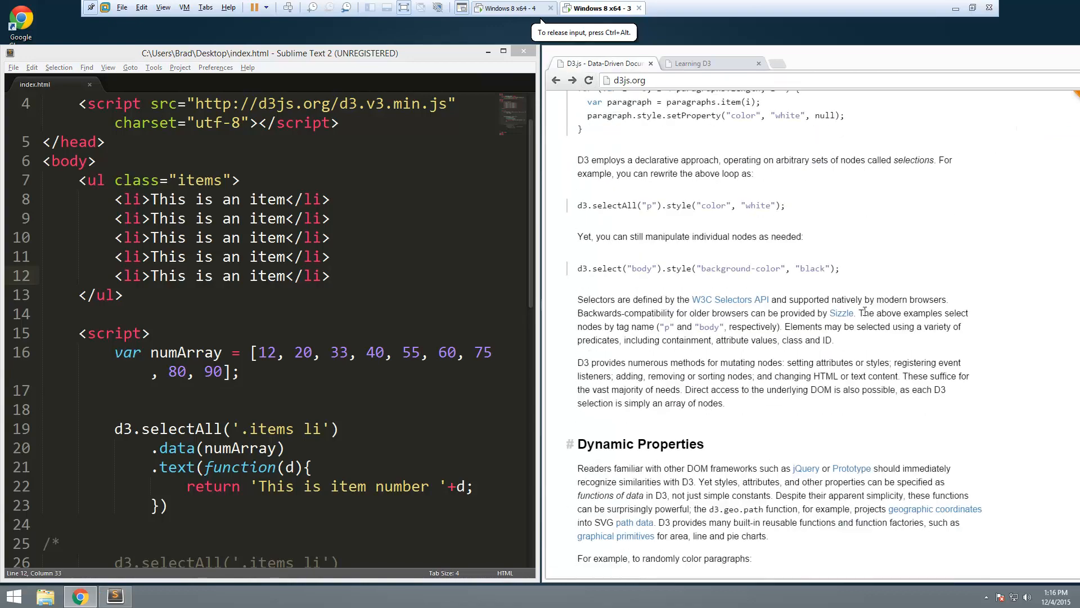
scroll(down, 3)
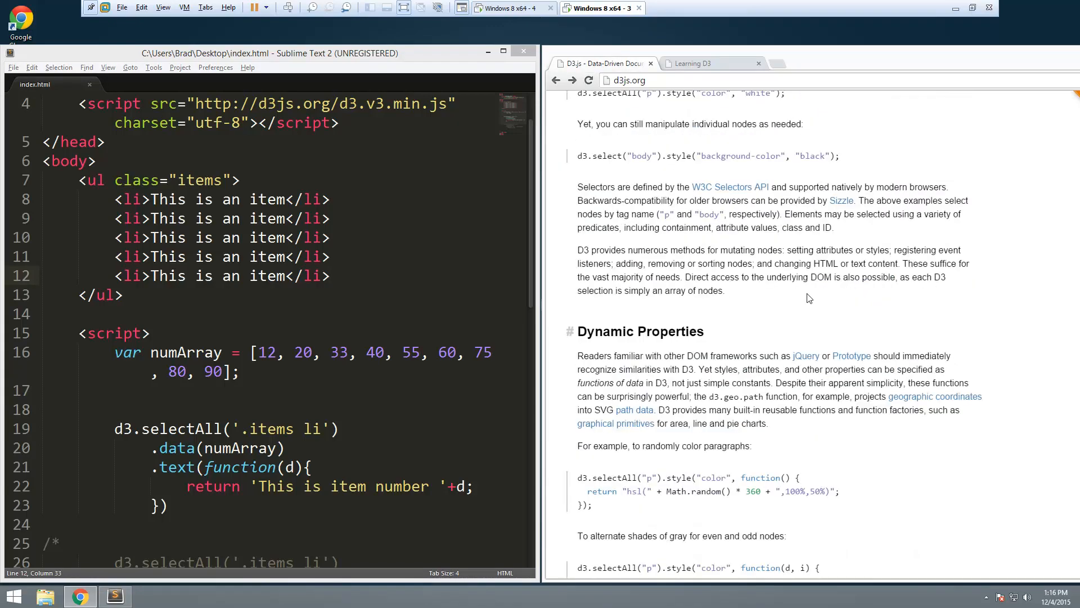
scroll(down, 3)
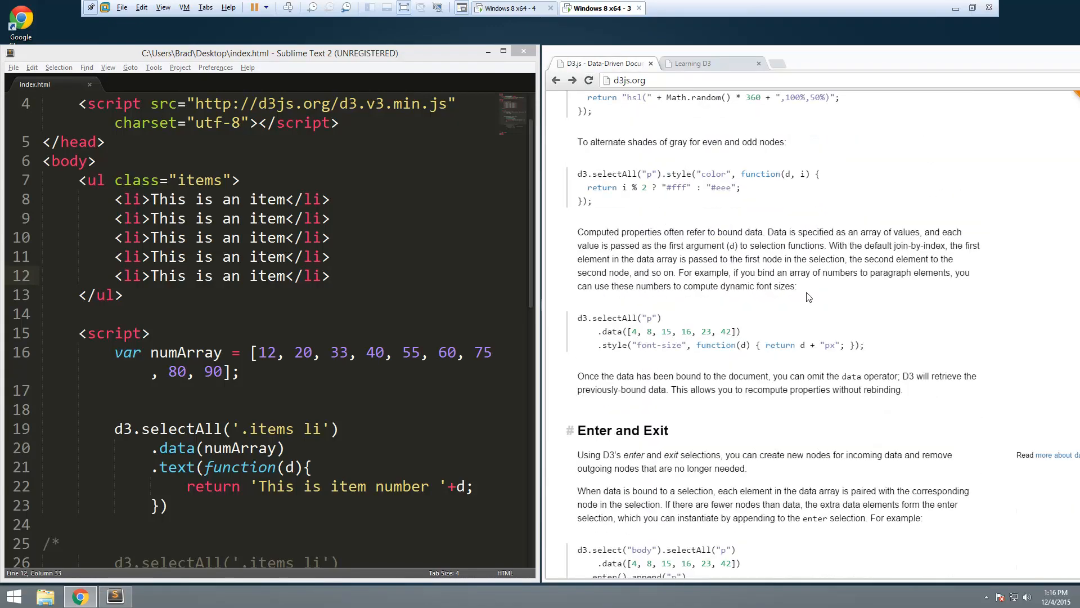
scroll(down, 3)
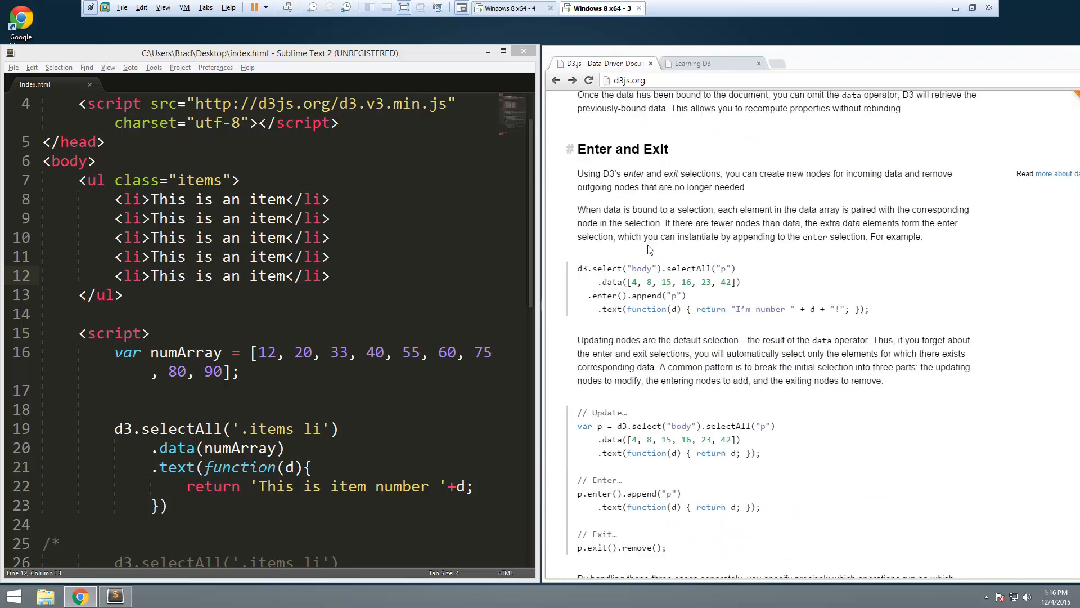
mouse_move(619, 184)
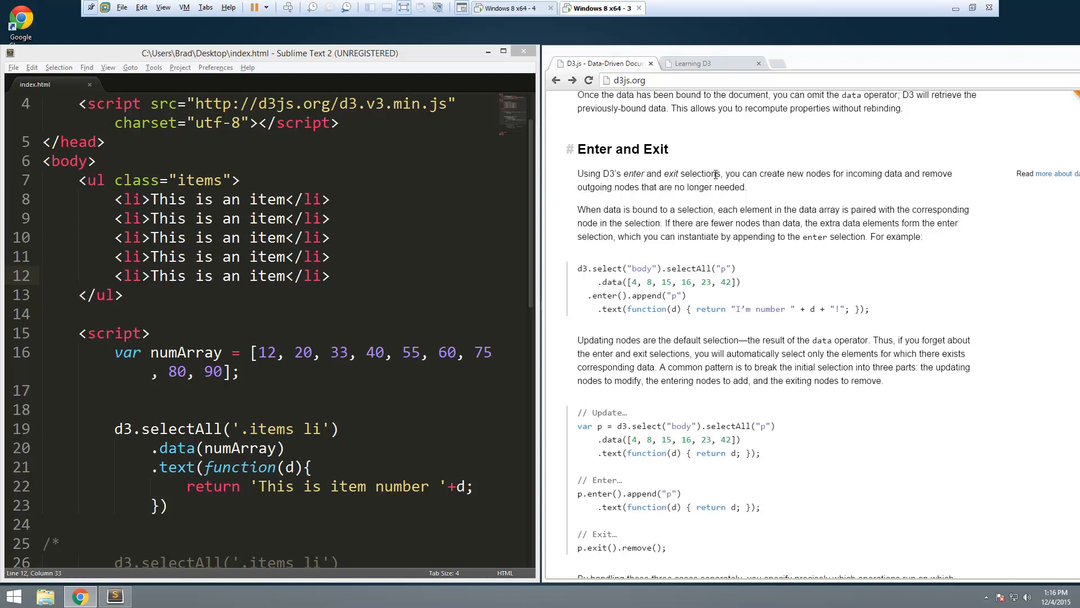
mouse_move(904, 185)
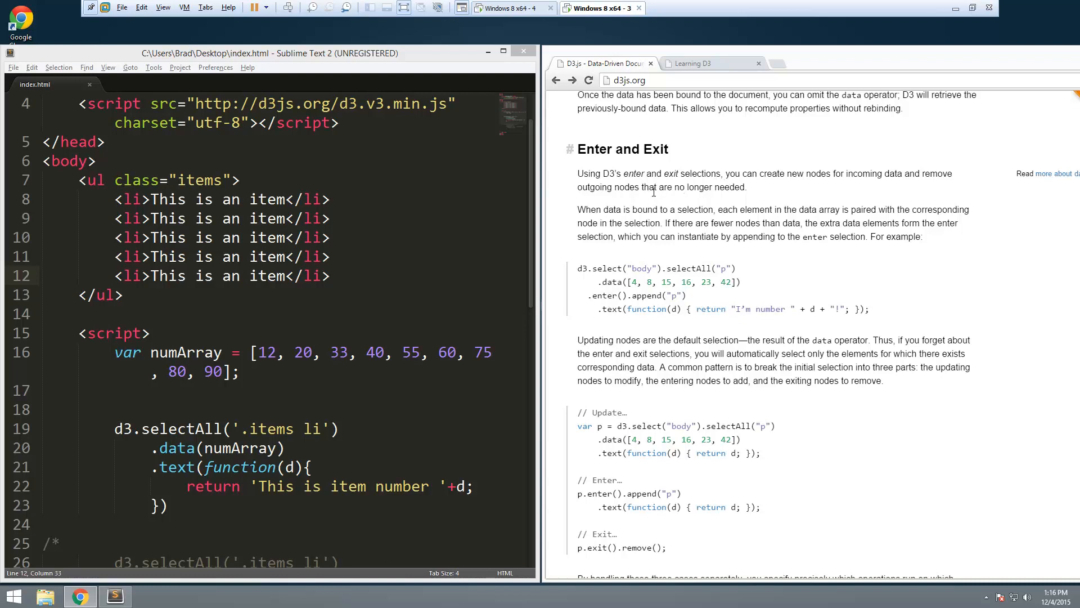
mouse_move(775, 297)
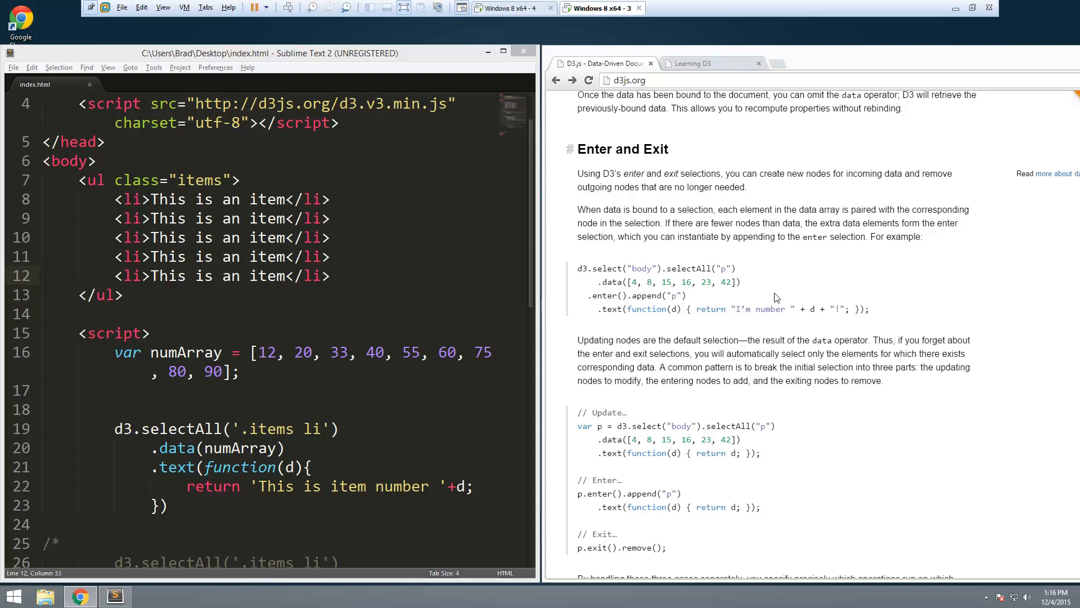
scroll(down, 3)
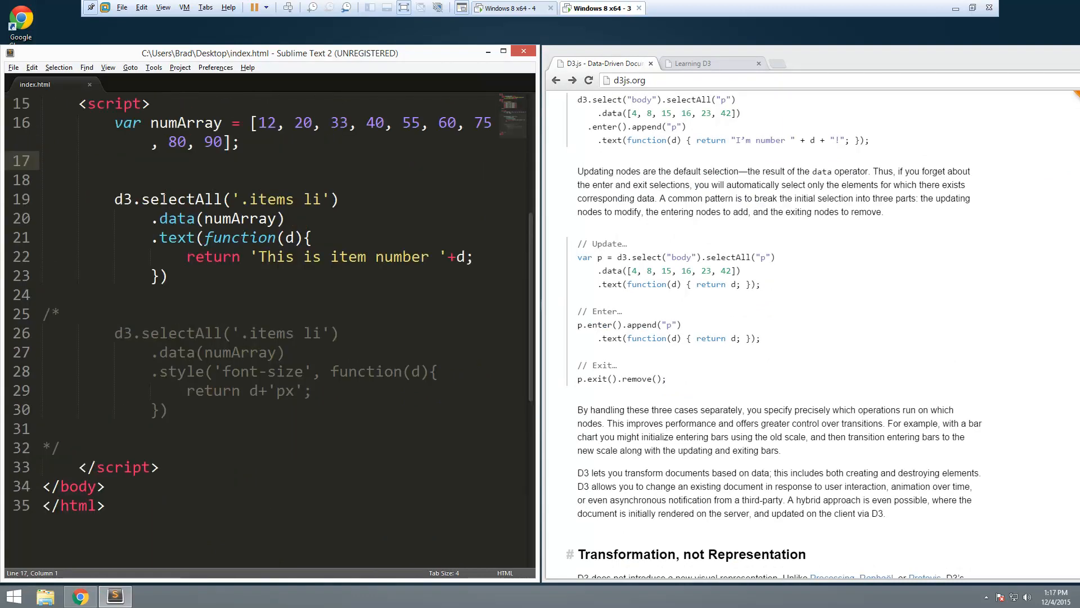
Store the chain as var li = d3.select('body').selectAll('.items li').data(numArray)
click(165, 199)
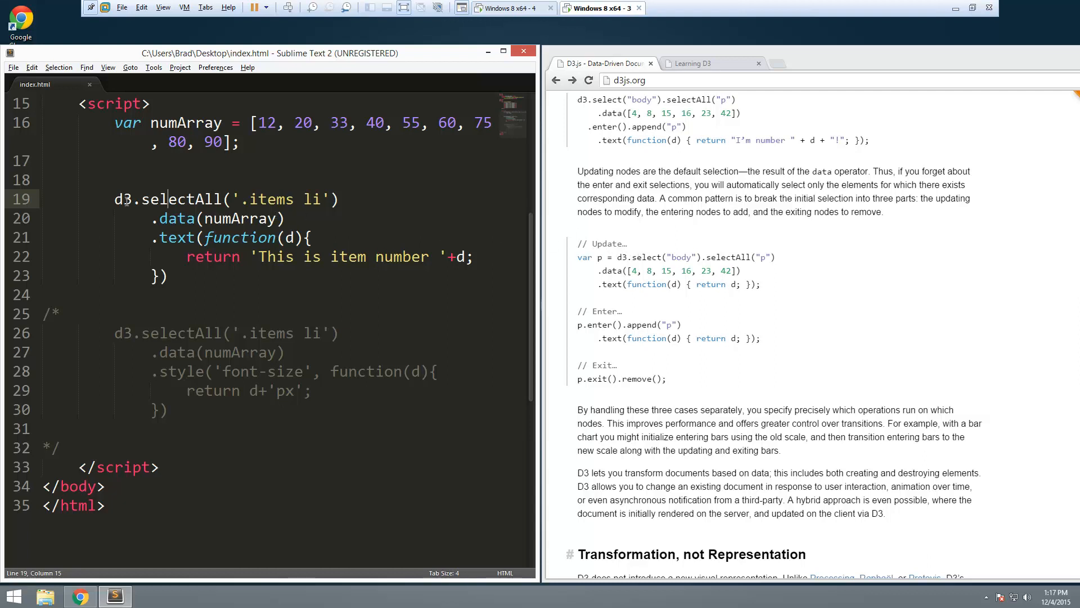
text(v)
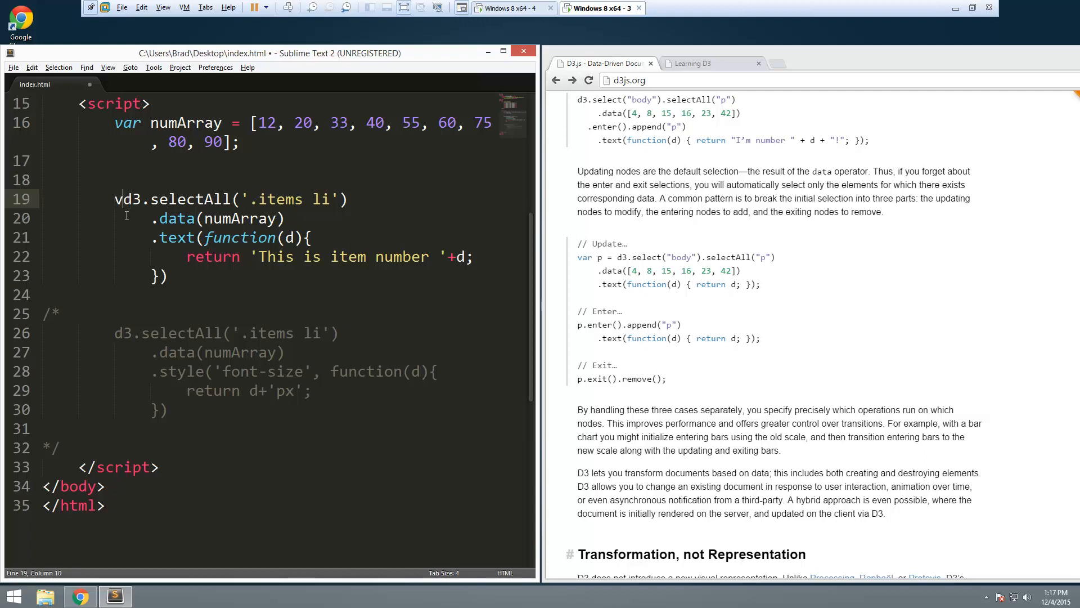
text(ar li)
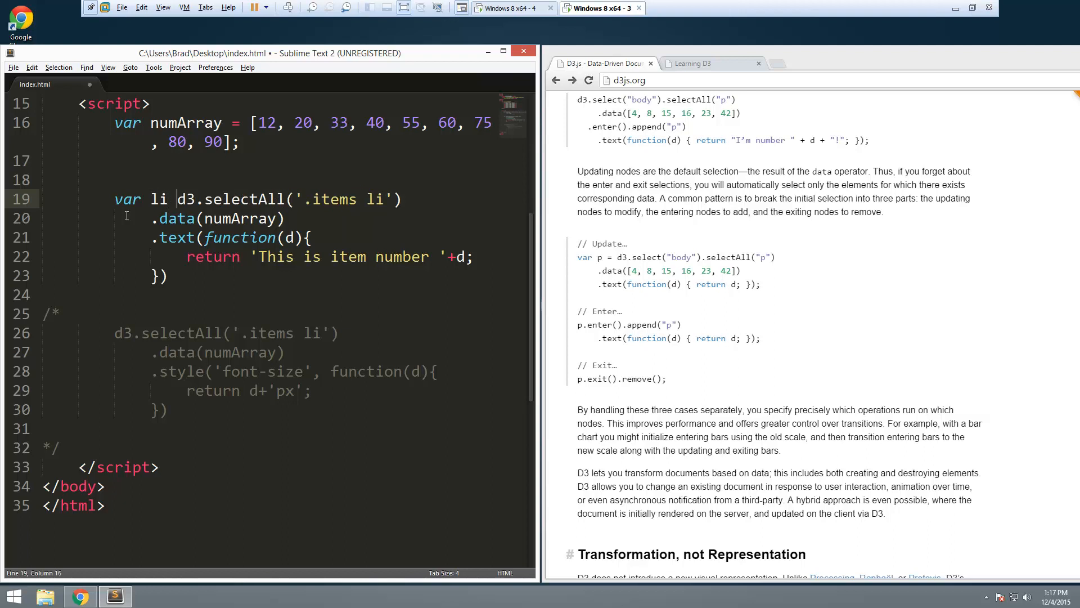
text(=)
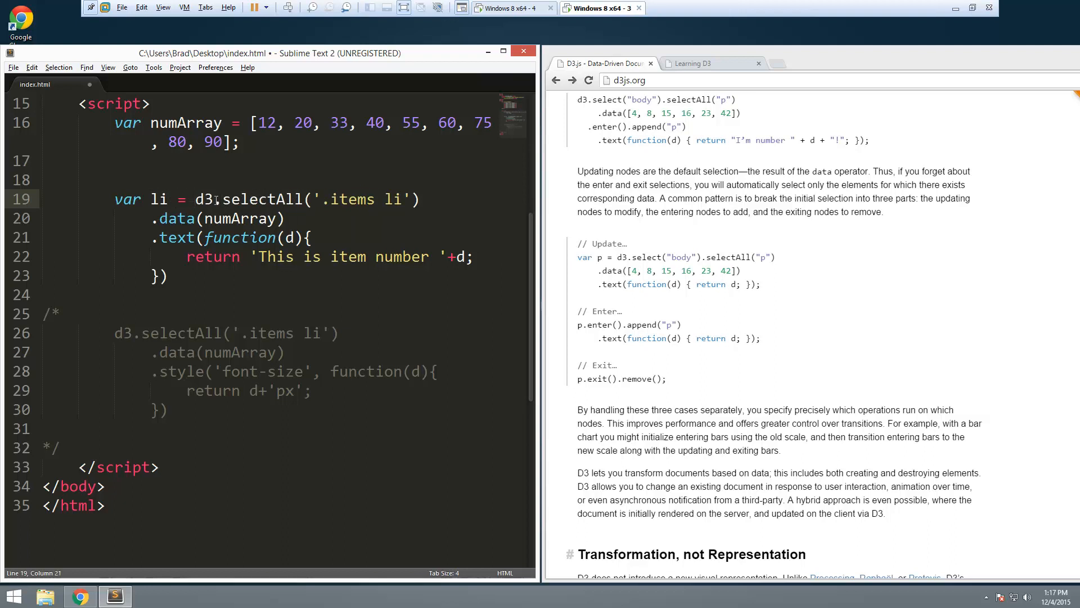
text(select()
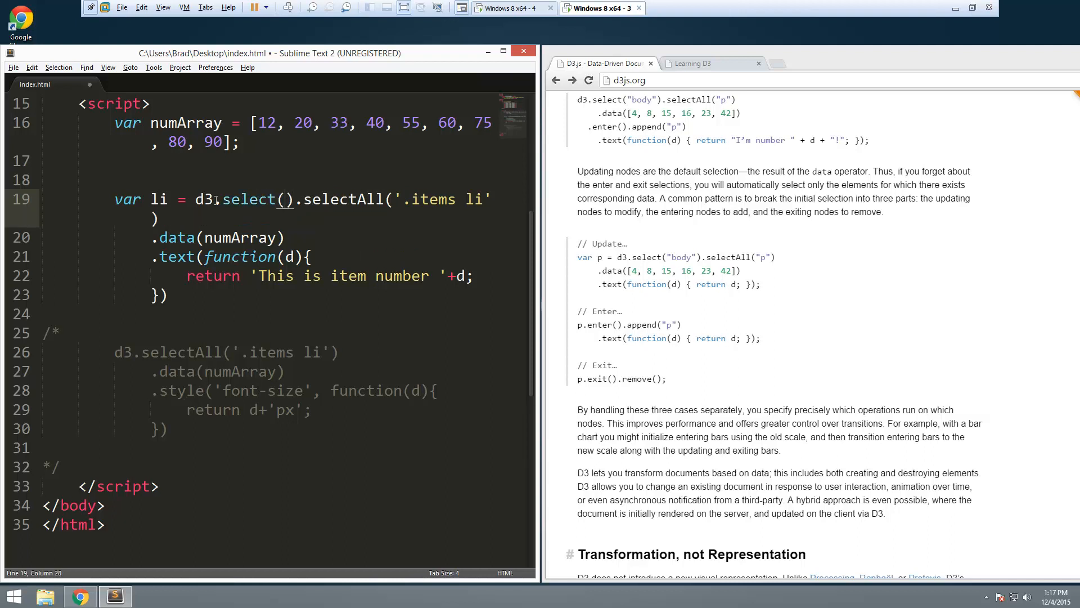
text('body')
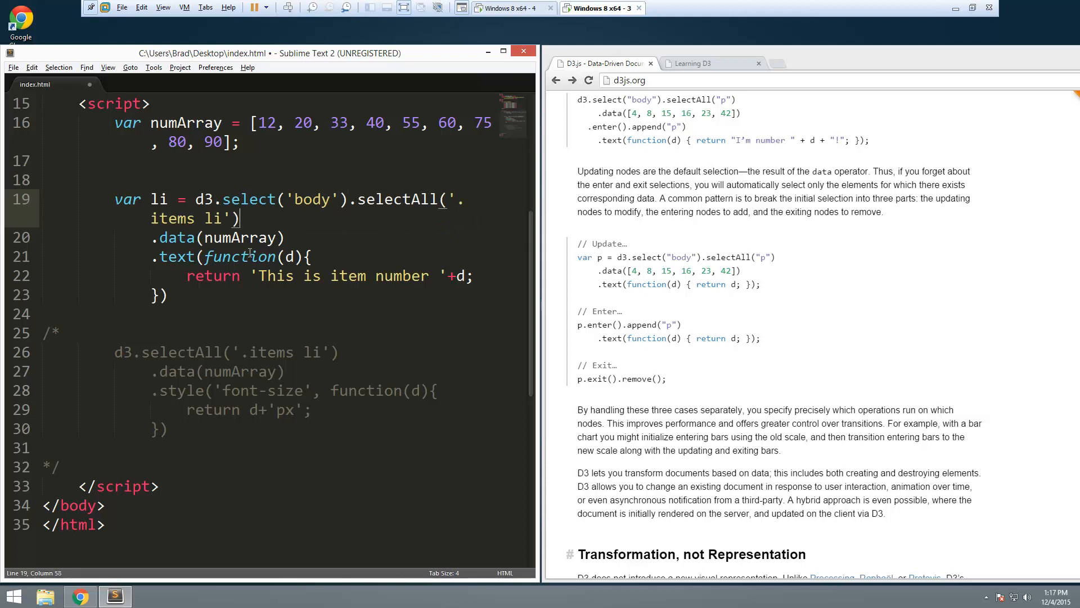
click(248, 279)
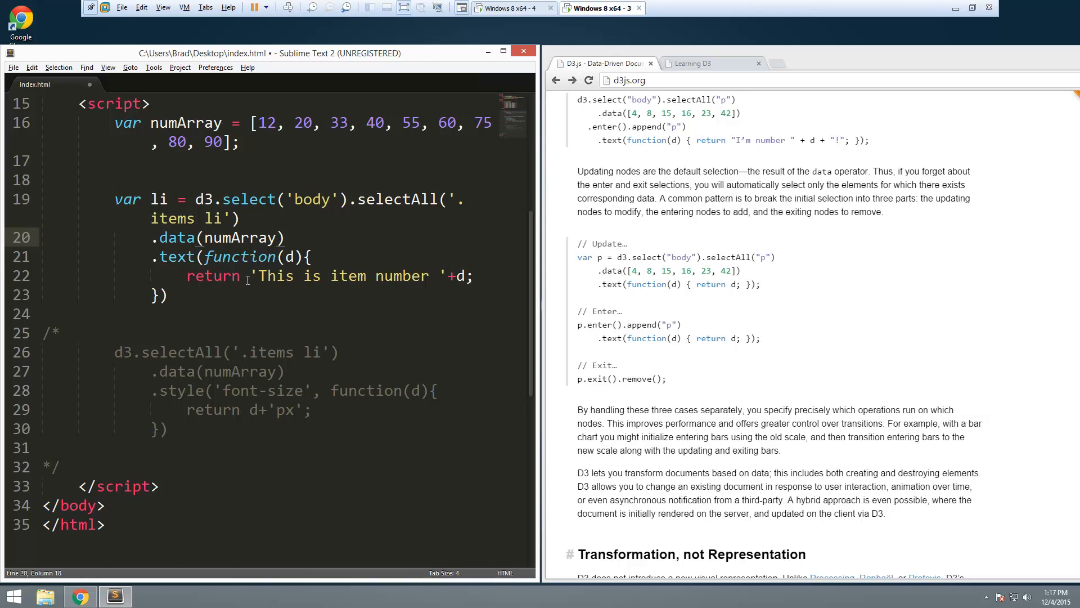
Add li.enter().append('li') on a new line below the update block
click(179, 257)
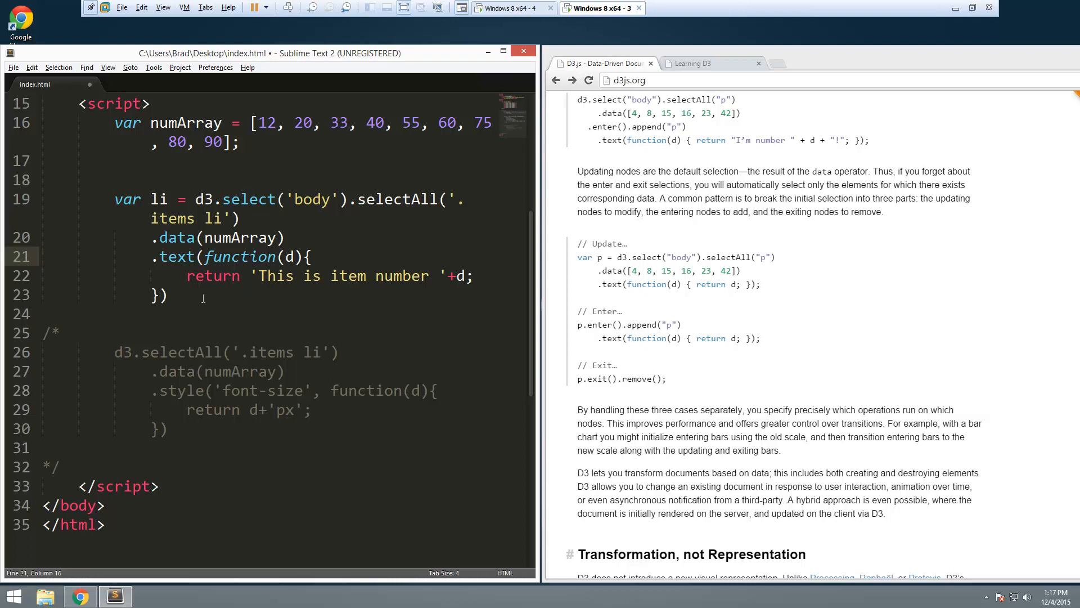
key(enter)
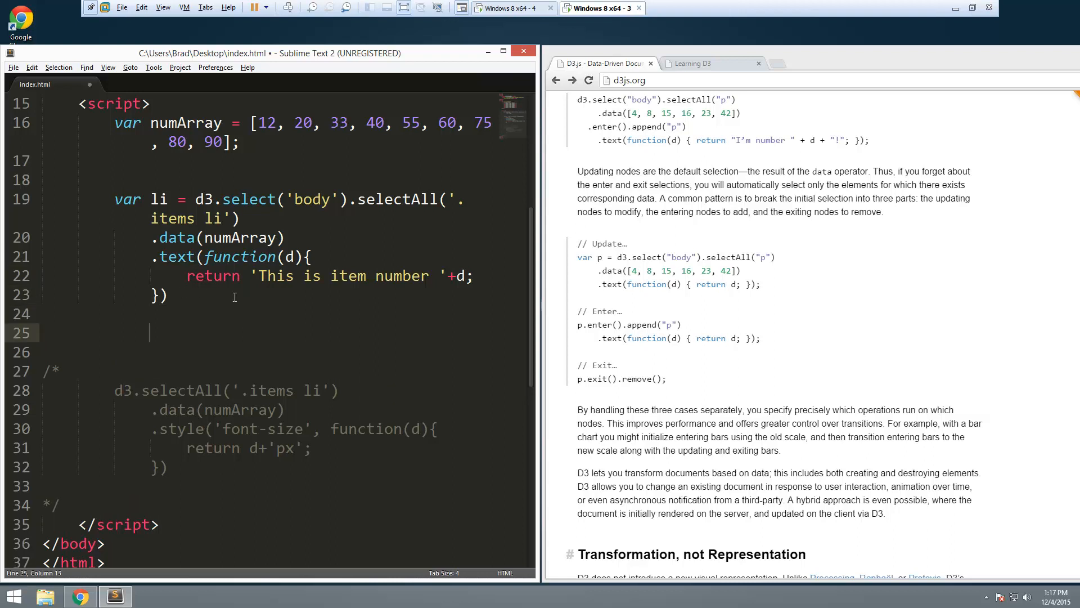
text(li)
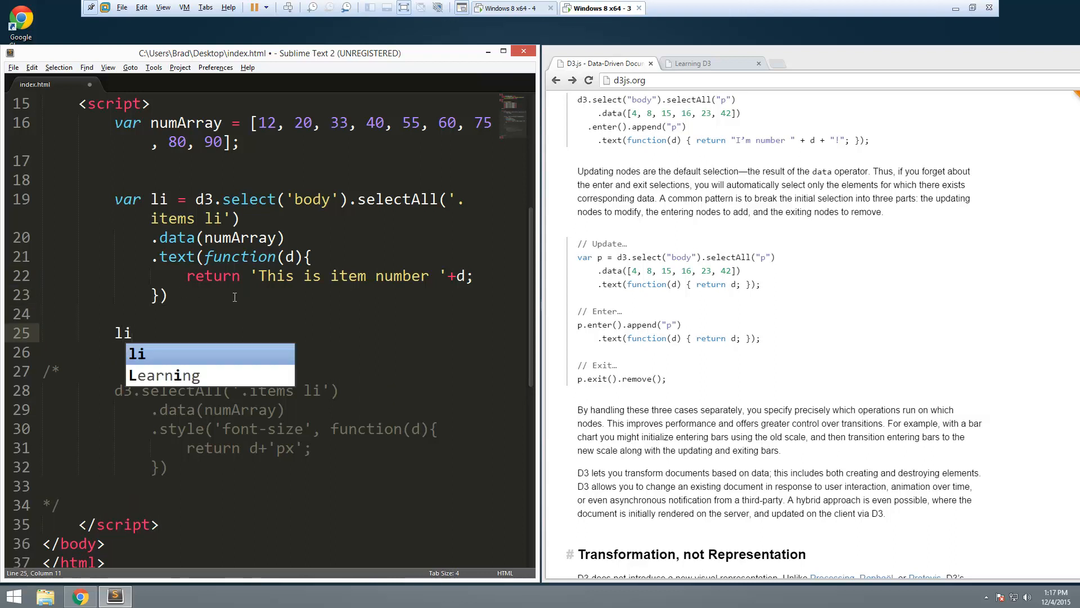
text(.enter)
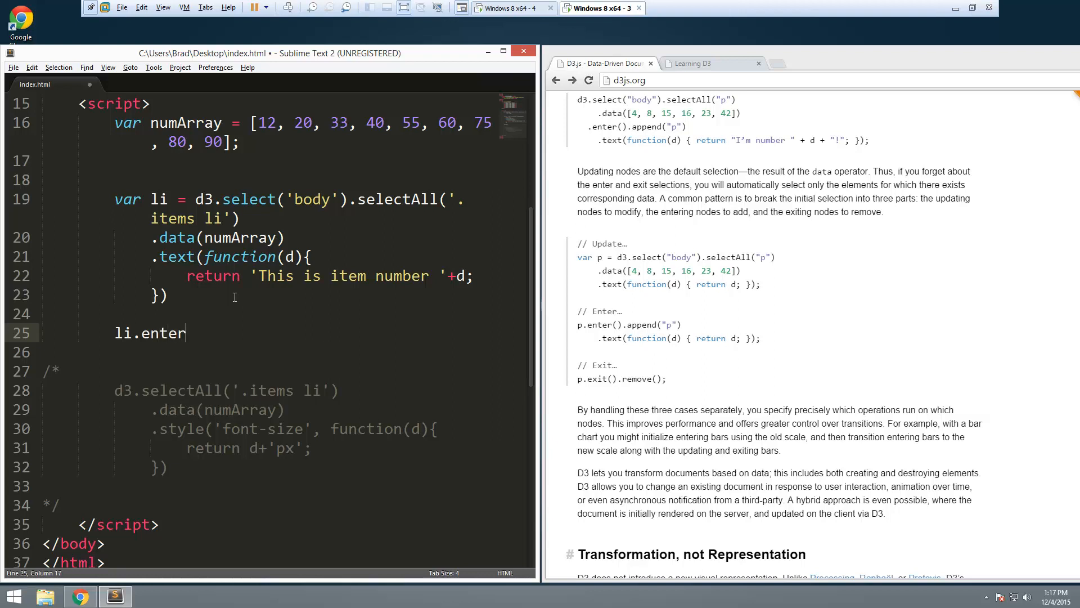
text(())
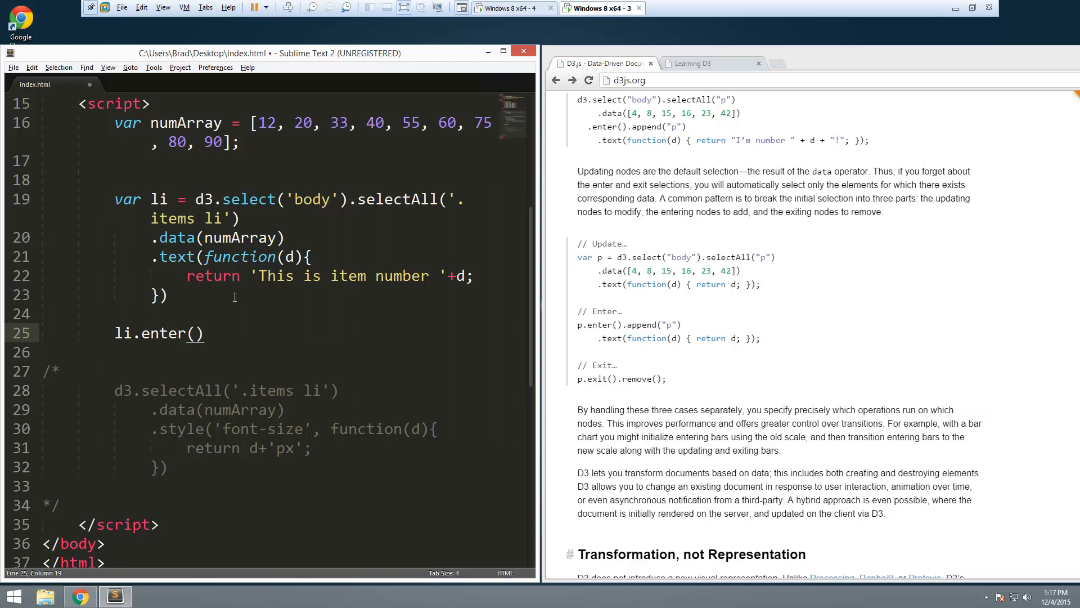
text(.append)
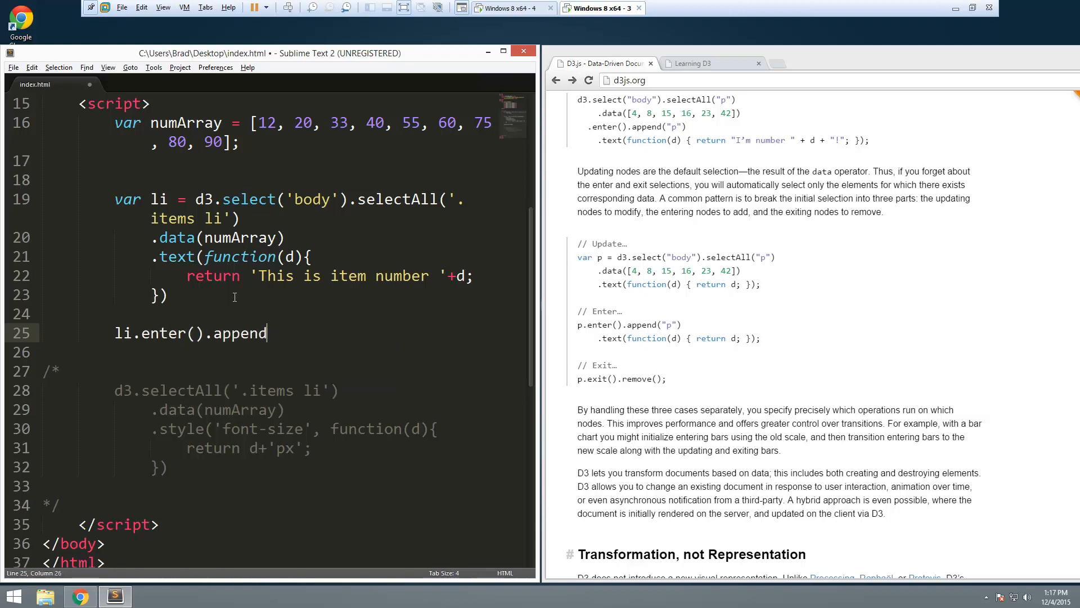
text((''))
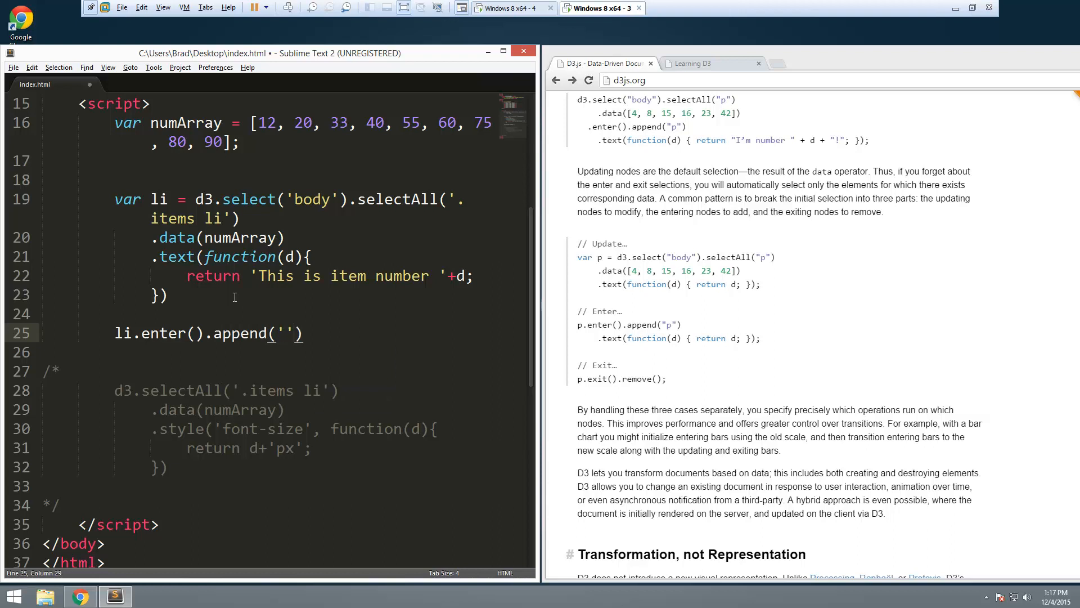
text(l)
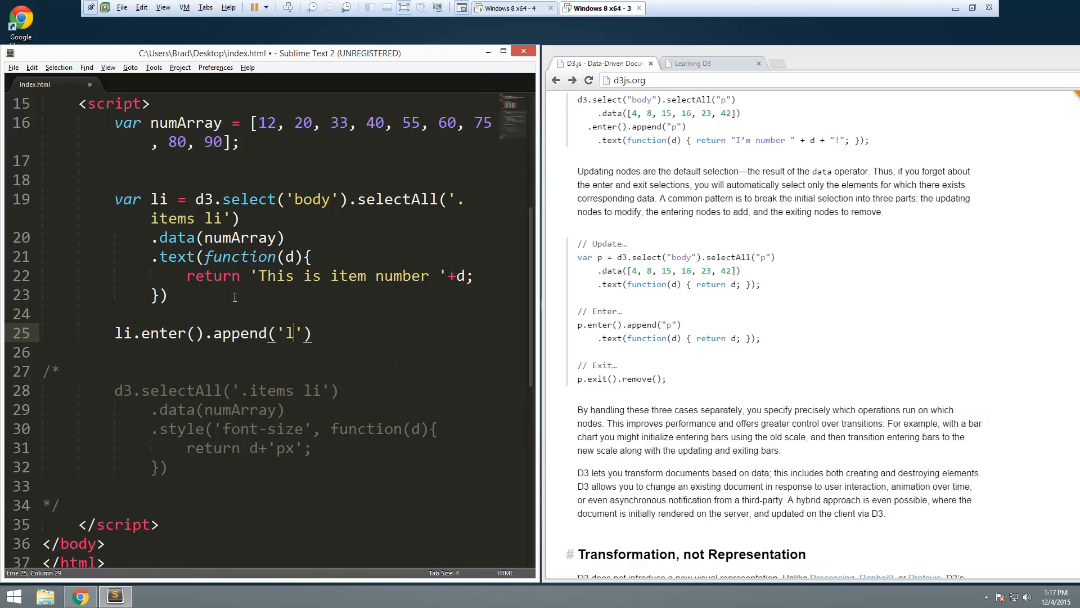
text(i)
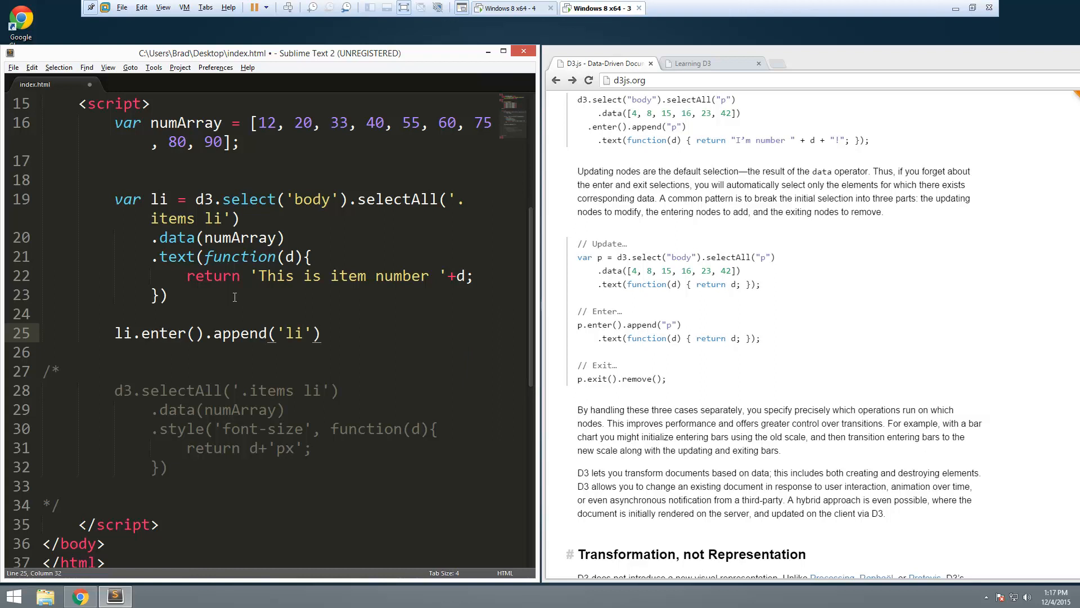
mouse_move(338, 329)
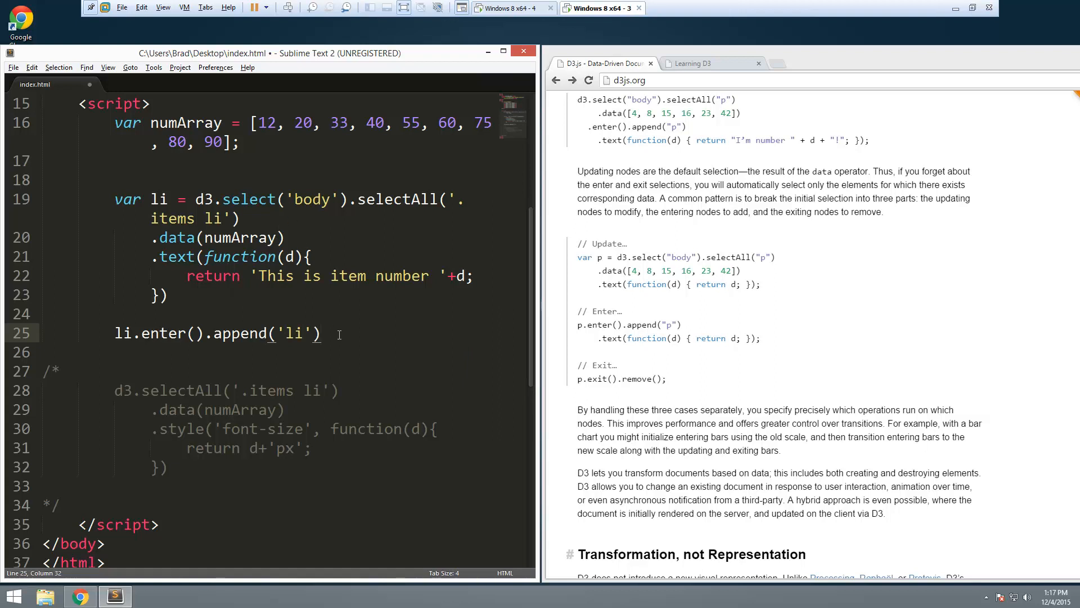
Chain a .text(); call onto the enter block for the item-number text
text(.t)
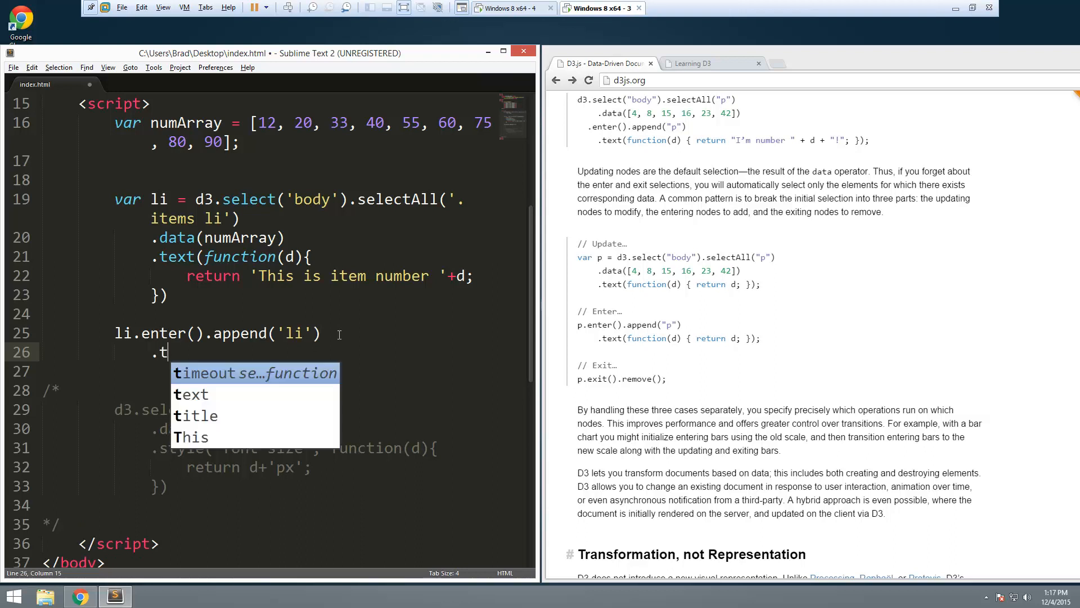
text(ext();)
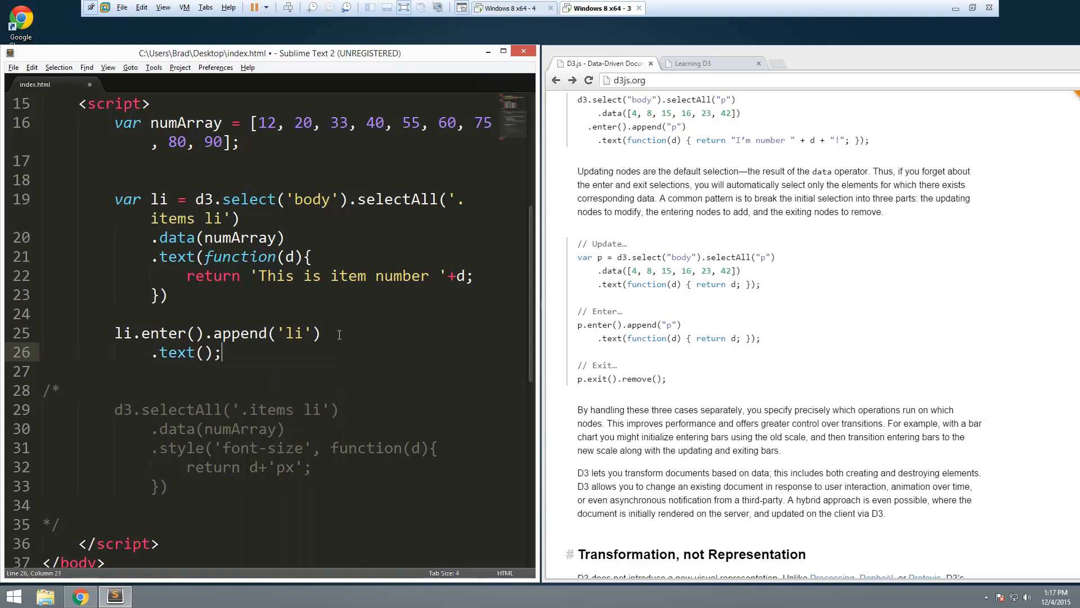
click(204, 257)
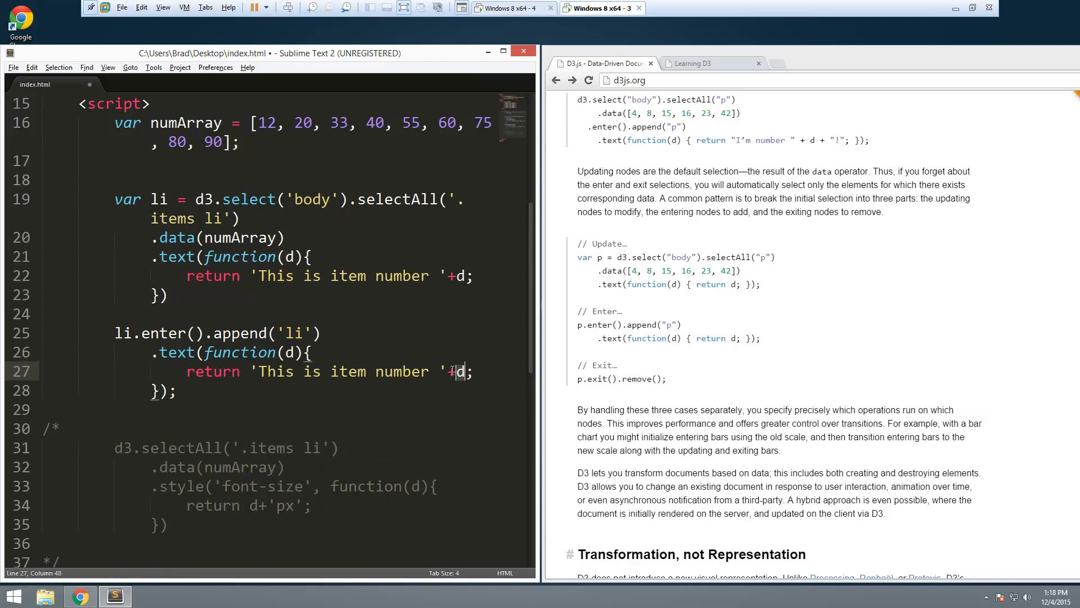
click(177, 390)
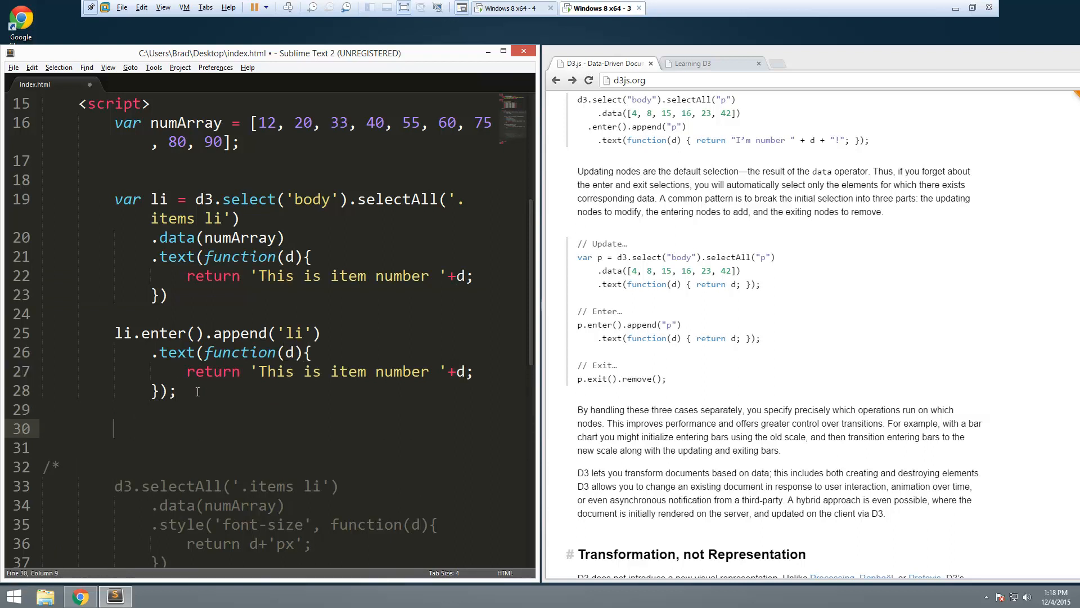
Append li.exit().remove(); so surplus list items are removed, and save index.html
text(1)
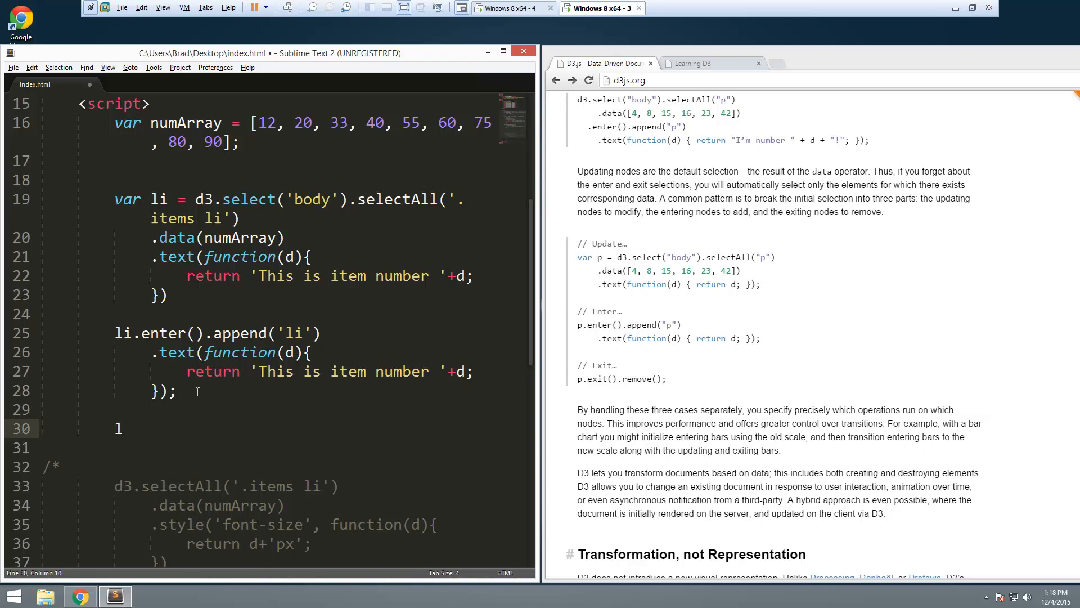
text(i.exit())
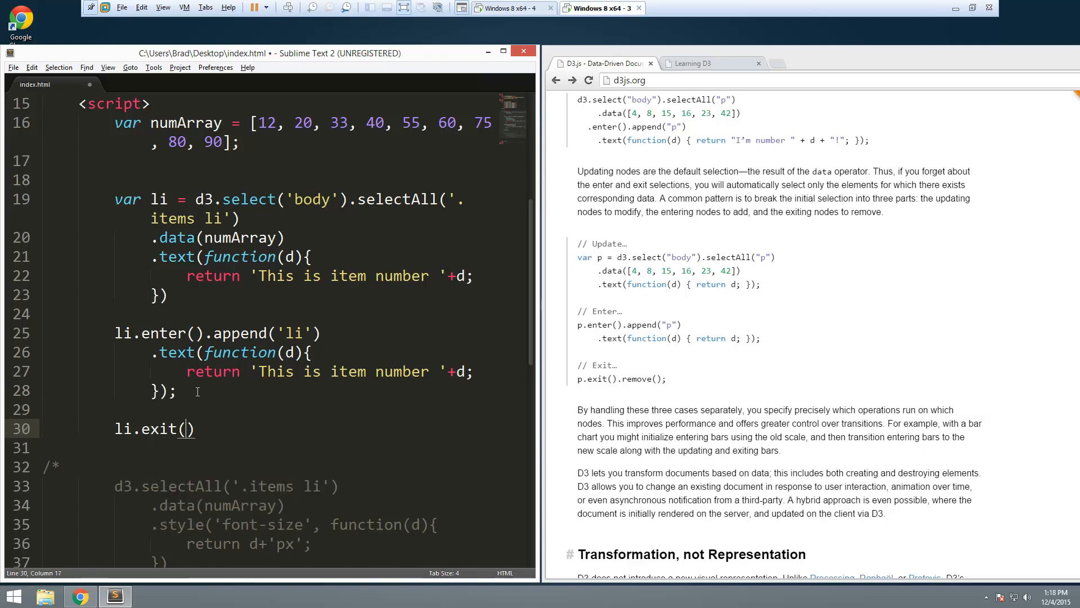
text(.remove)
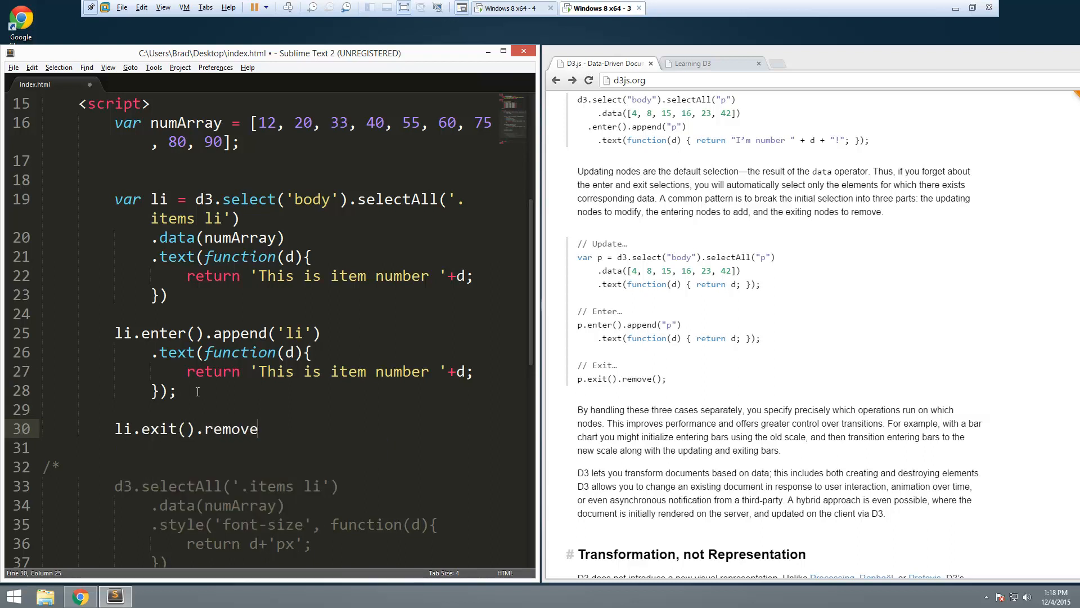
text(();)
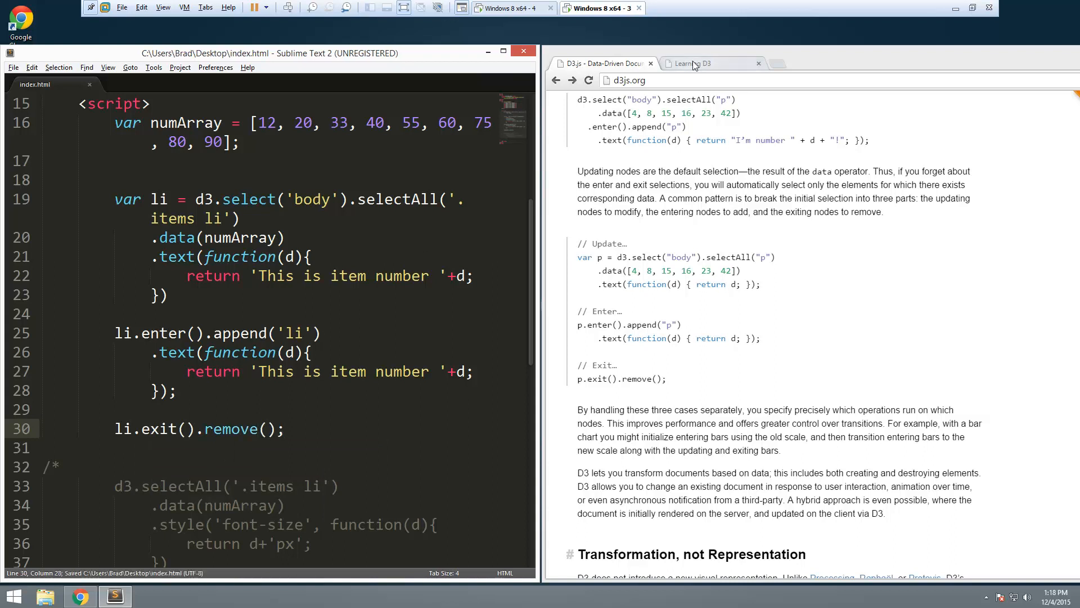
Switch to the Learning D3 preview and highlight the newly appended items 60–90
click(691, 63)
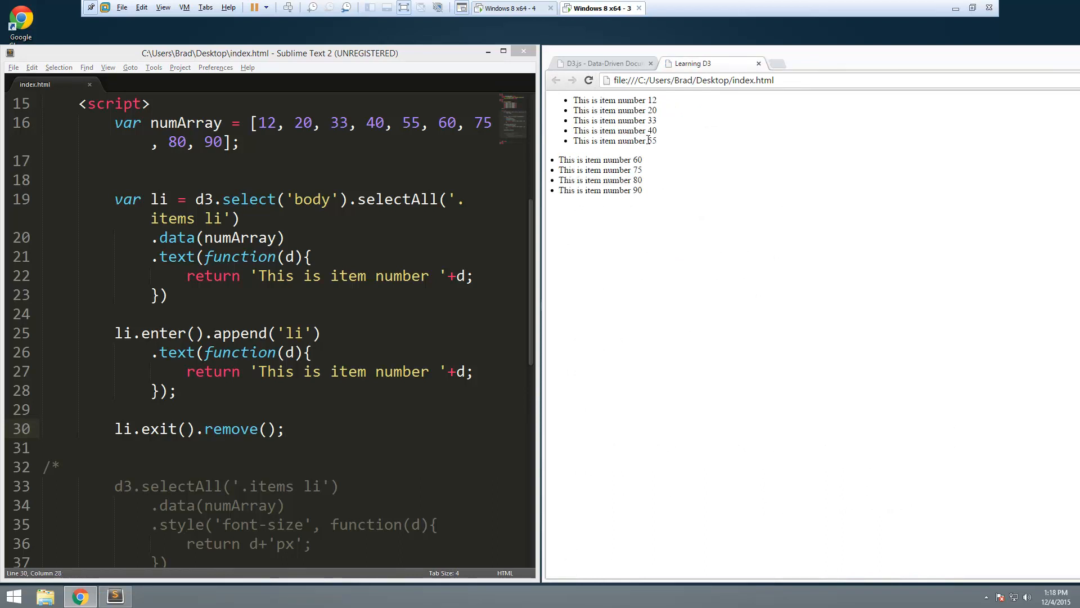
drag(639, 159, 642, 180)
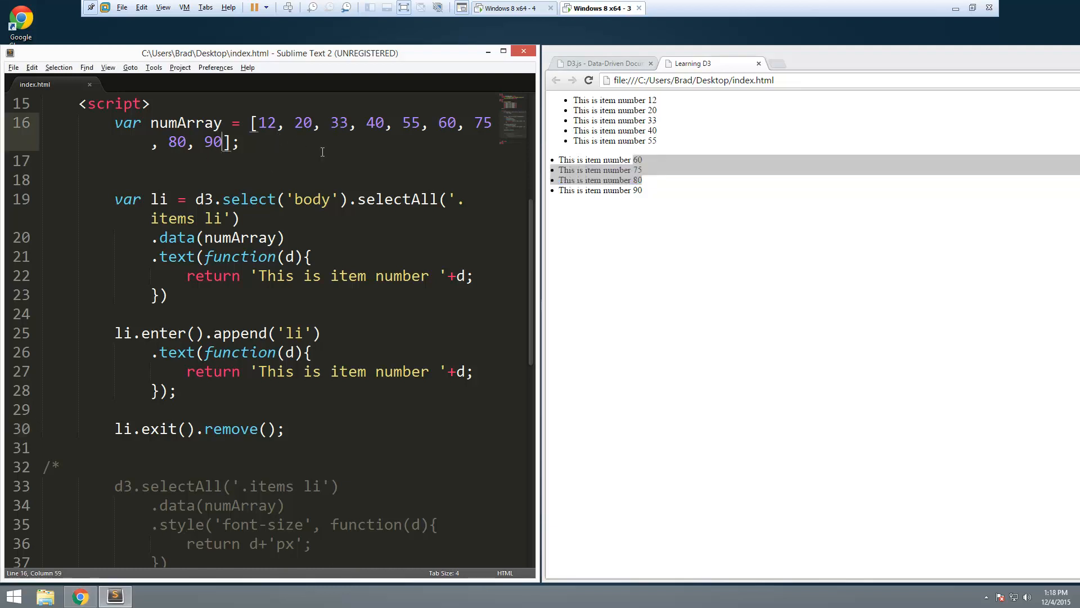
Add 101, 122, 130 to numArray, save, reload Chrome and highlight the three new items
text(,)
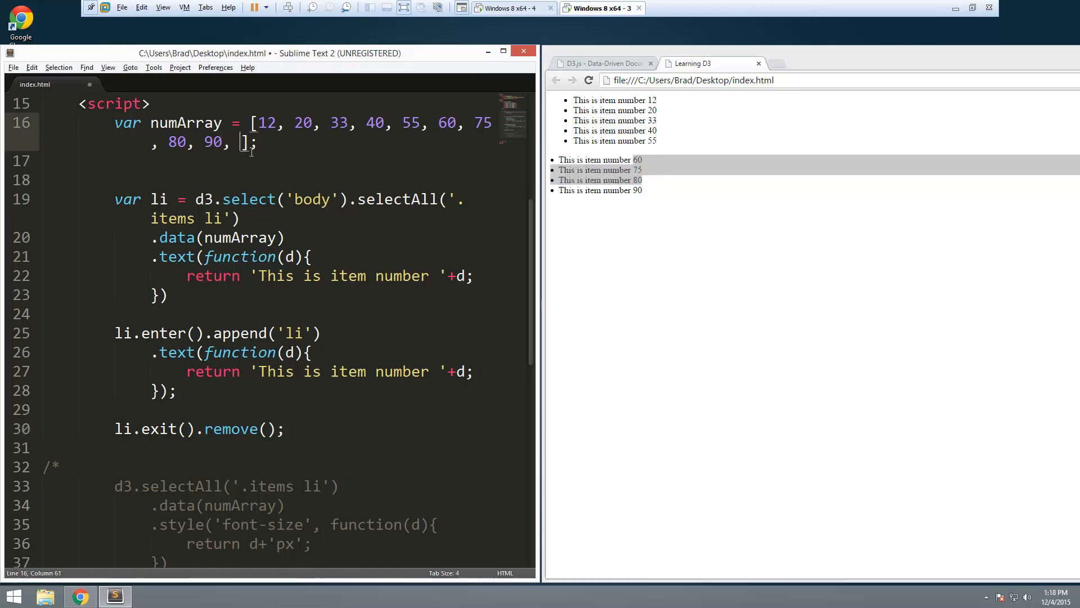
text(101, 122, 130)
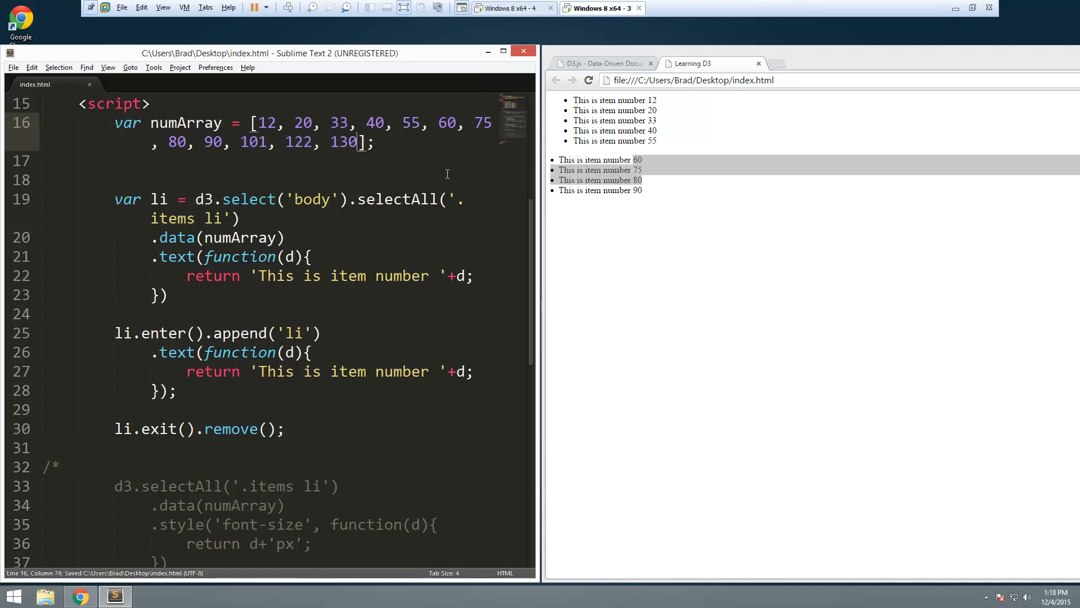
click(588, 80)
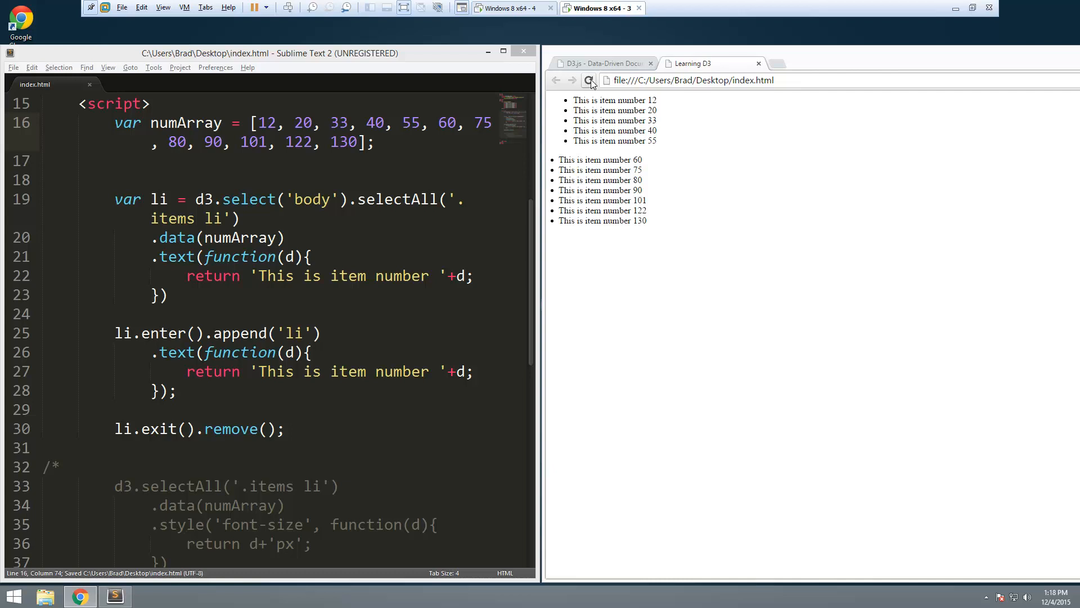
drag(574, 200, 646, 220)
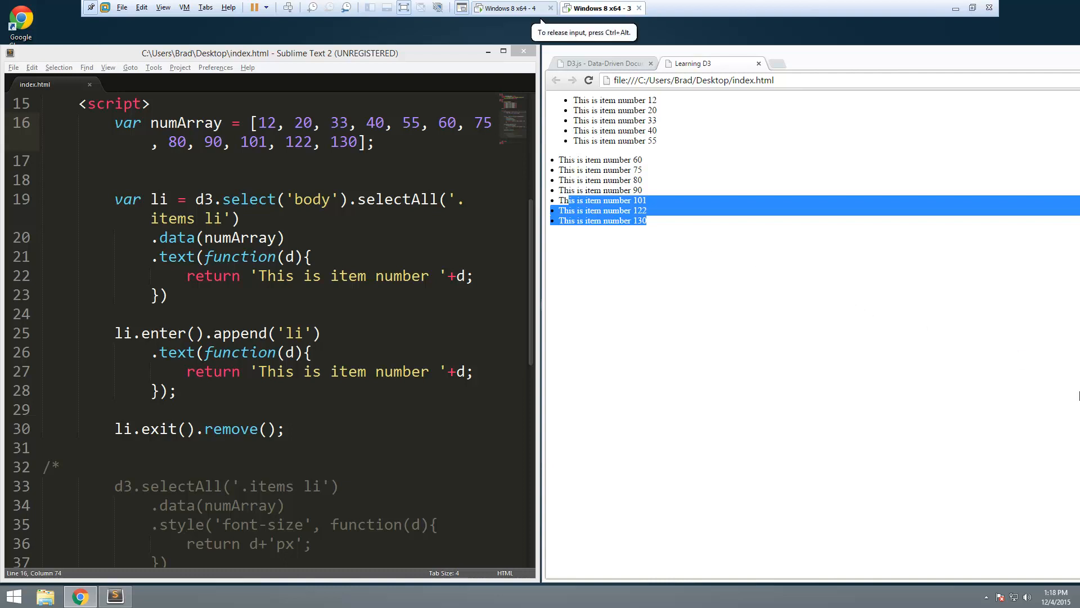
mouse_move(673, 327)
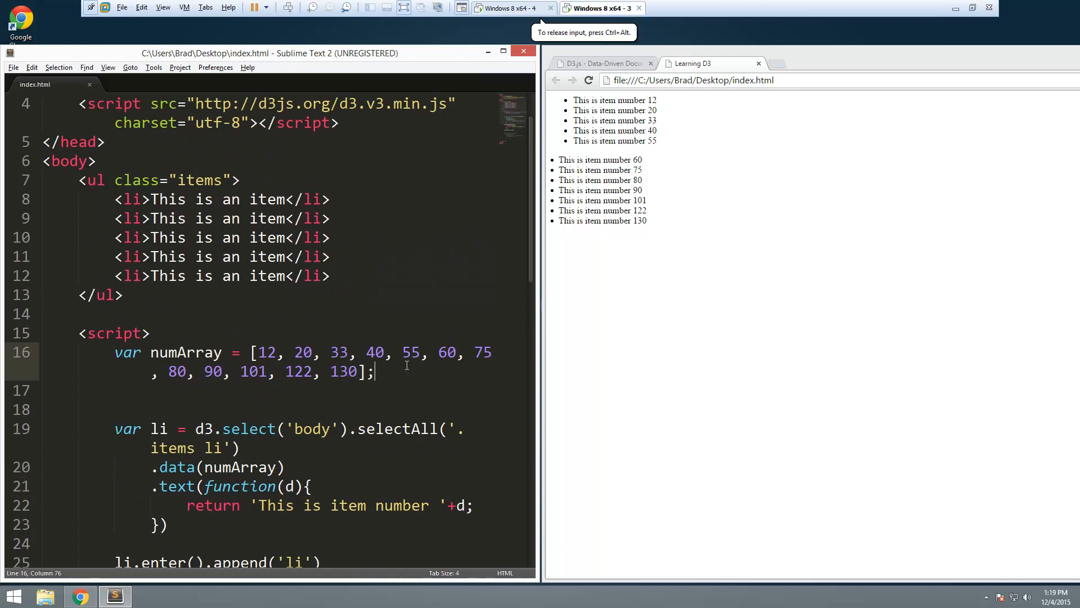
Declare var name = 'John Doe'; beneath the numArray line
text(var name =)
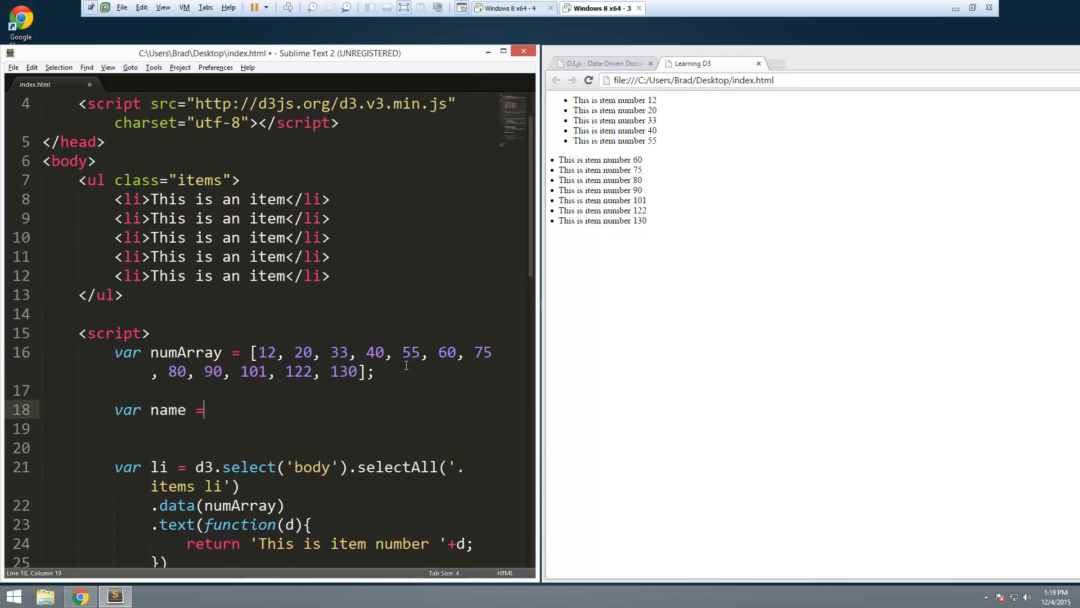
text('John ')
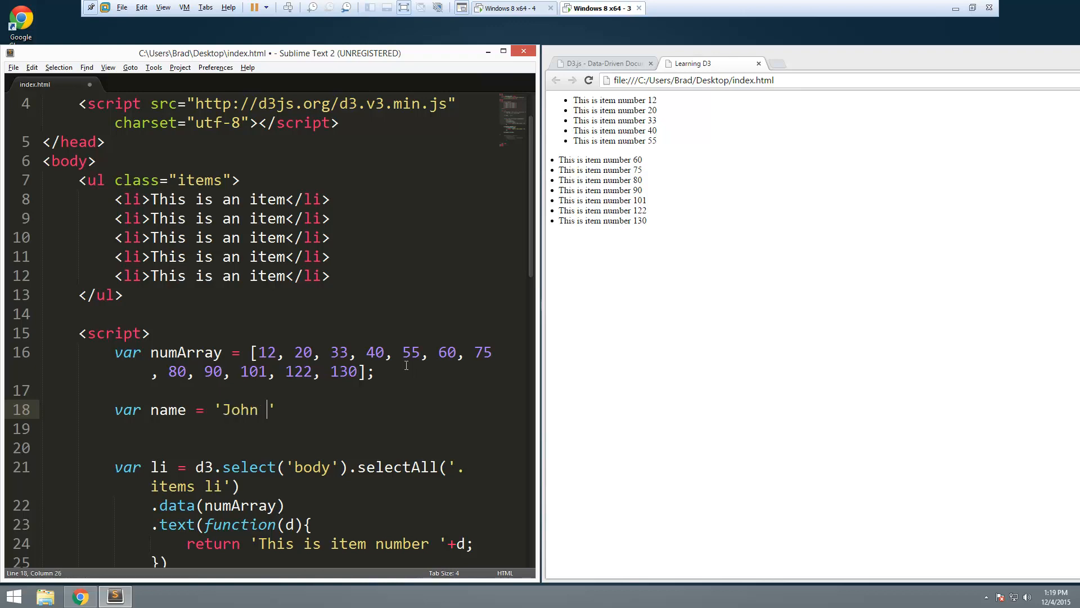
text(Doe';)
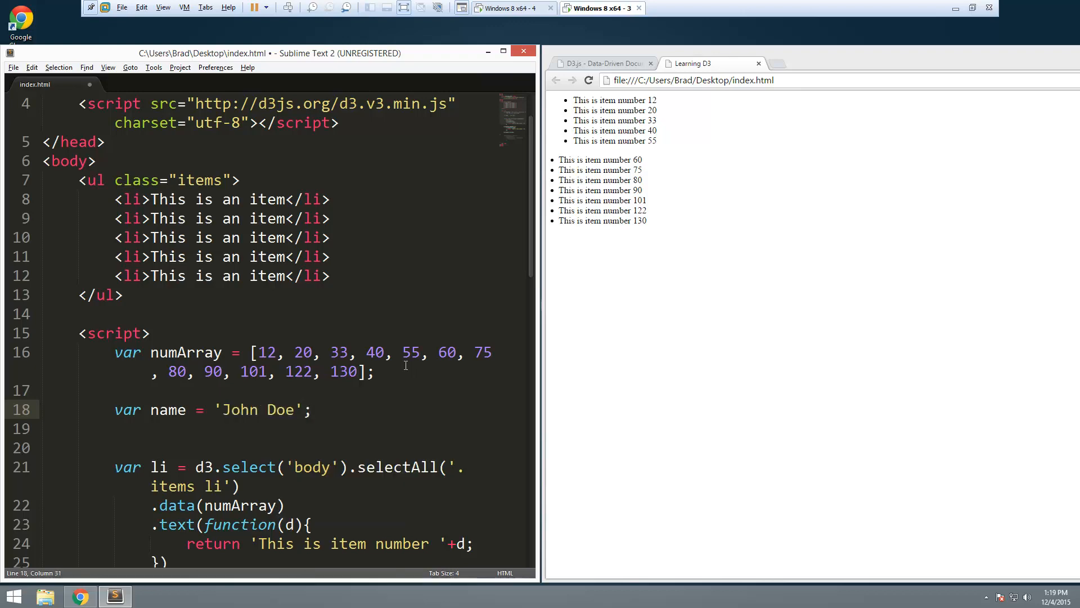
scroll(down, 3)
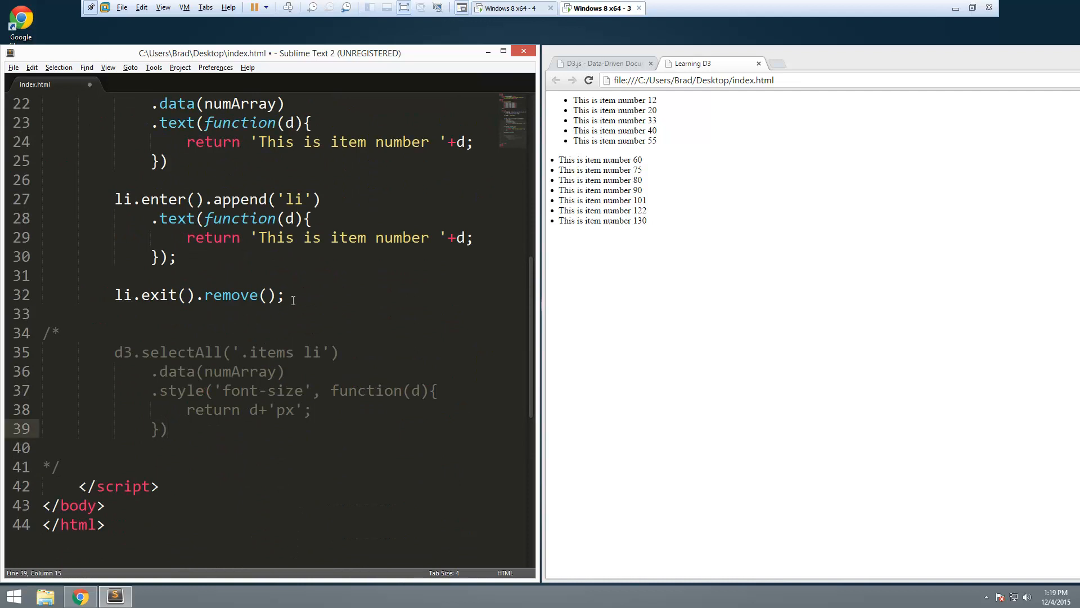
Write <p>My name is <span class="name"></span> above the items list in body
text(d)
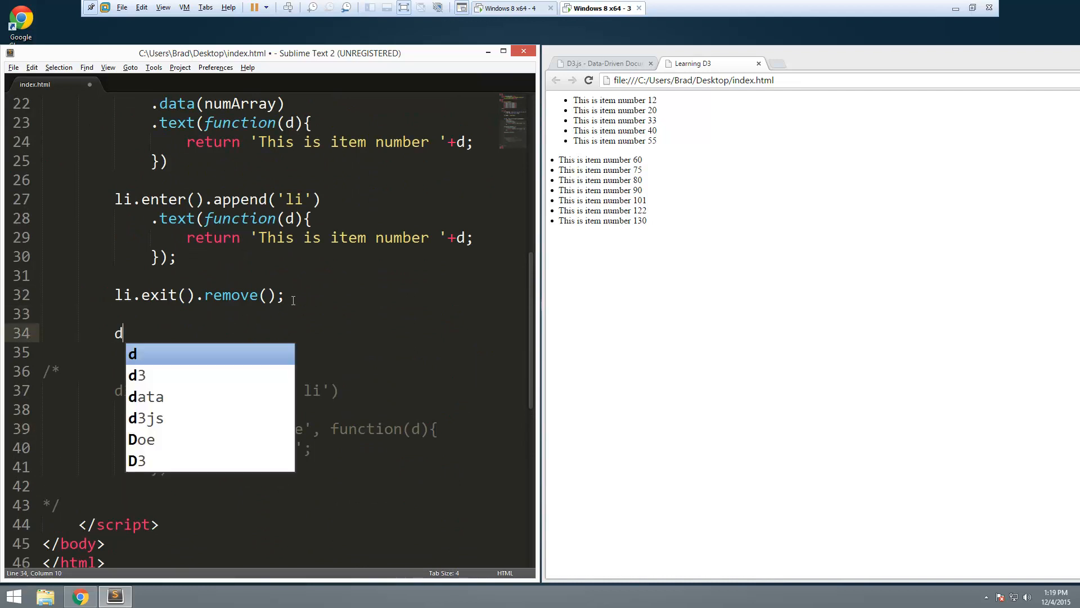
text(3.sele)
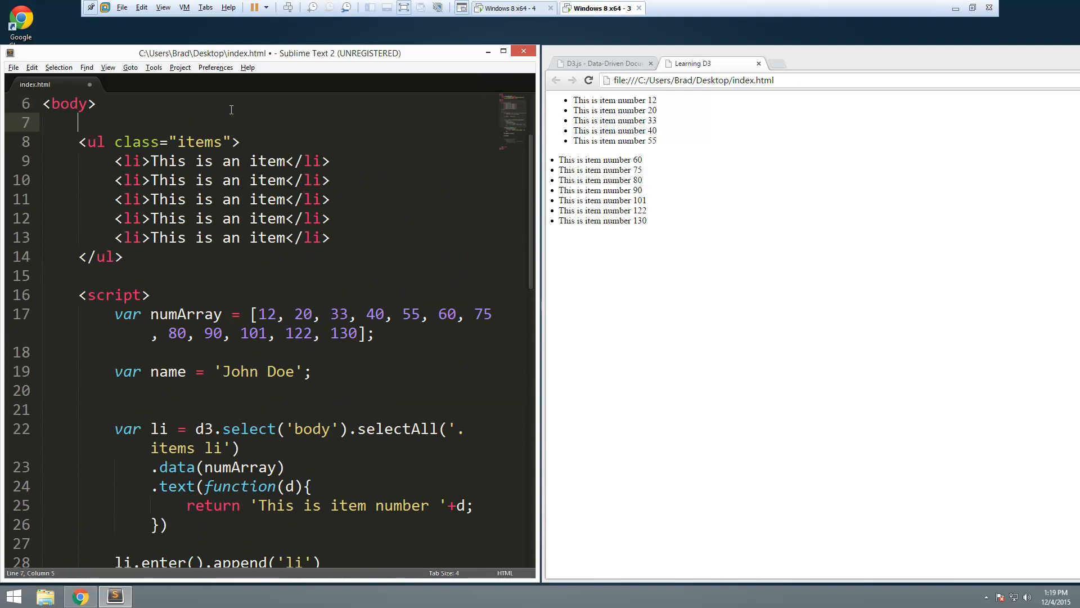
text(<p>)
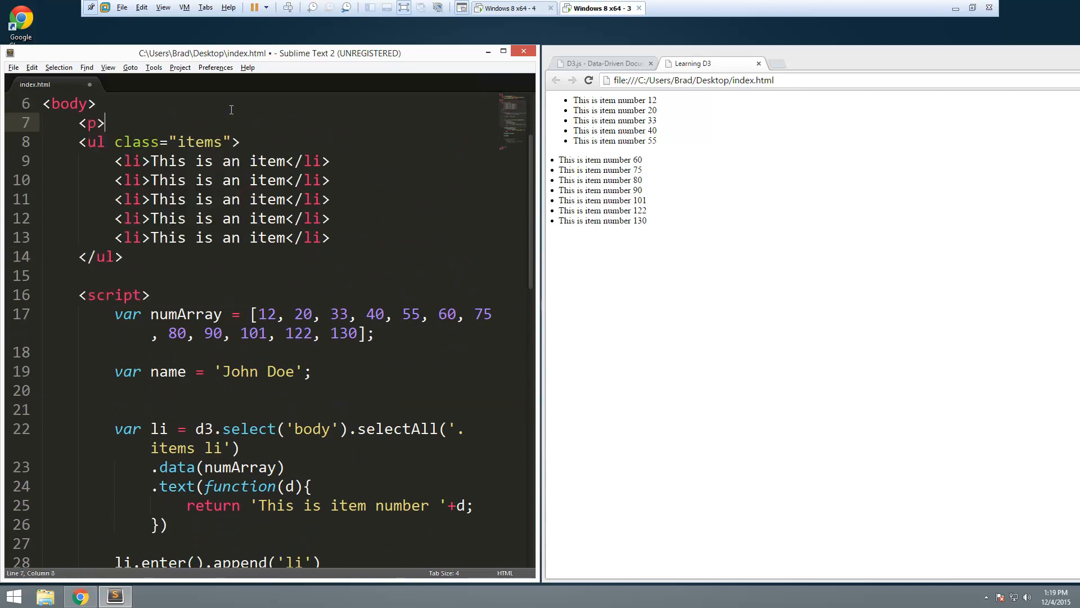
text(My)
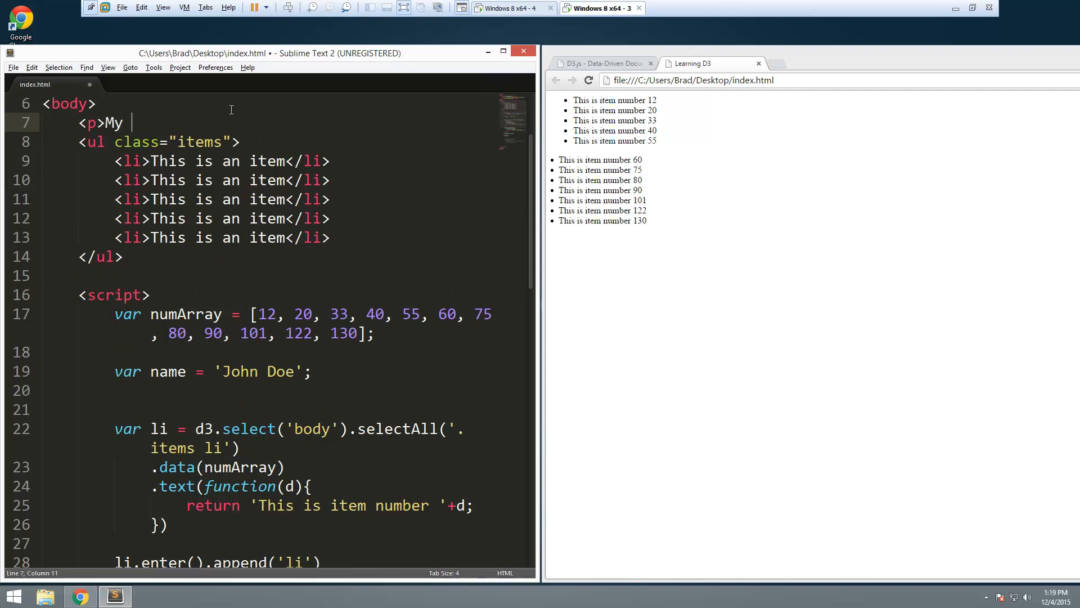
text(name is)
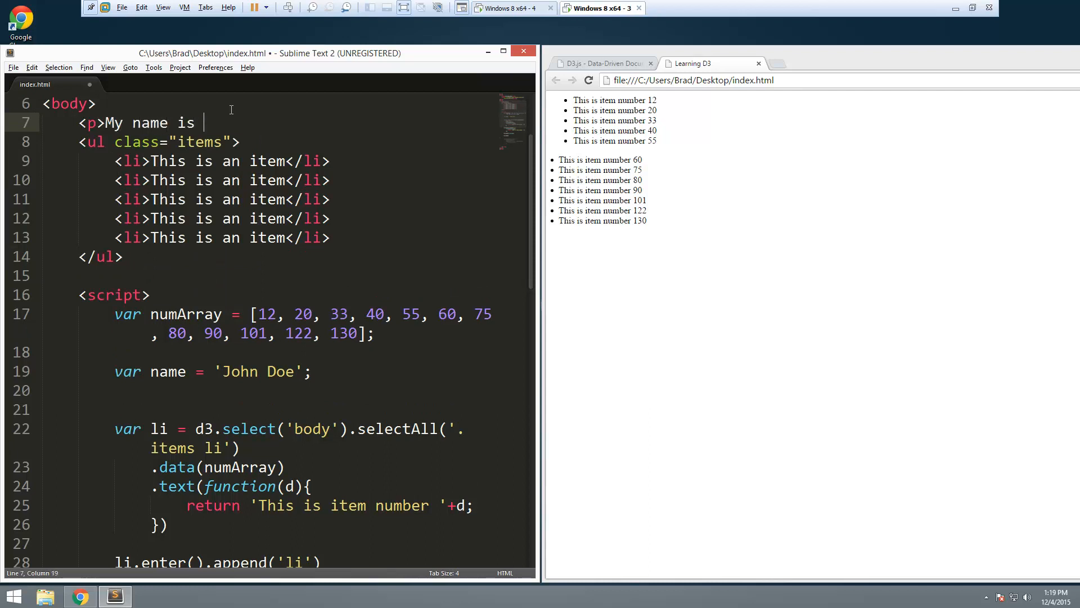
text(<span)
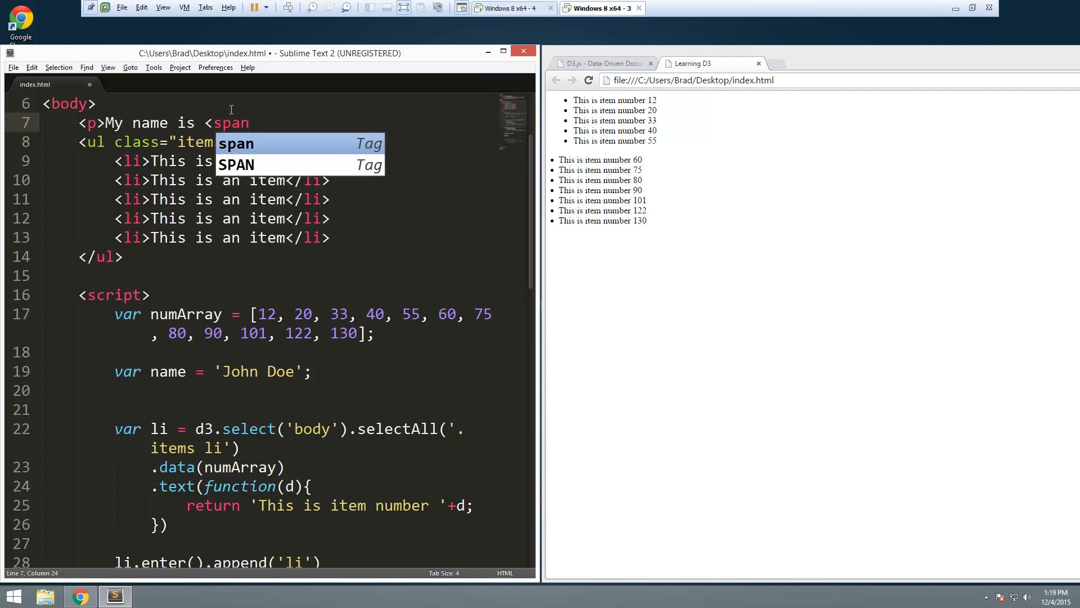
text(class="")
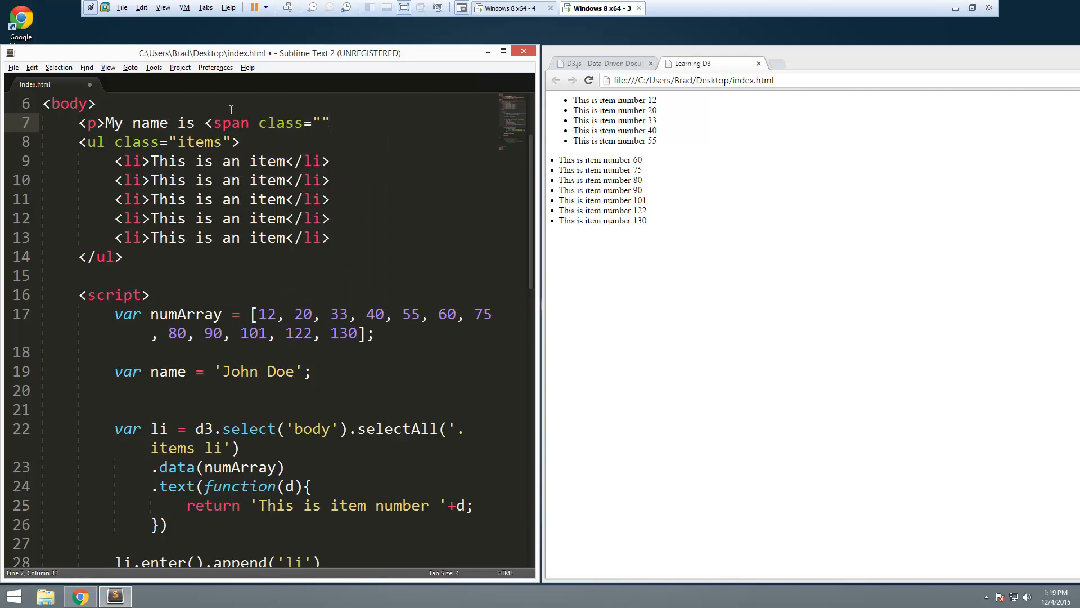
text(name)
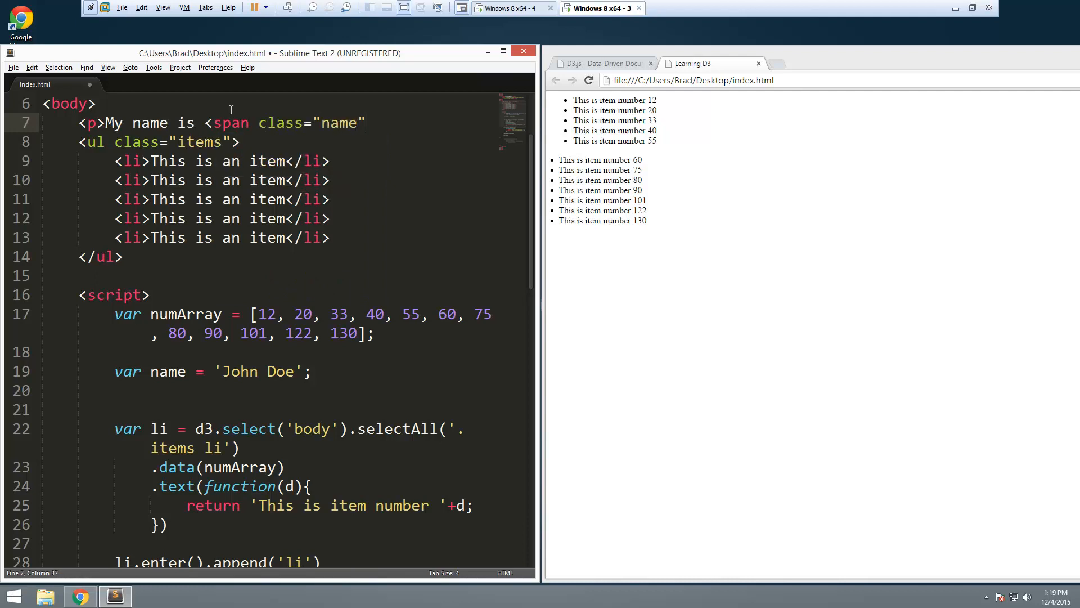
text(</span>)
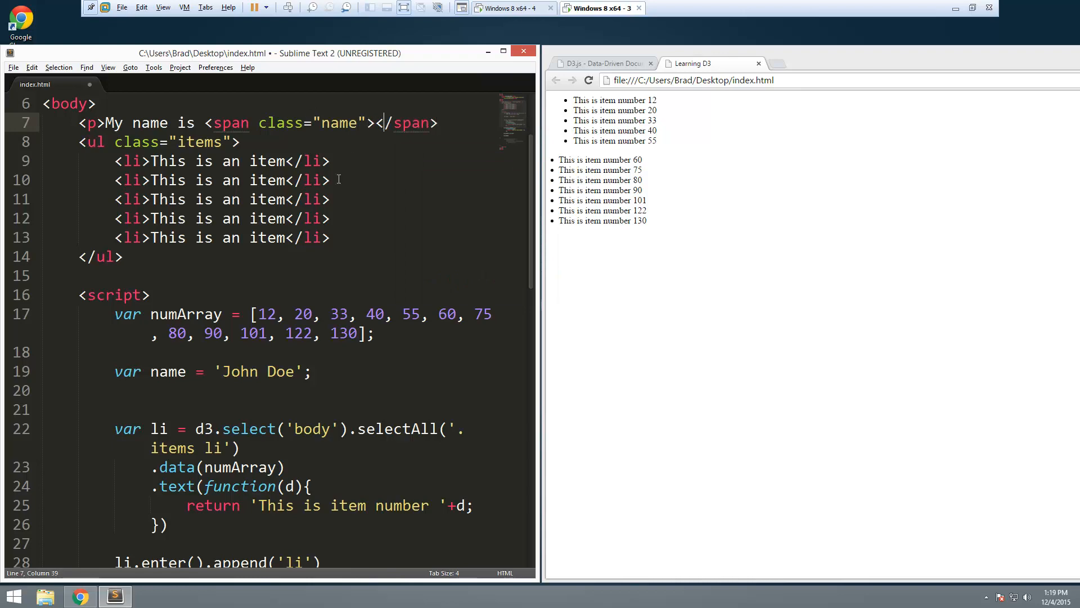
Add d3.select('.name').text(name); after the exit removal and save the file
scroll(down, 3)
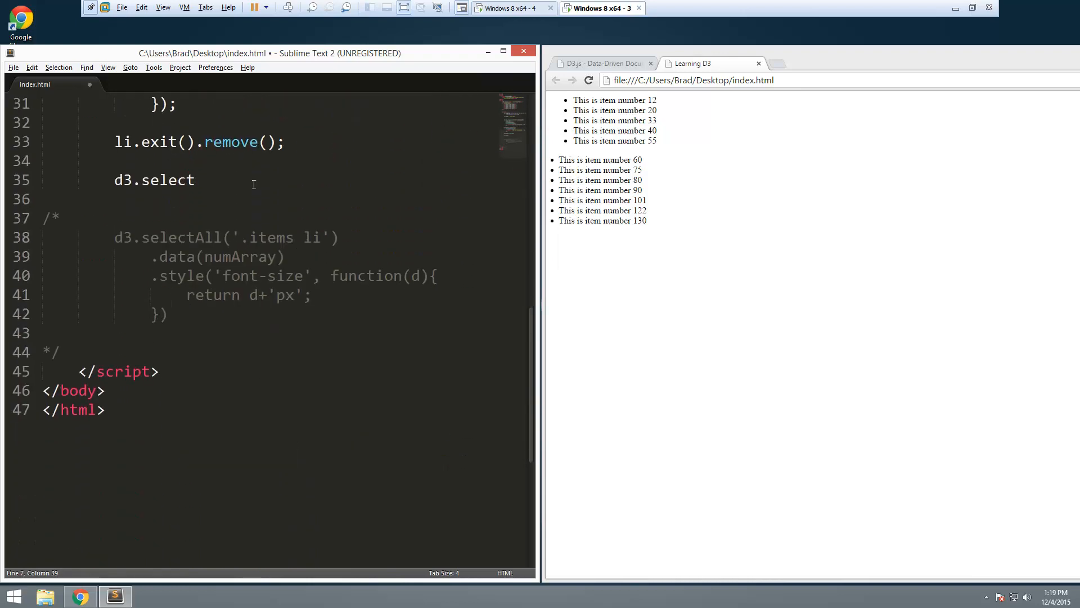
text(())
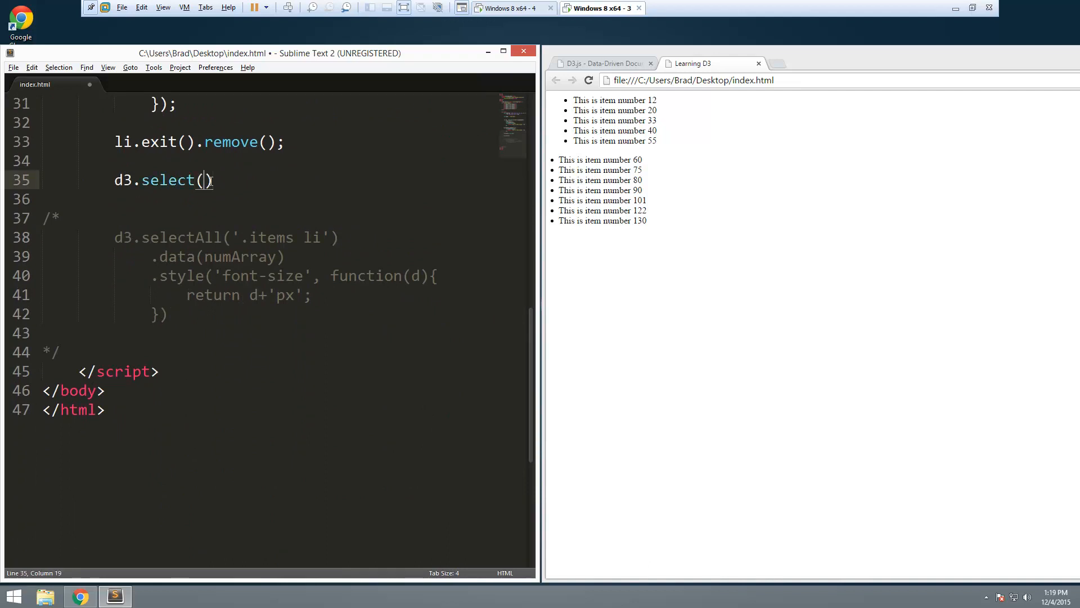
text('')
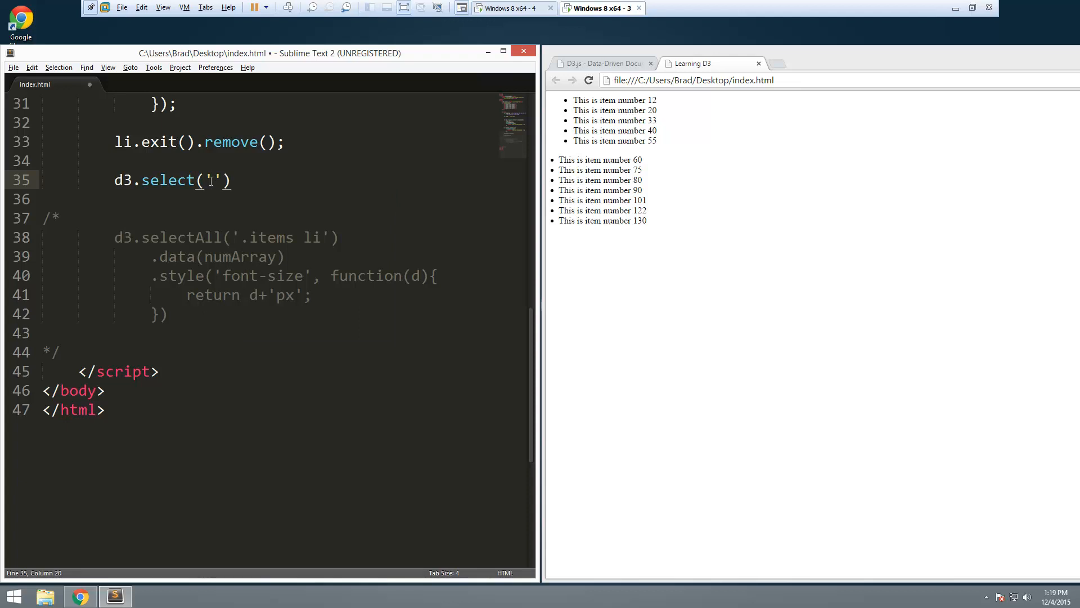
text(.name)
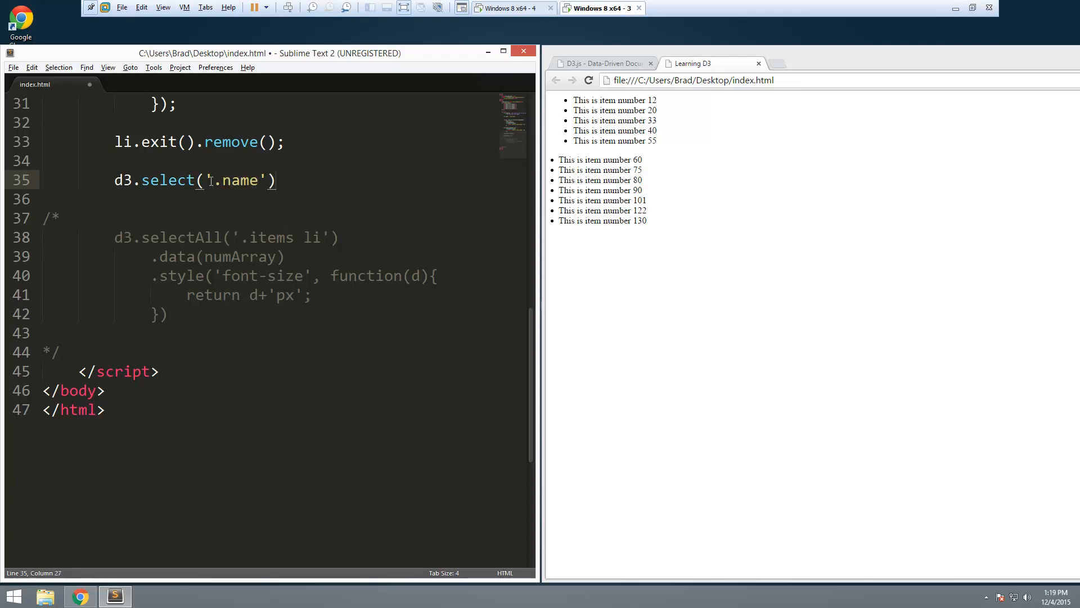
text(.text)
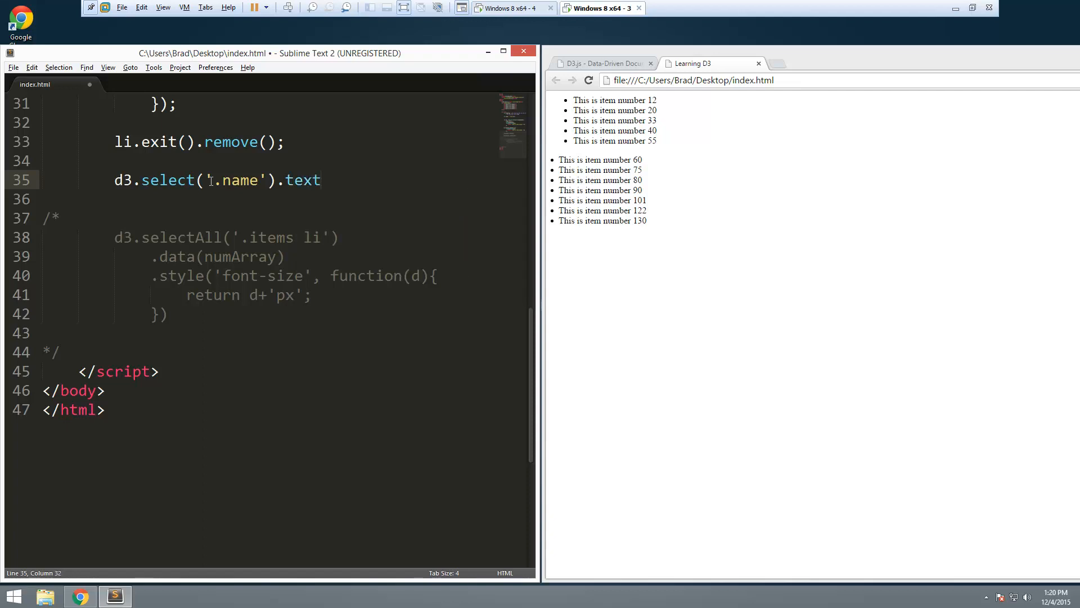
text(();)
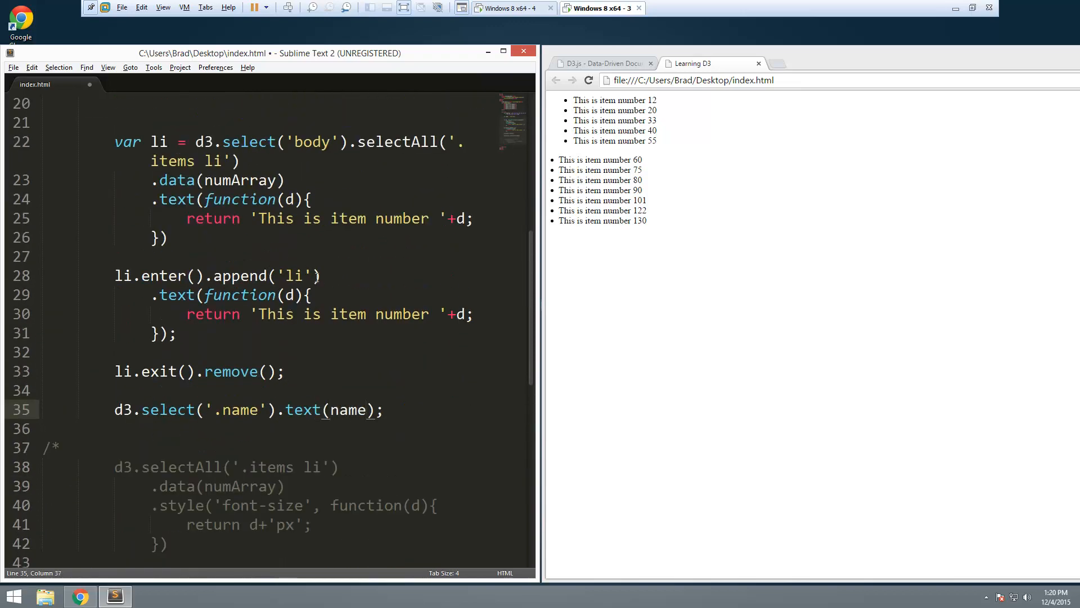
key(ctrl+s)
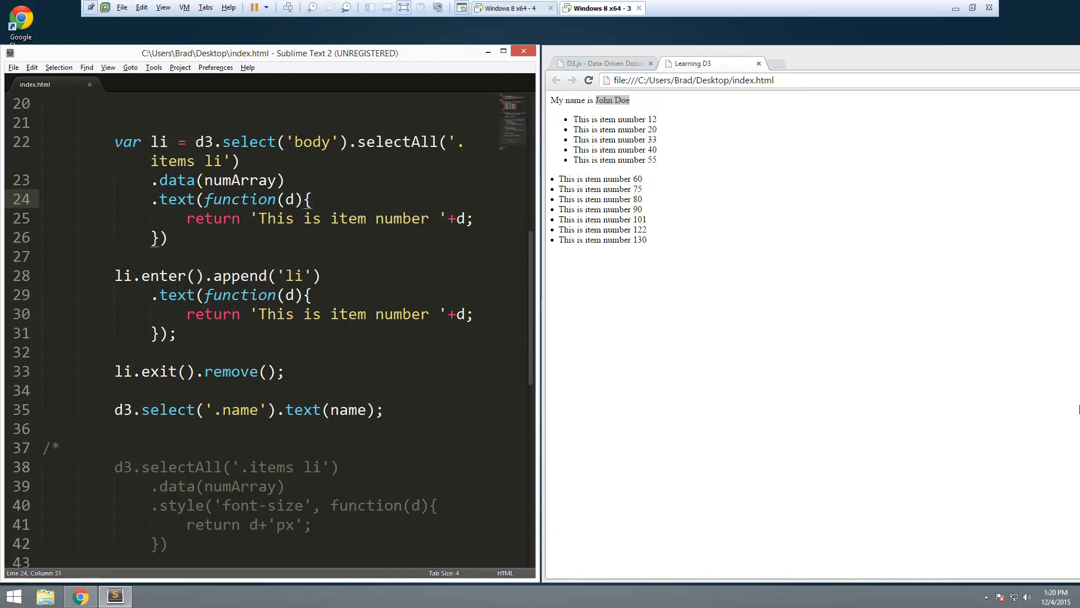
Reload the Chrome preview to show 'My name is John Doe' above the items
click(311, 199)
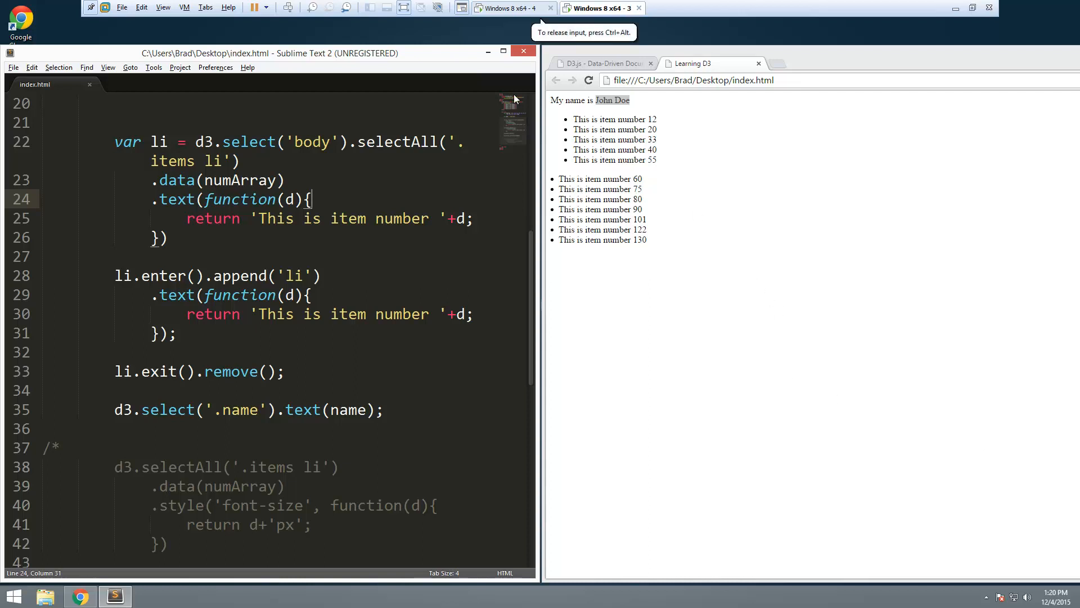
mouse_move(453, 137)
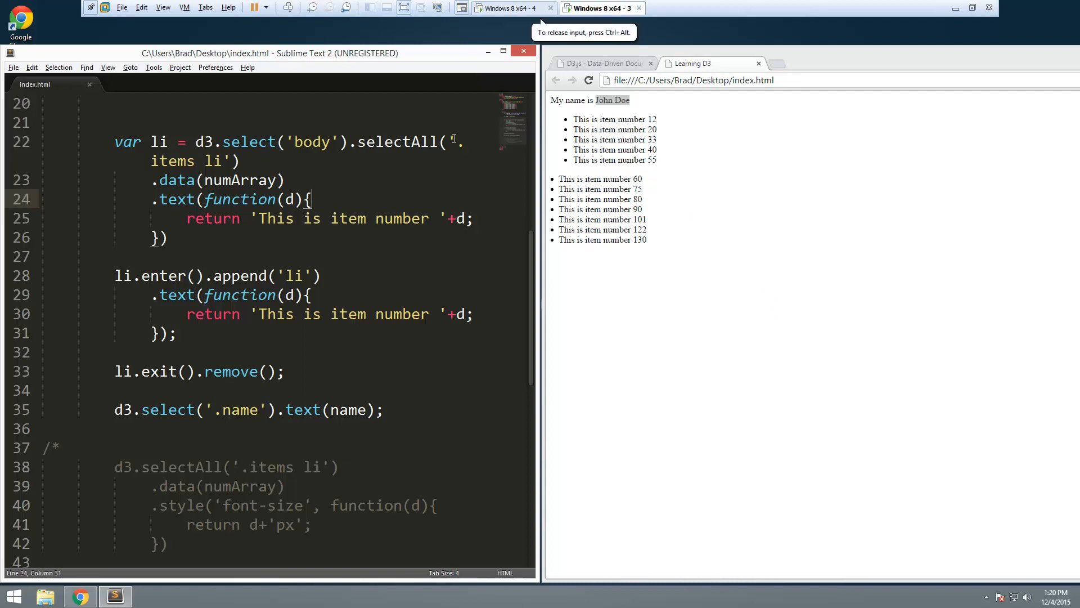